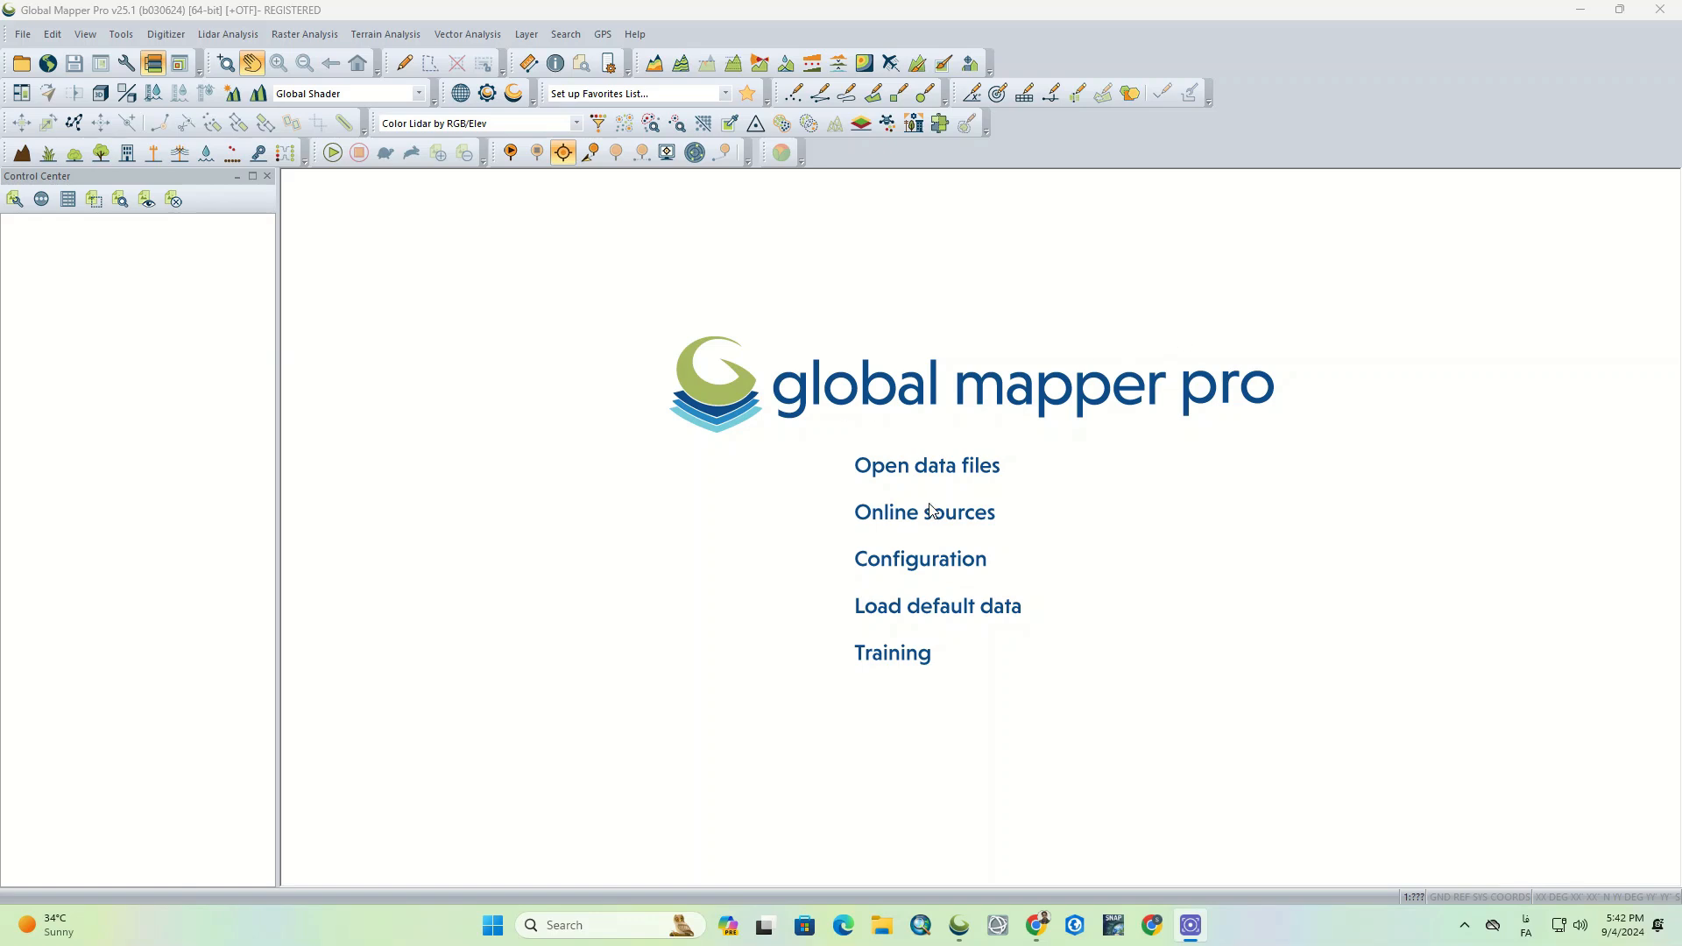
mouse_move(395, 341)
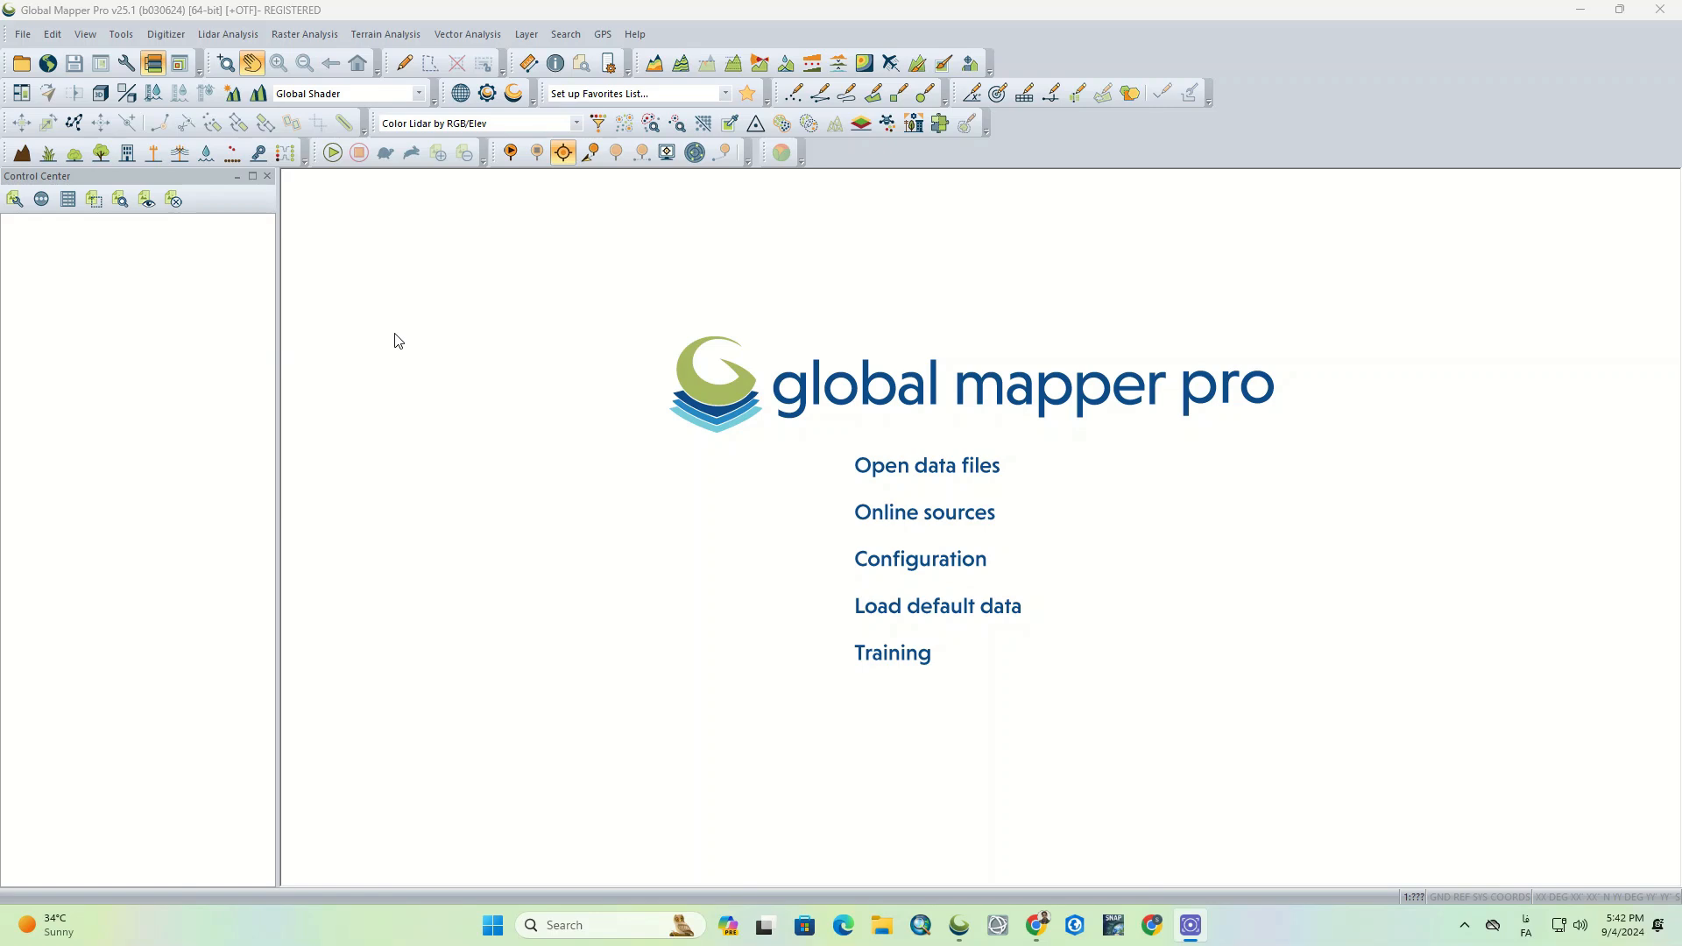
mouse_move(887, 521)
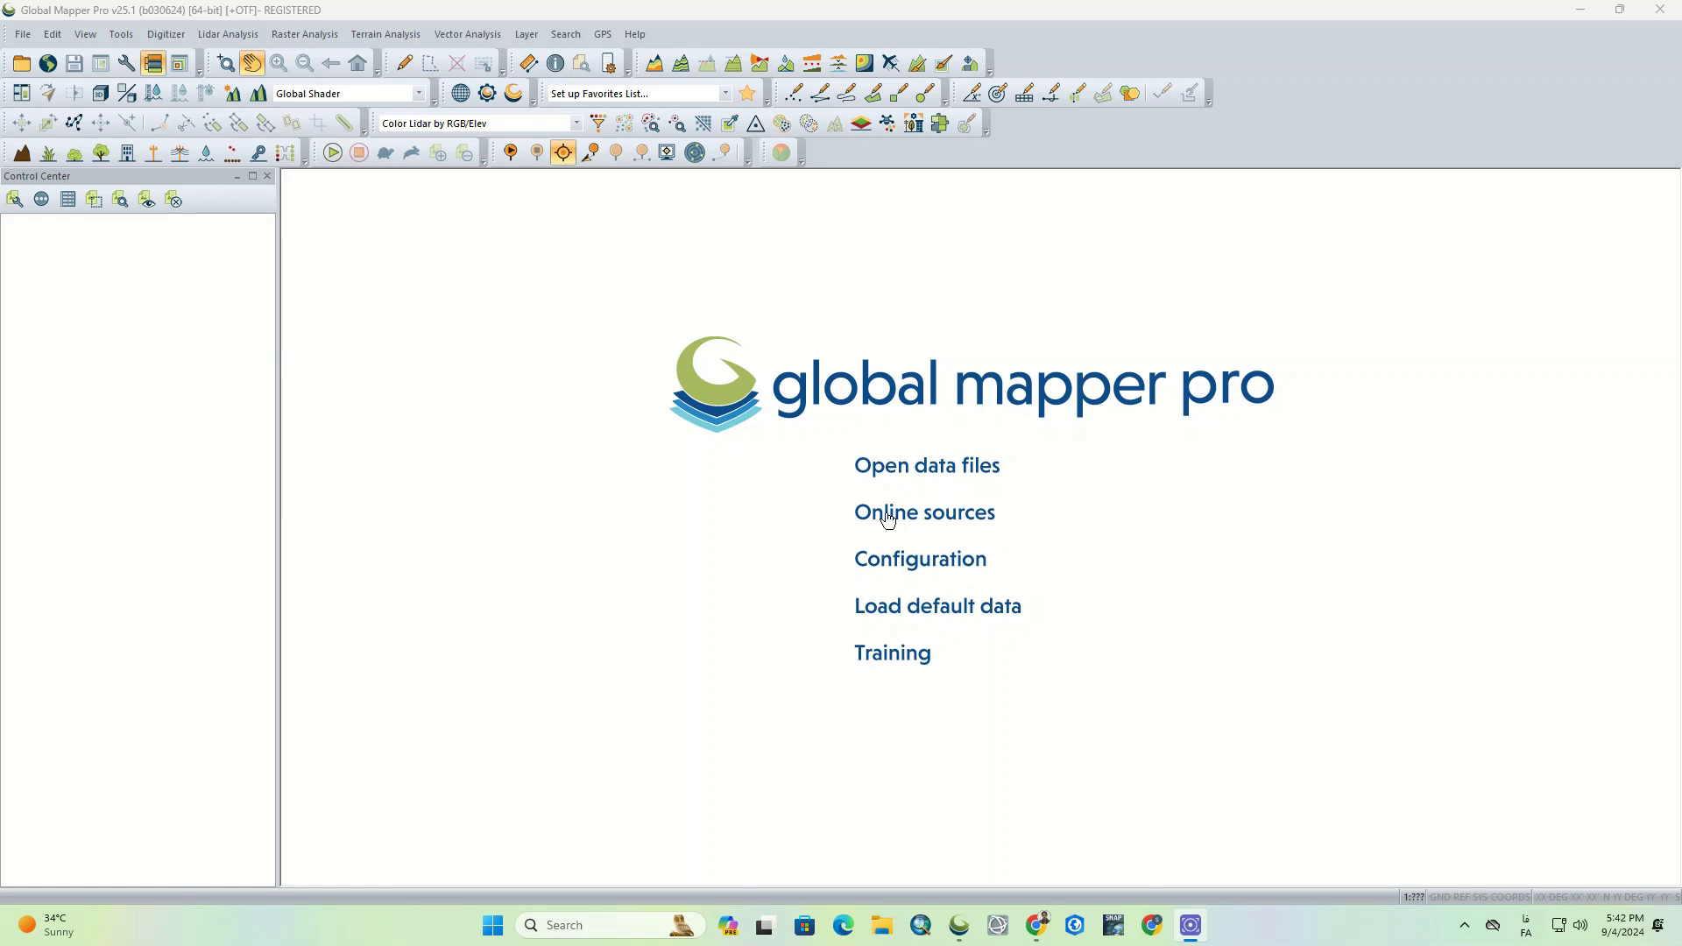
Step: Reopen the recent elevation file DEM2.dem from the File menu's recent list
click(924, 512)
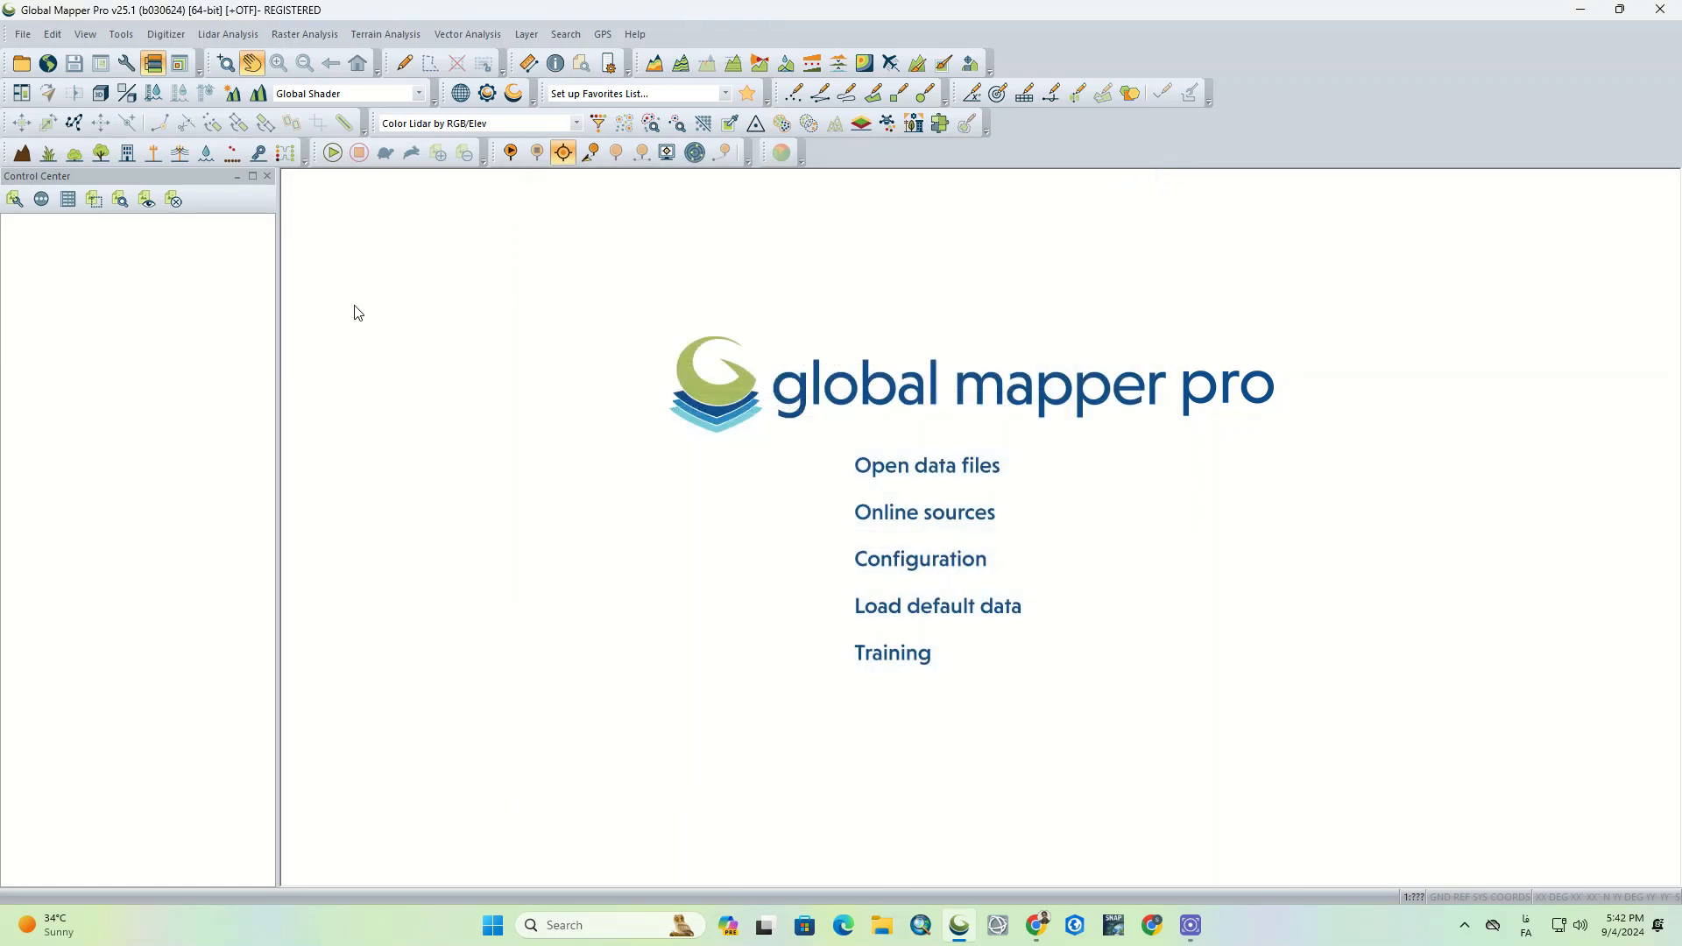
click(21, 33)
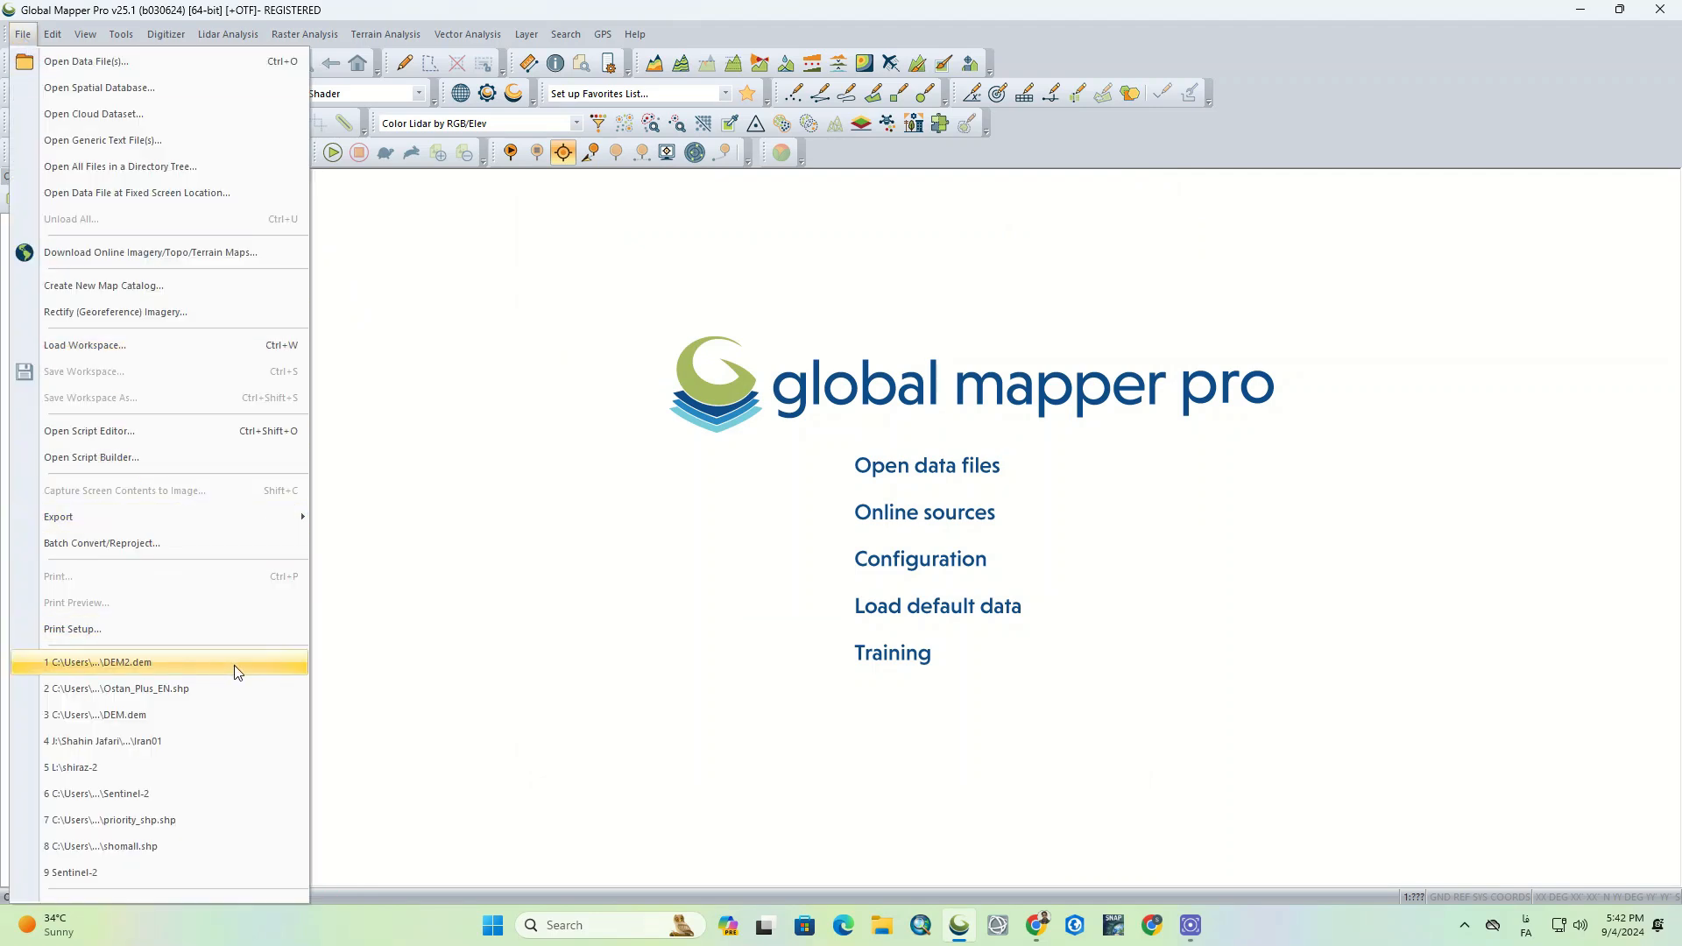
click(99, 663)
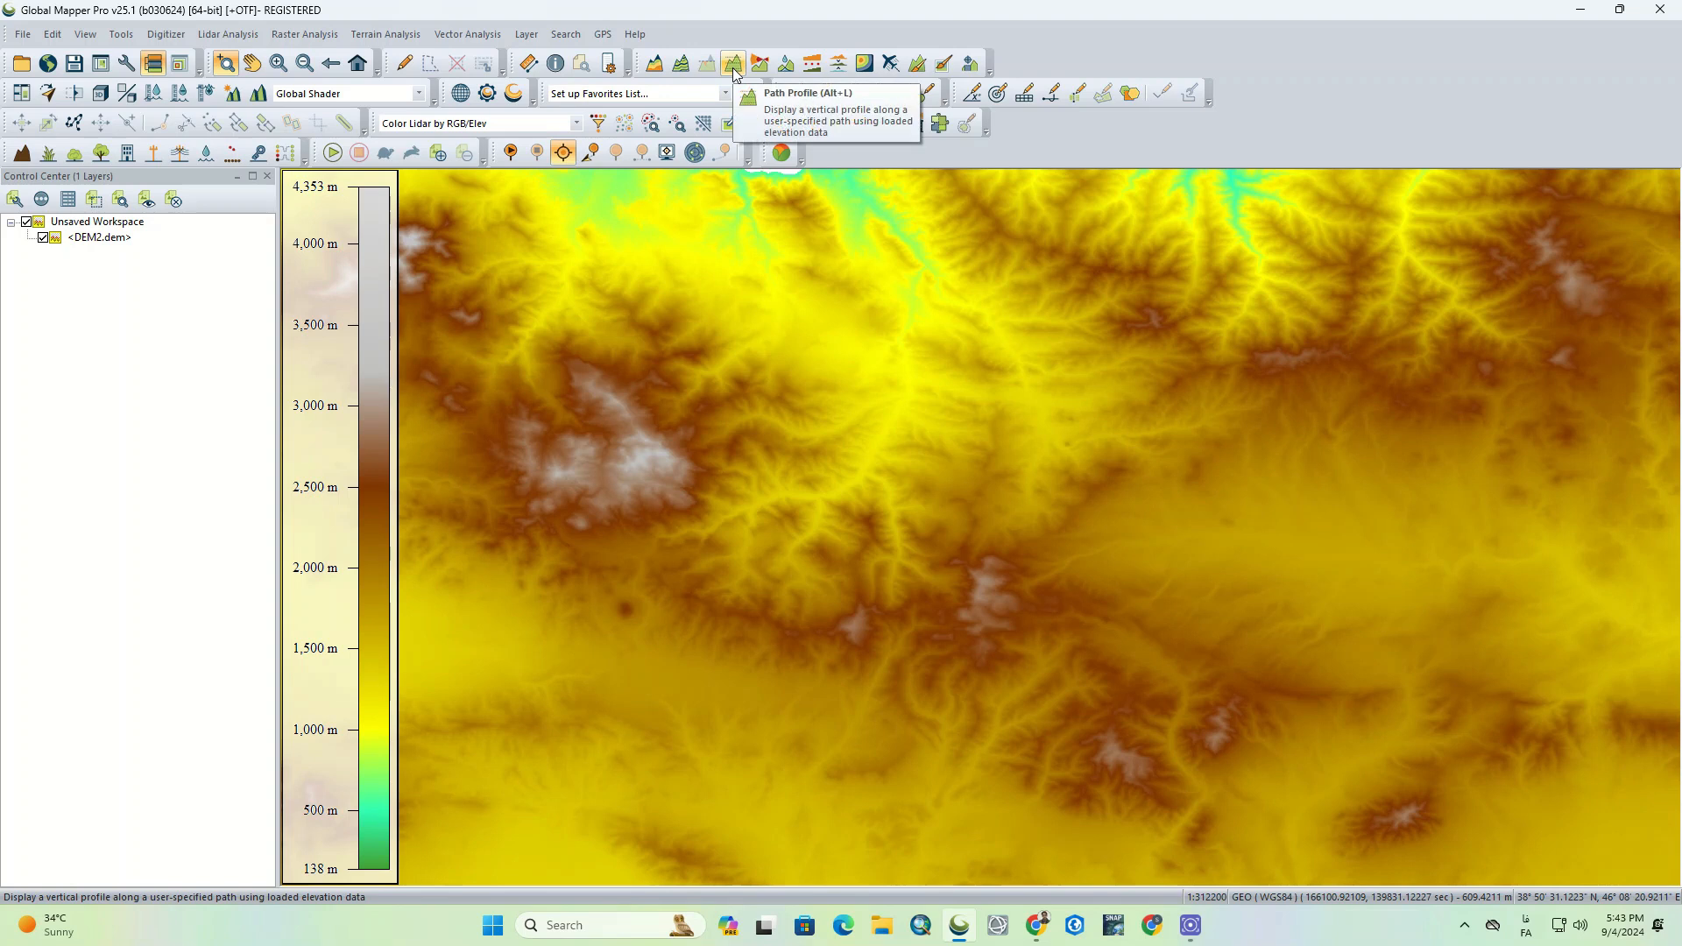
mouse_move(787, 64)
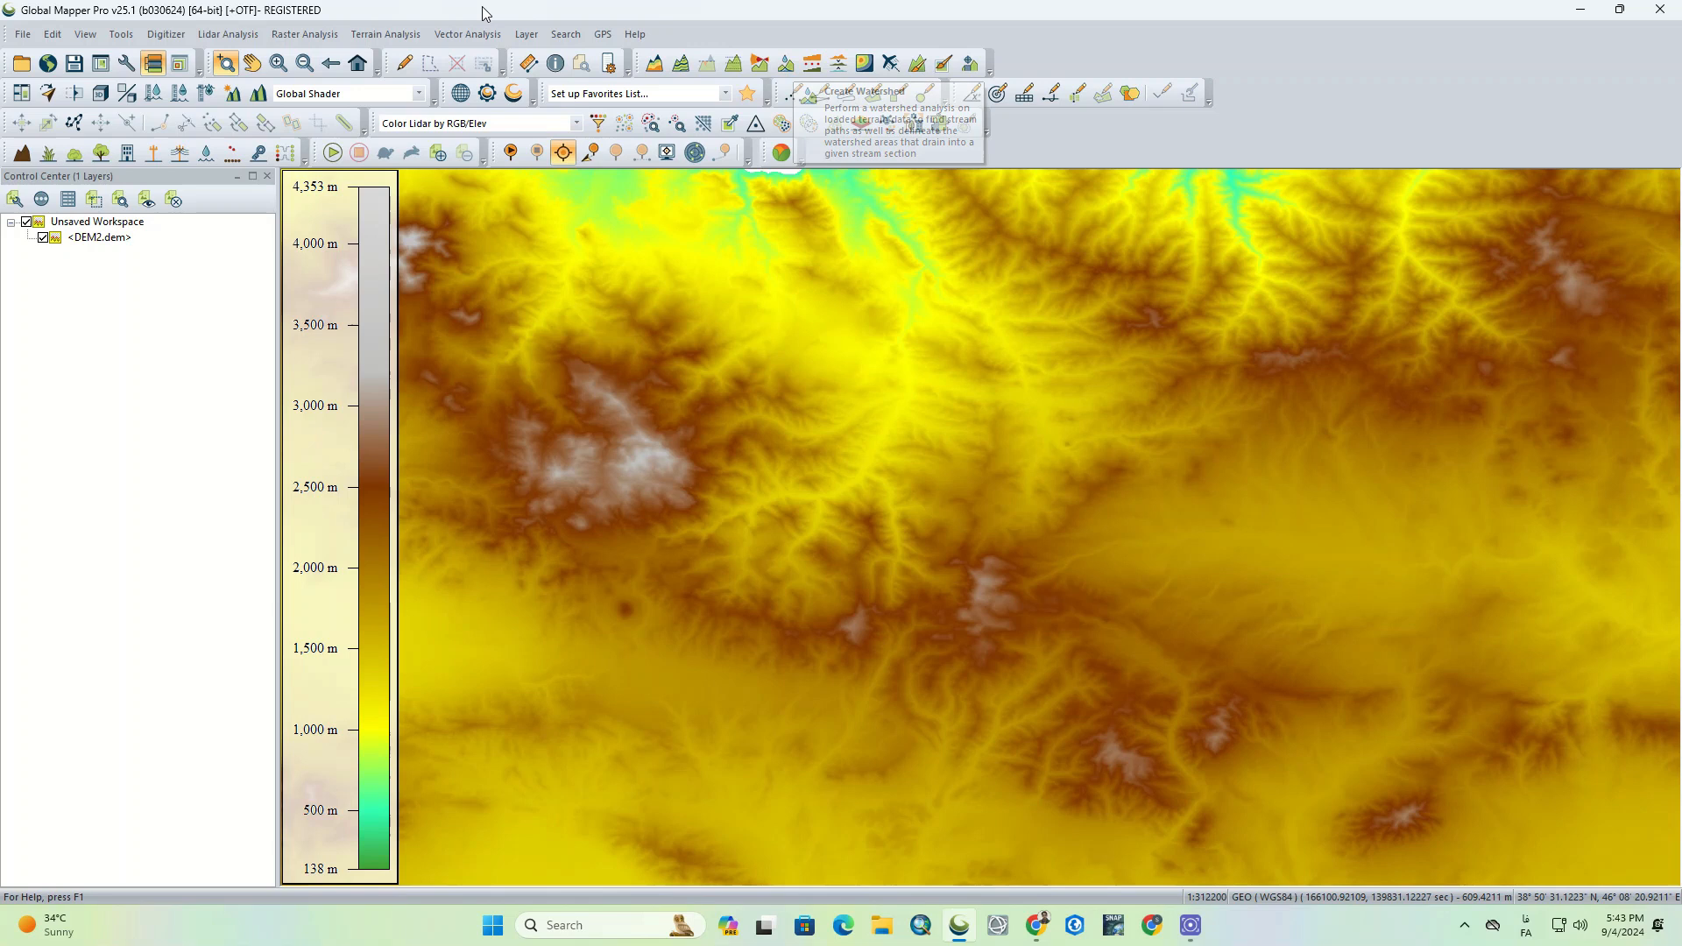
Step: Choose Generate Watershed from the Terrain Analysis menu
click(384, 33)
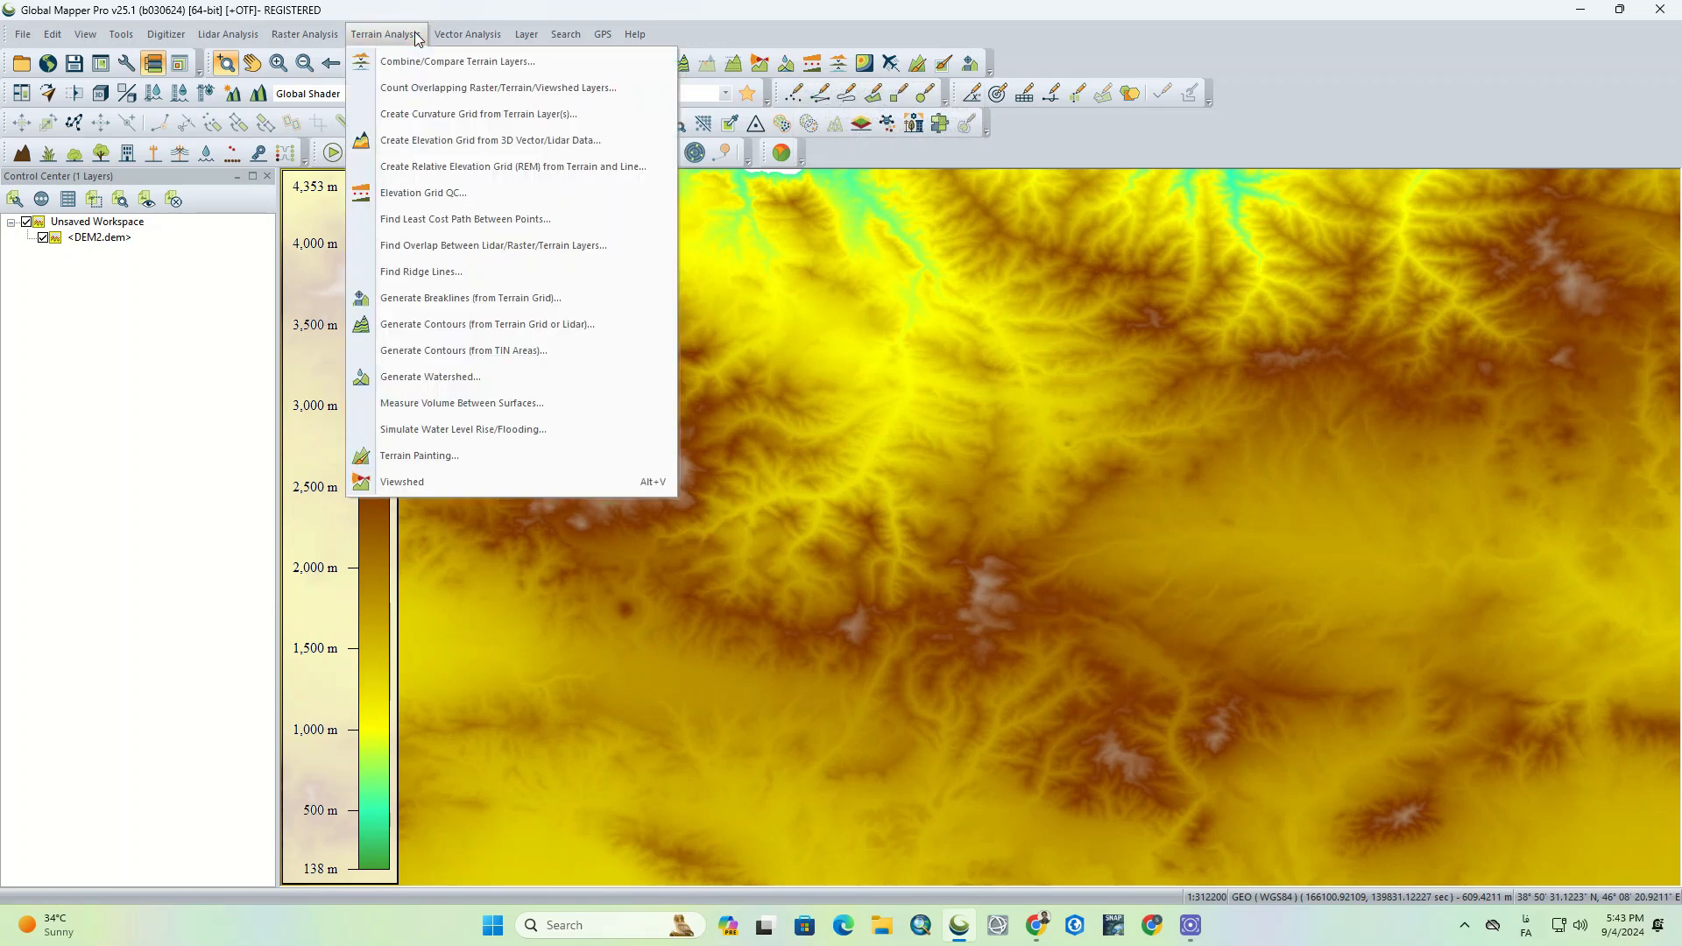
mouse_move(422, 192)
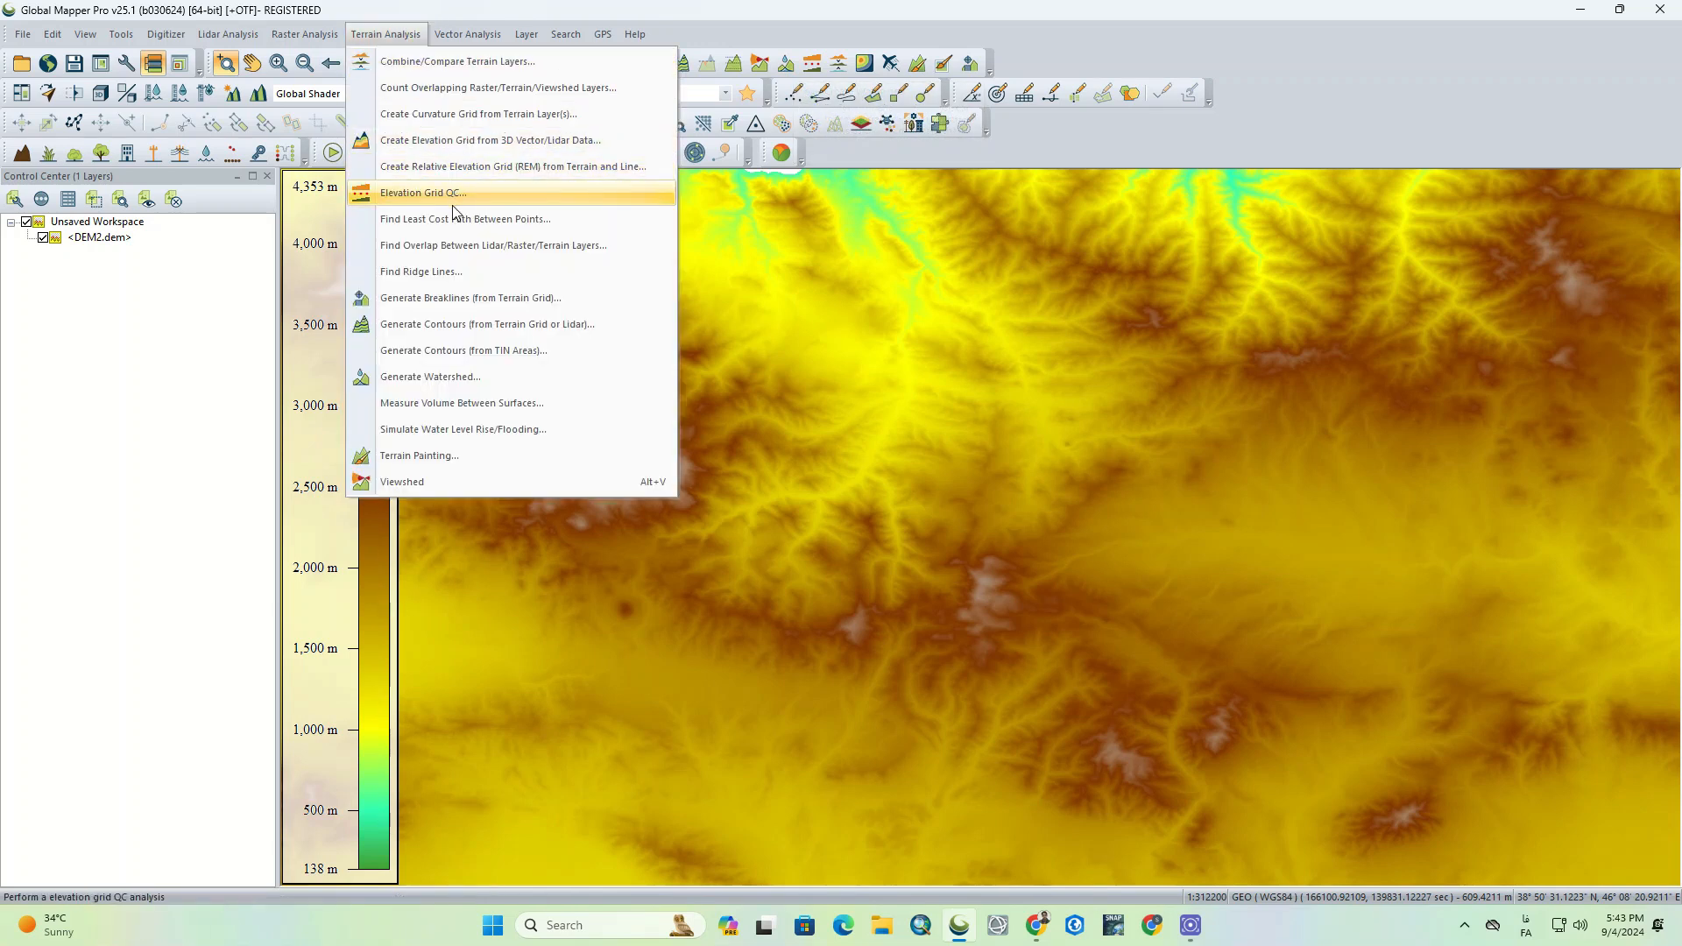
mouse_move(536, 383)
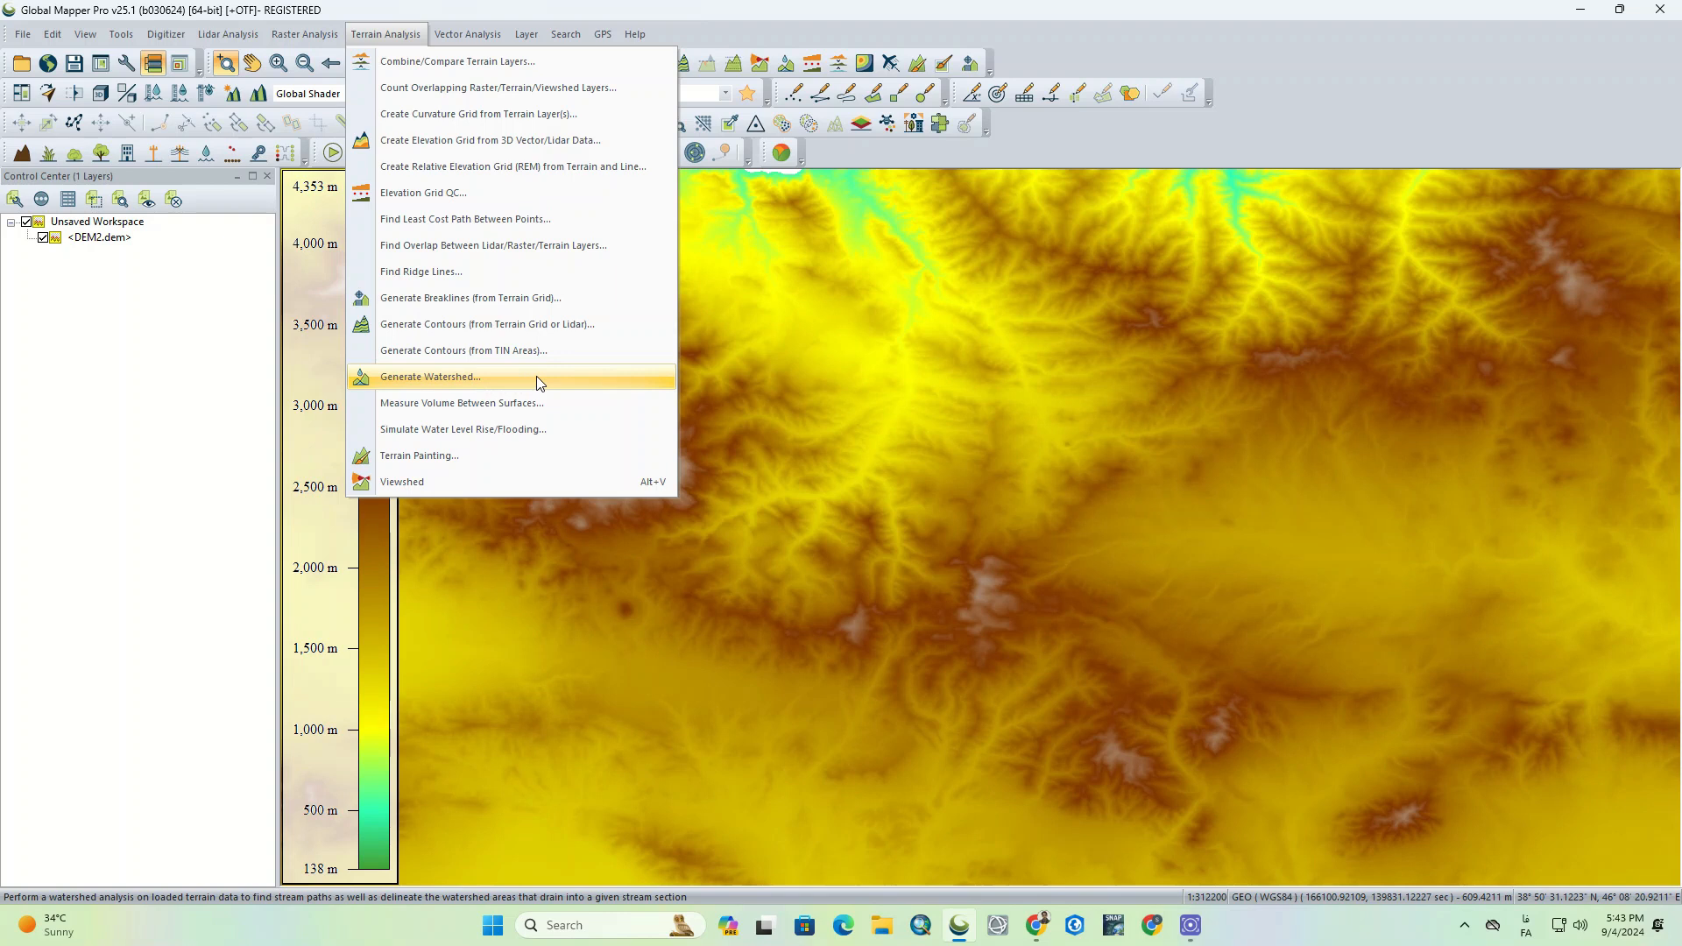
click(430, 377)
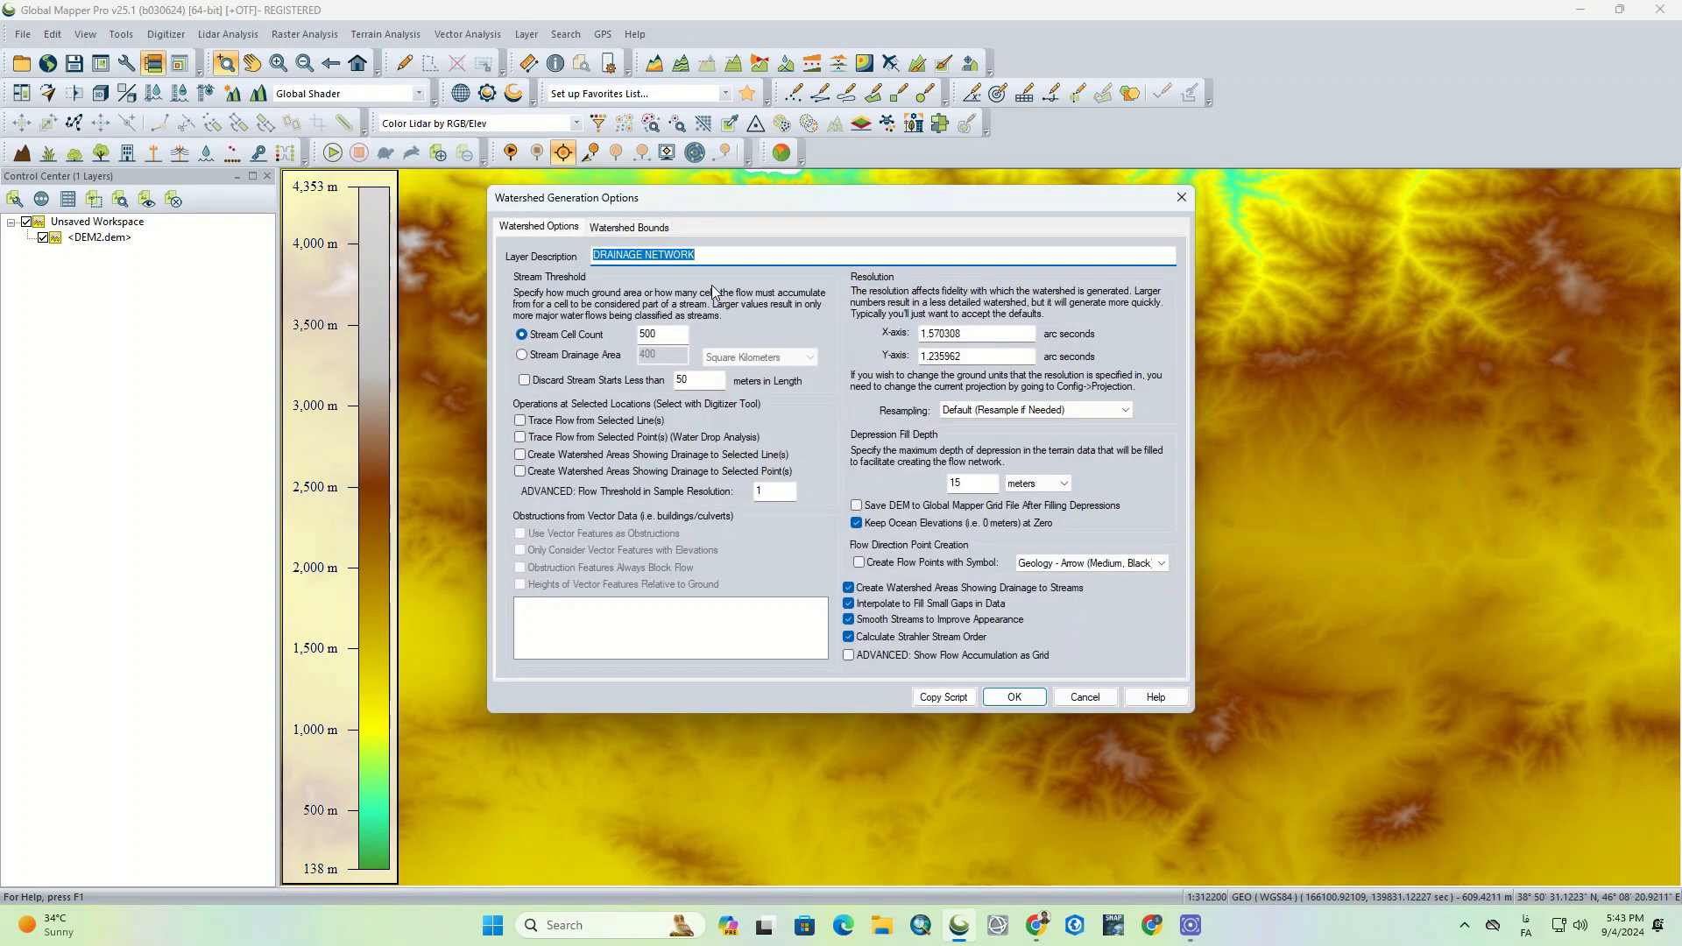
Step: Switch the stream threshold to Stream Drainage Area and enter 500 square kilometres
click(712, 255)
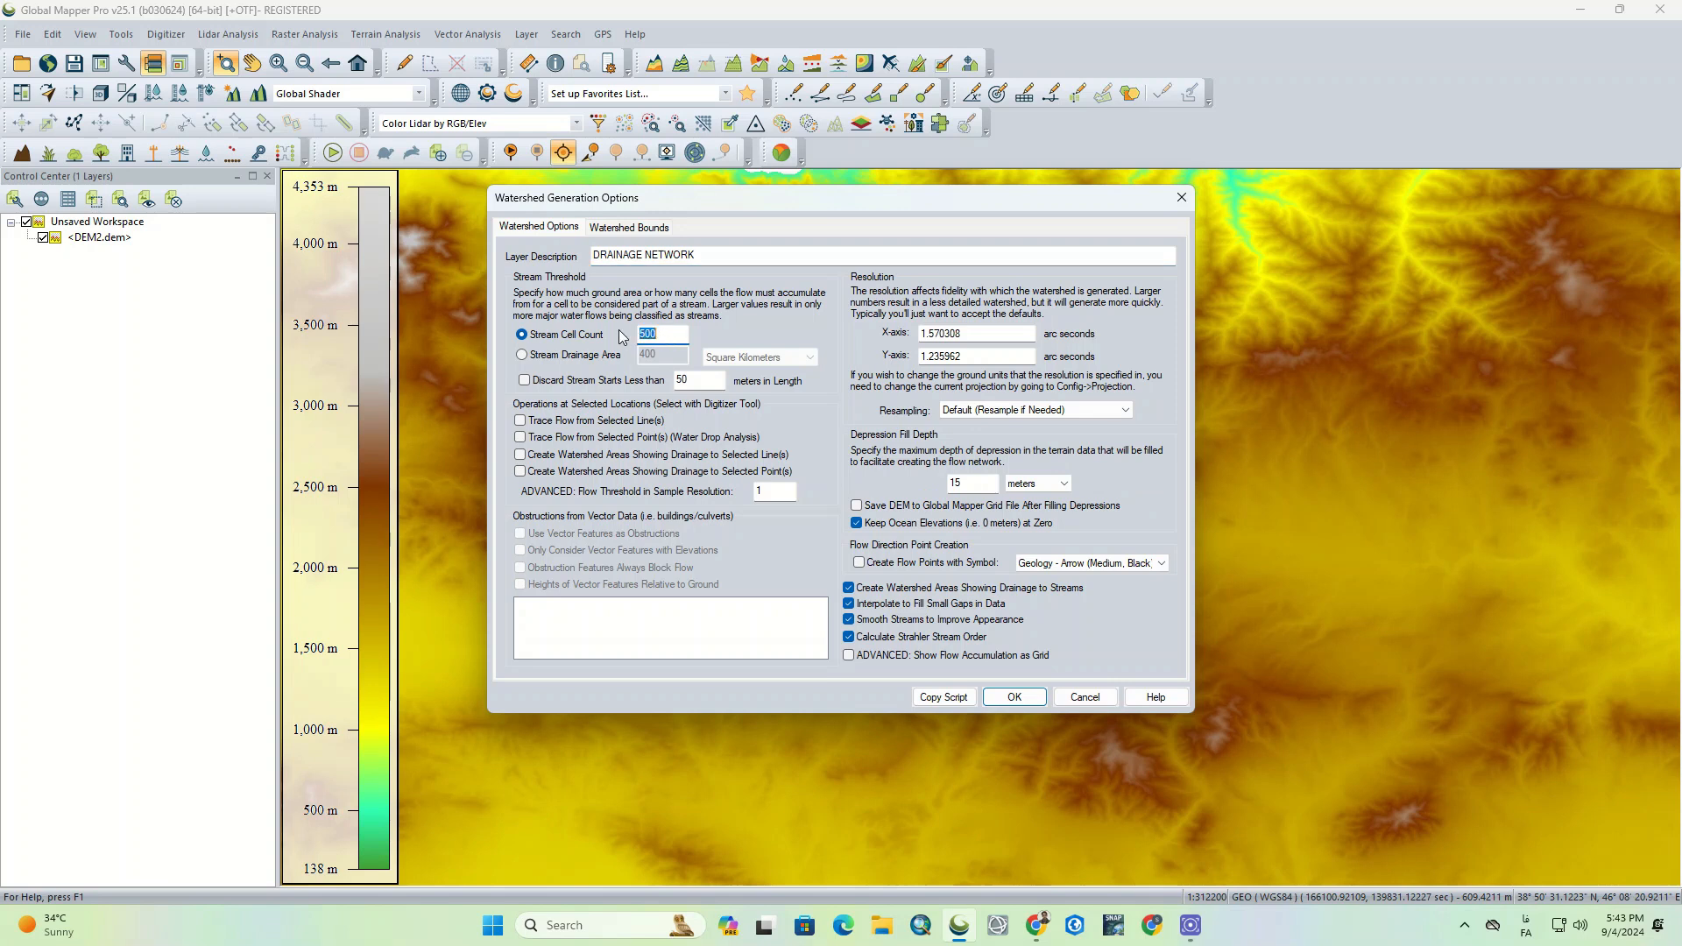
click(522, 355)
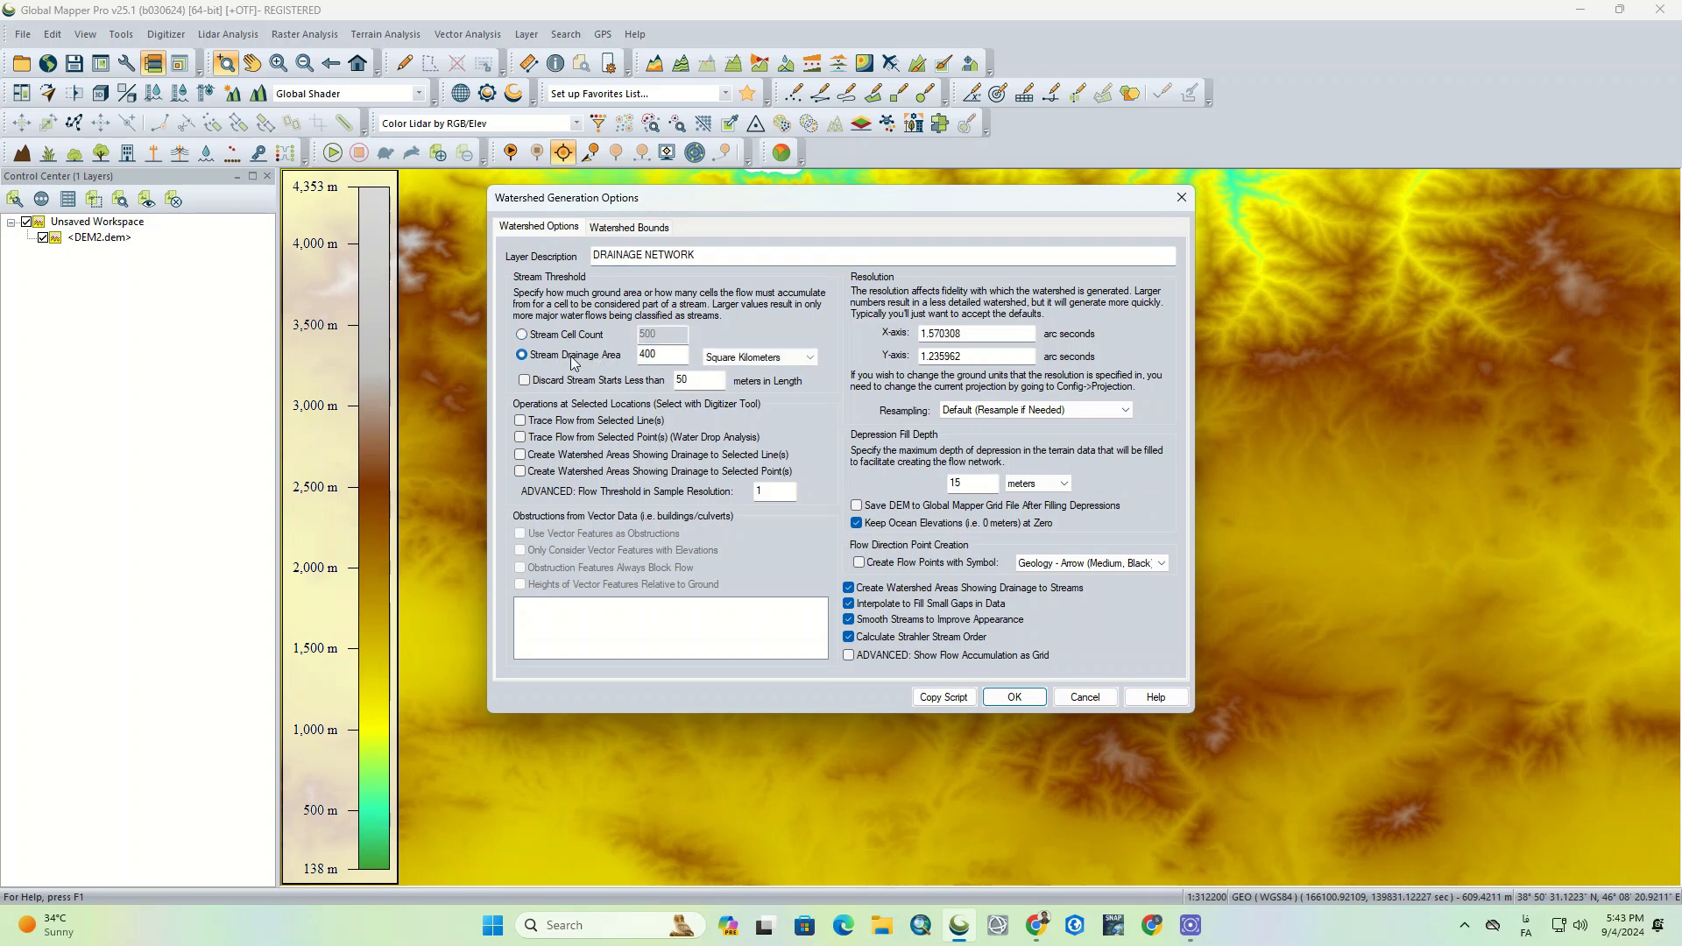
mouse_move(655, 373)
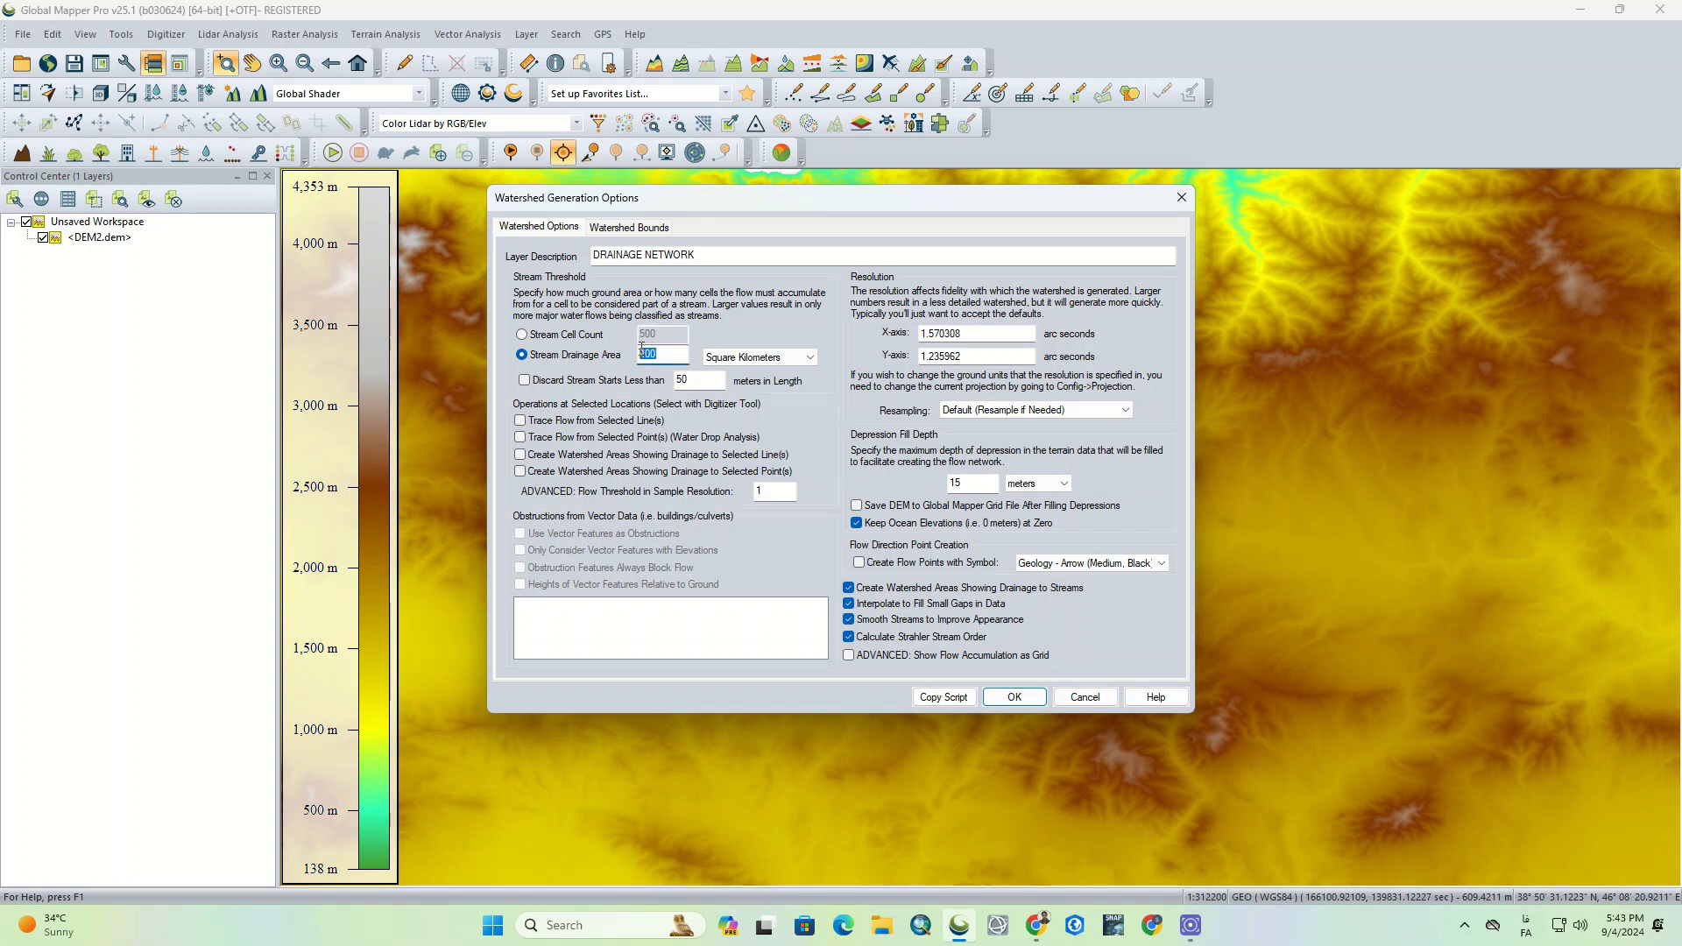
text(500)
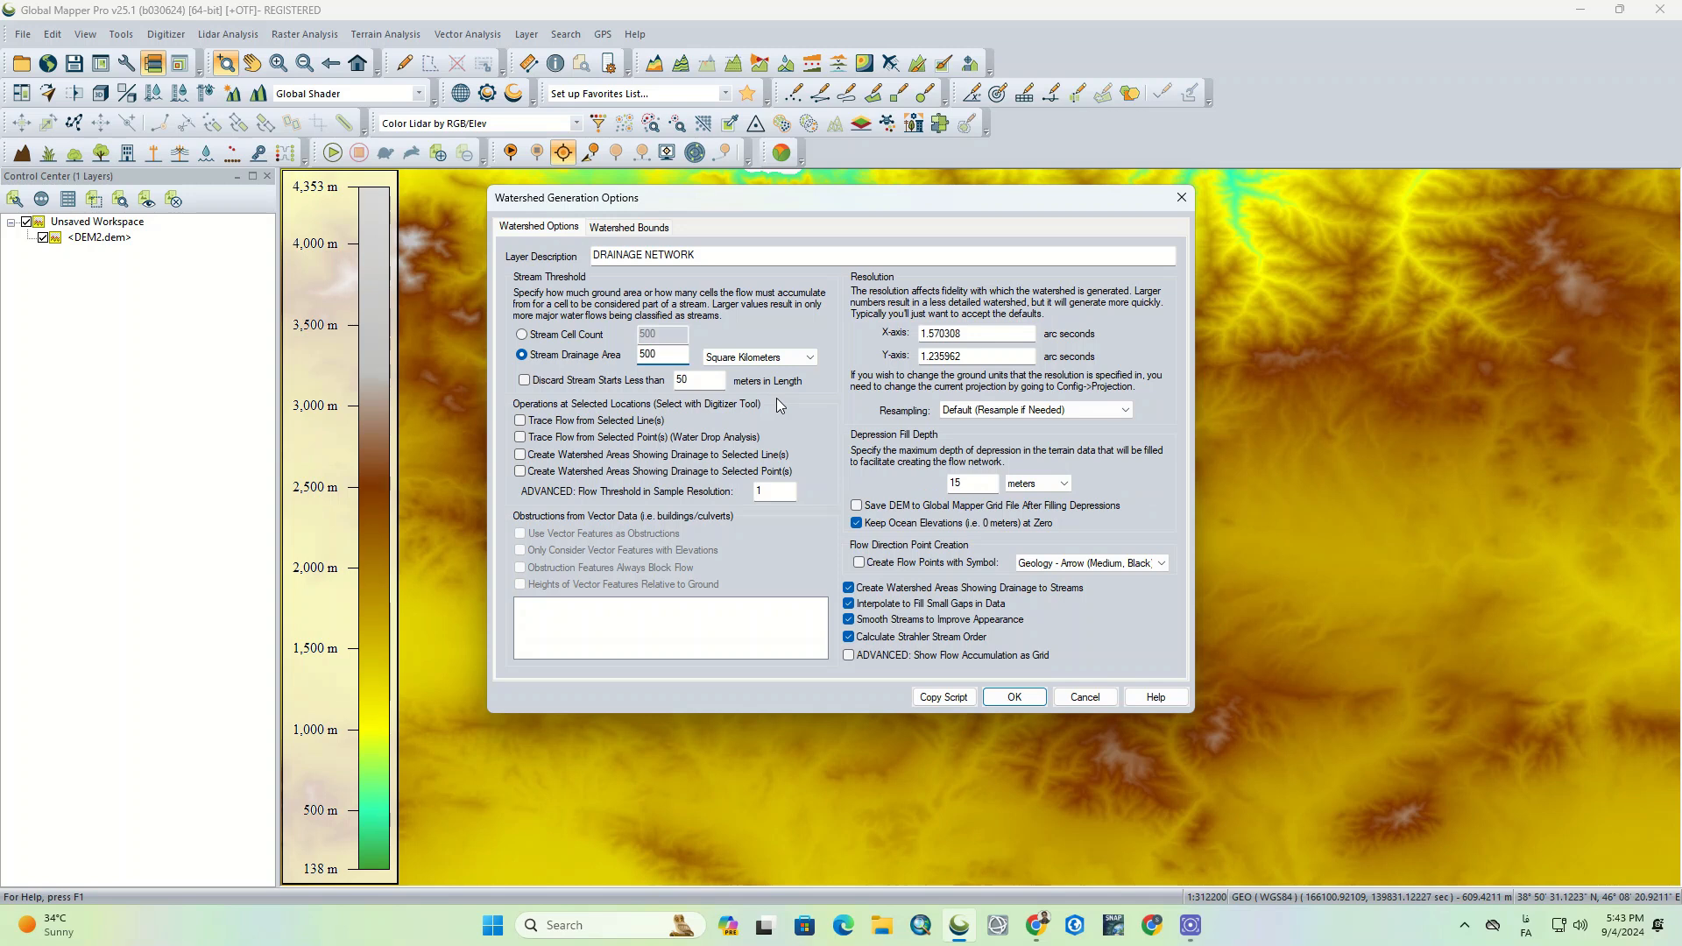
mouse_move(866, 350)
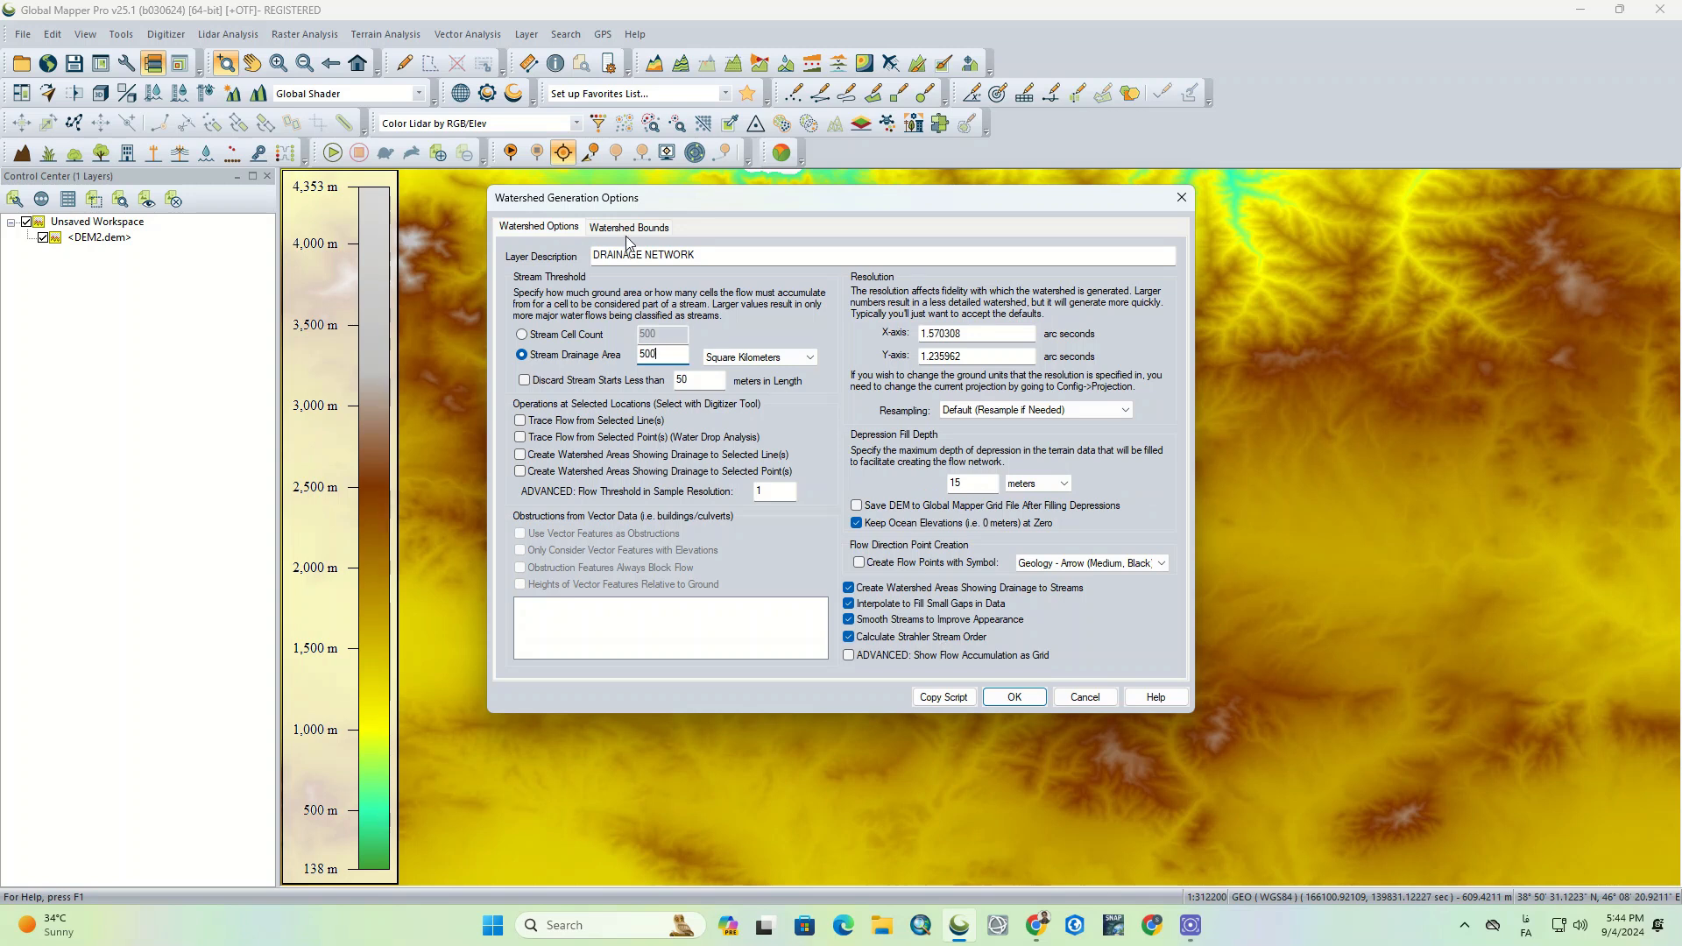
Step: Set Watershed Bounds to All Data Visible On Screen and run the generation
click(629, 226)
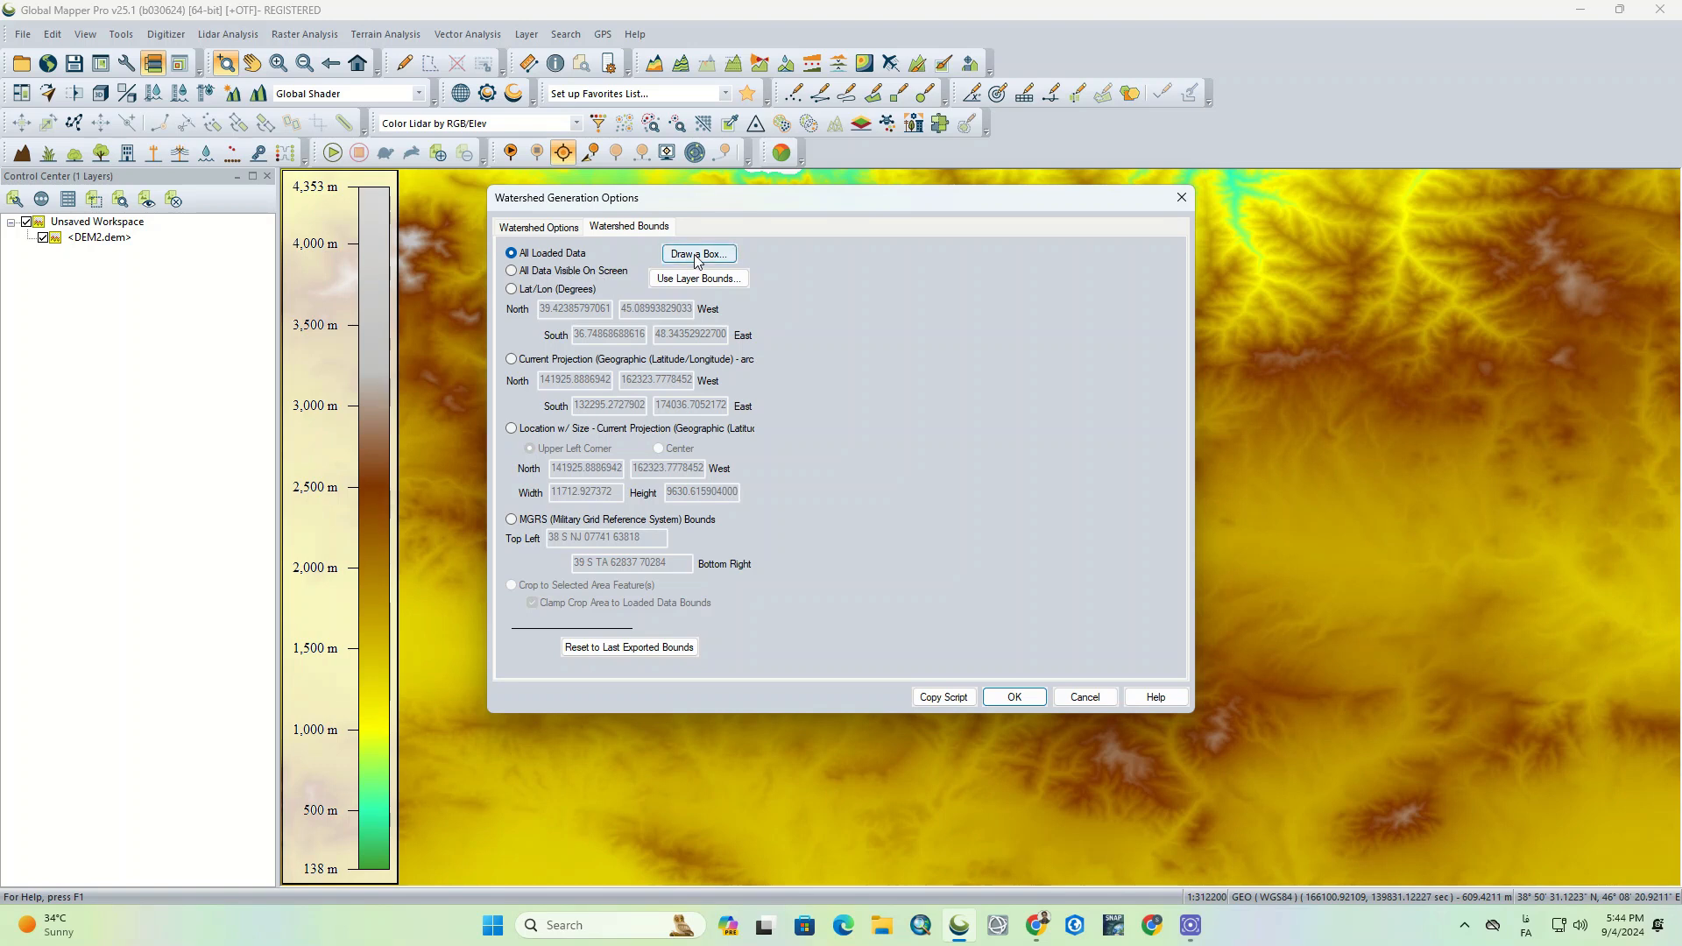
click(697, 253)
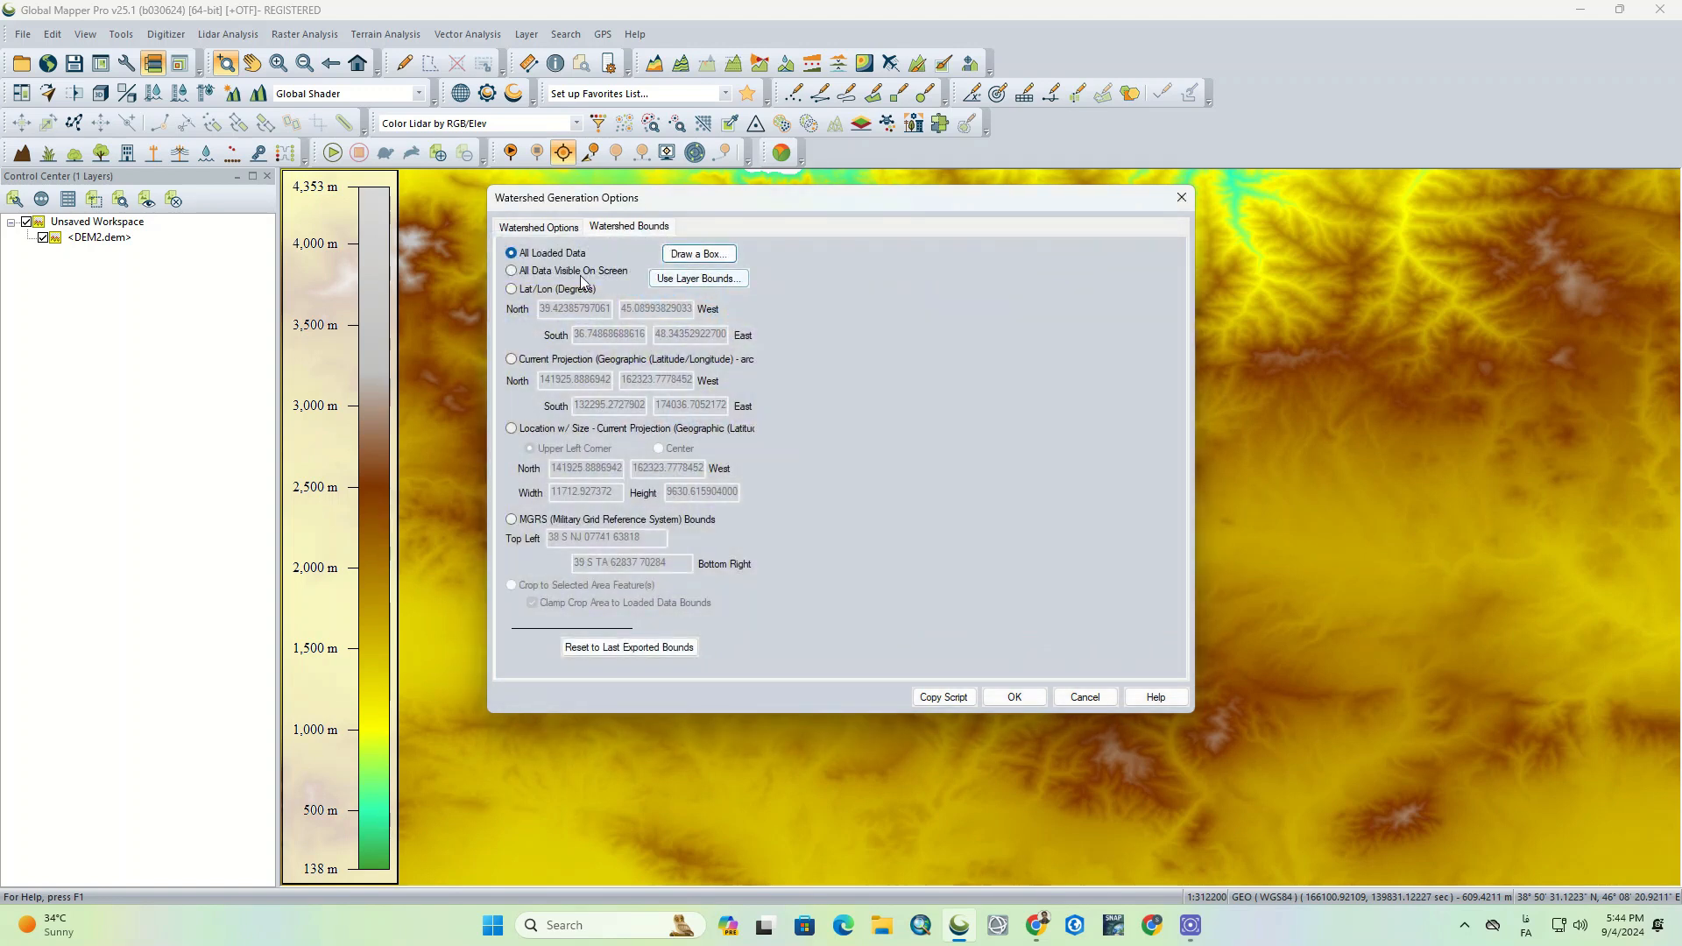
click(512, 271)
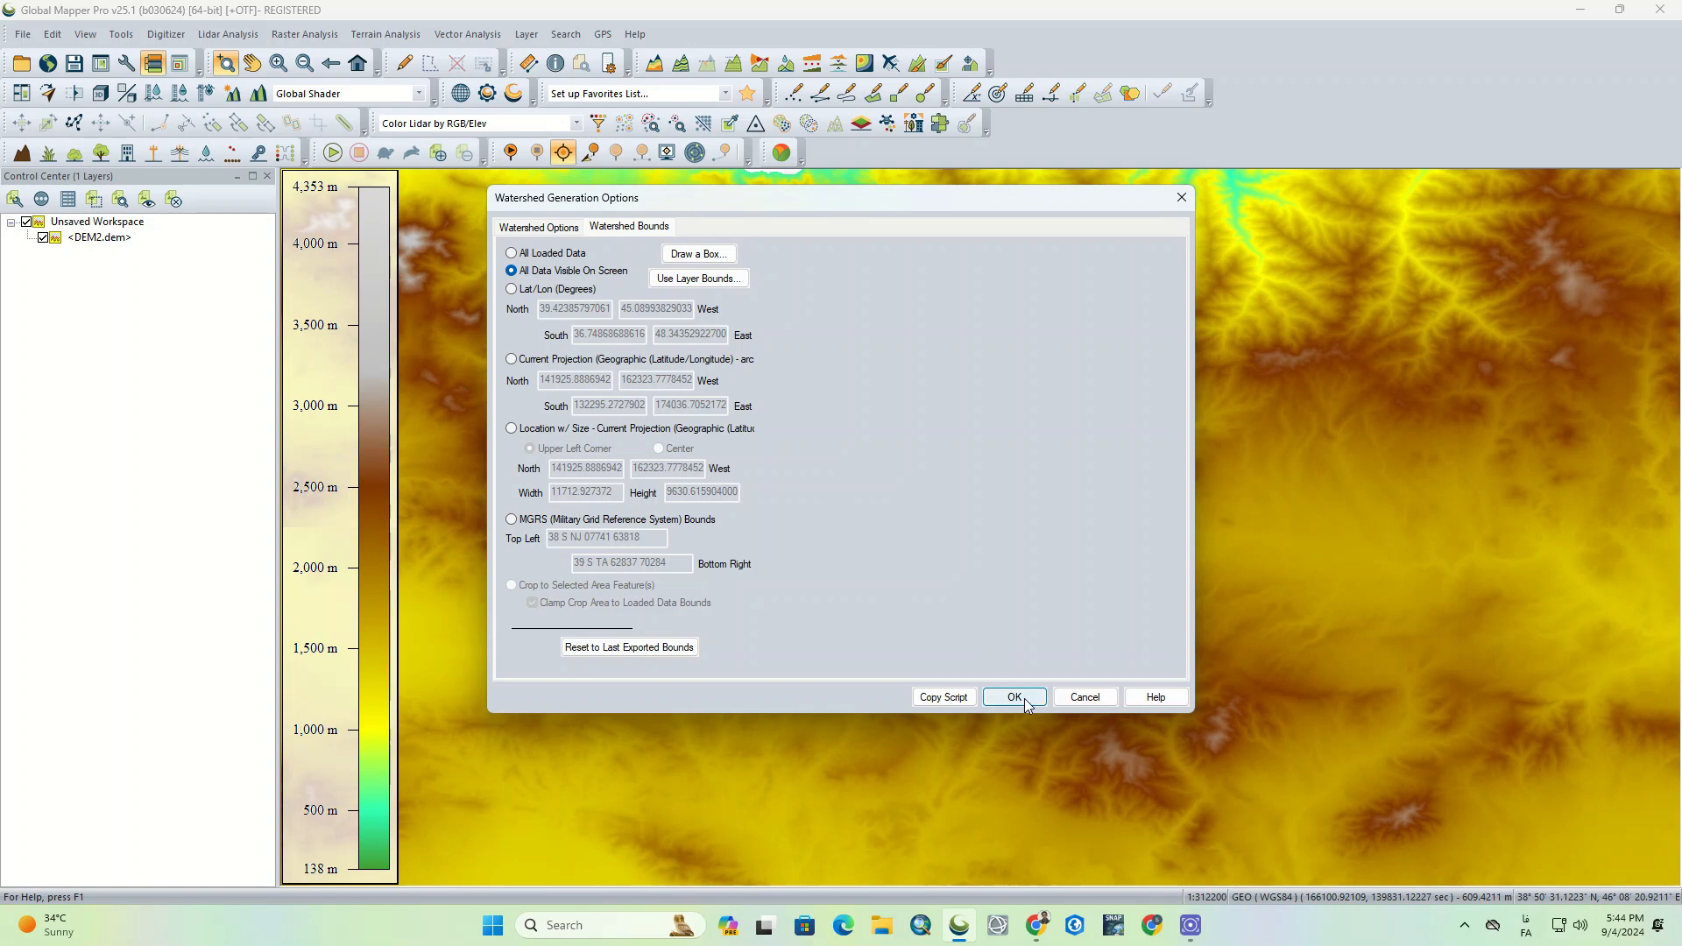
click(1009, 696)
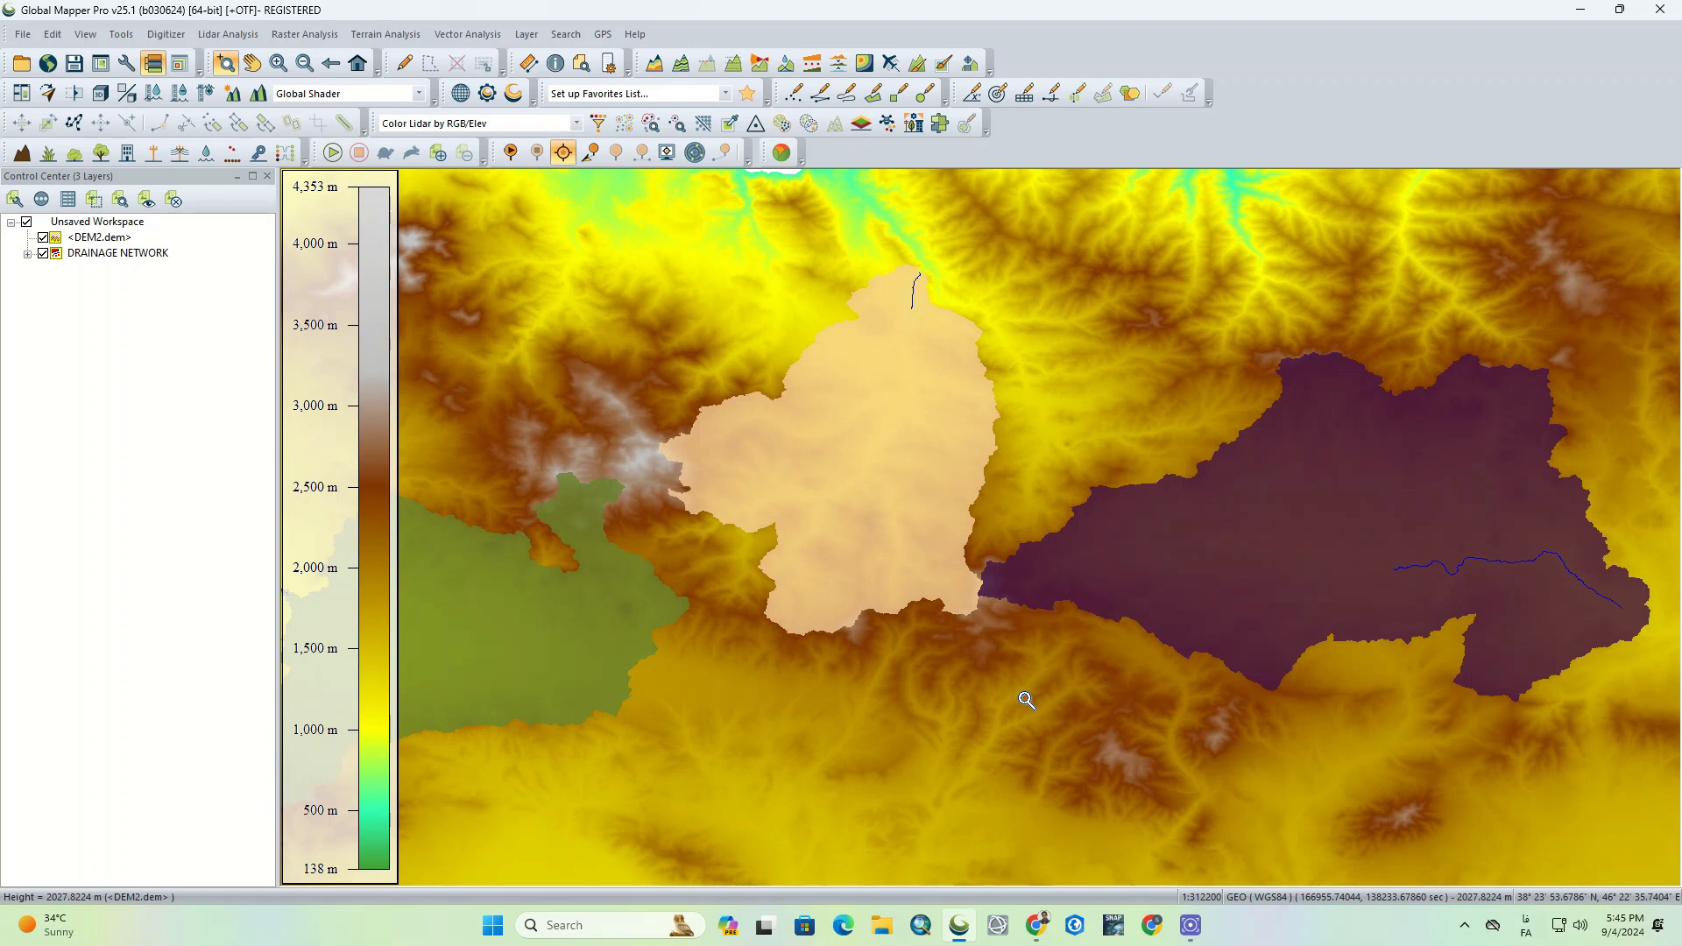
mouse_move(1050, 662)
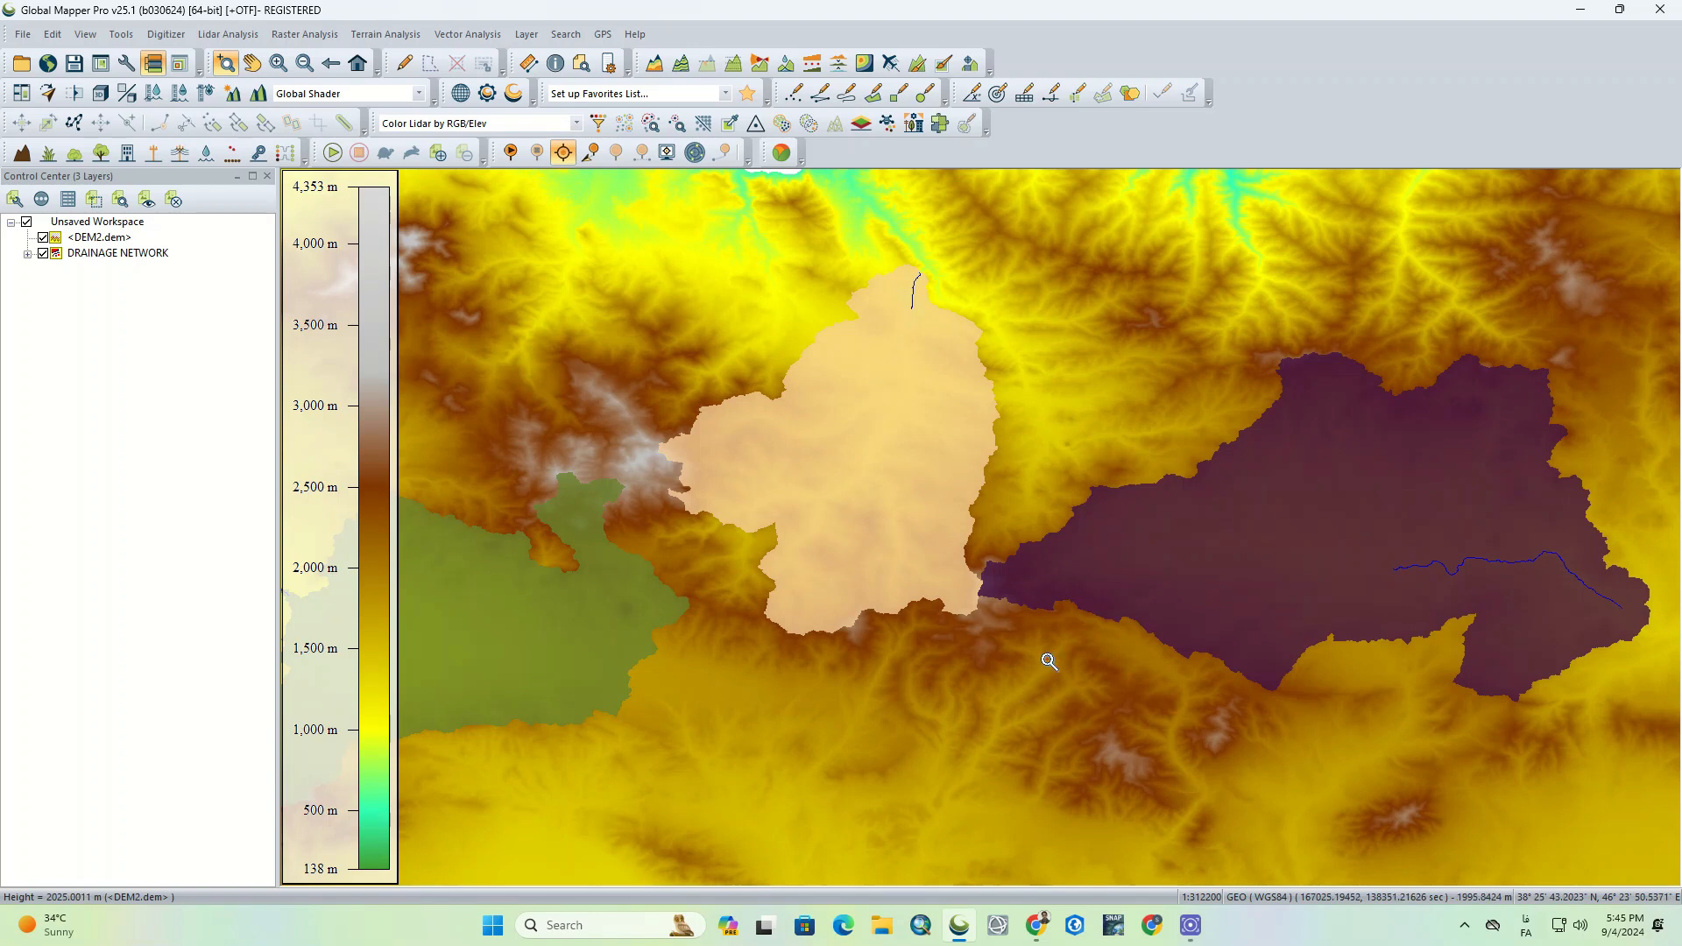
mouse_move(1591, 576)
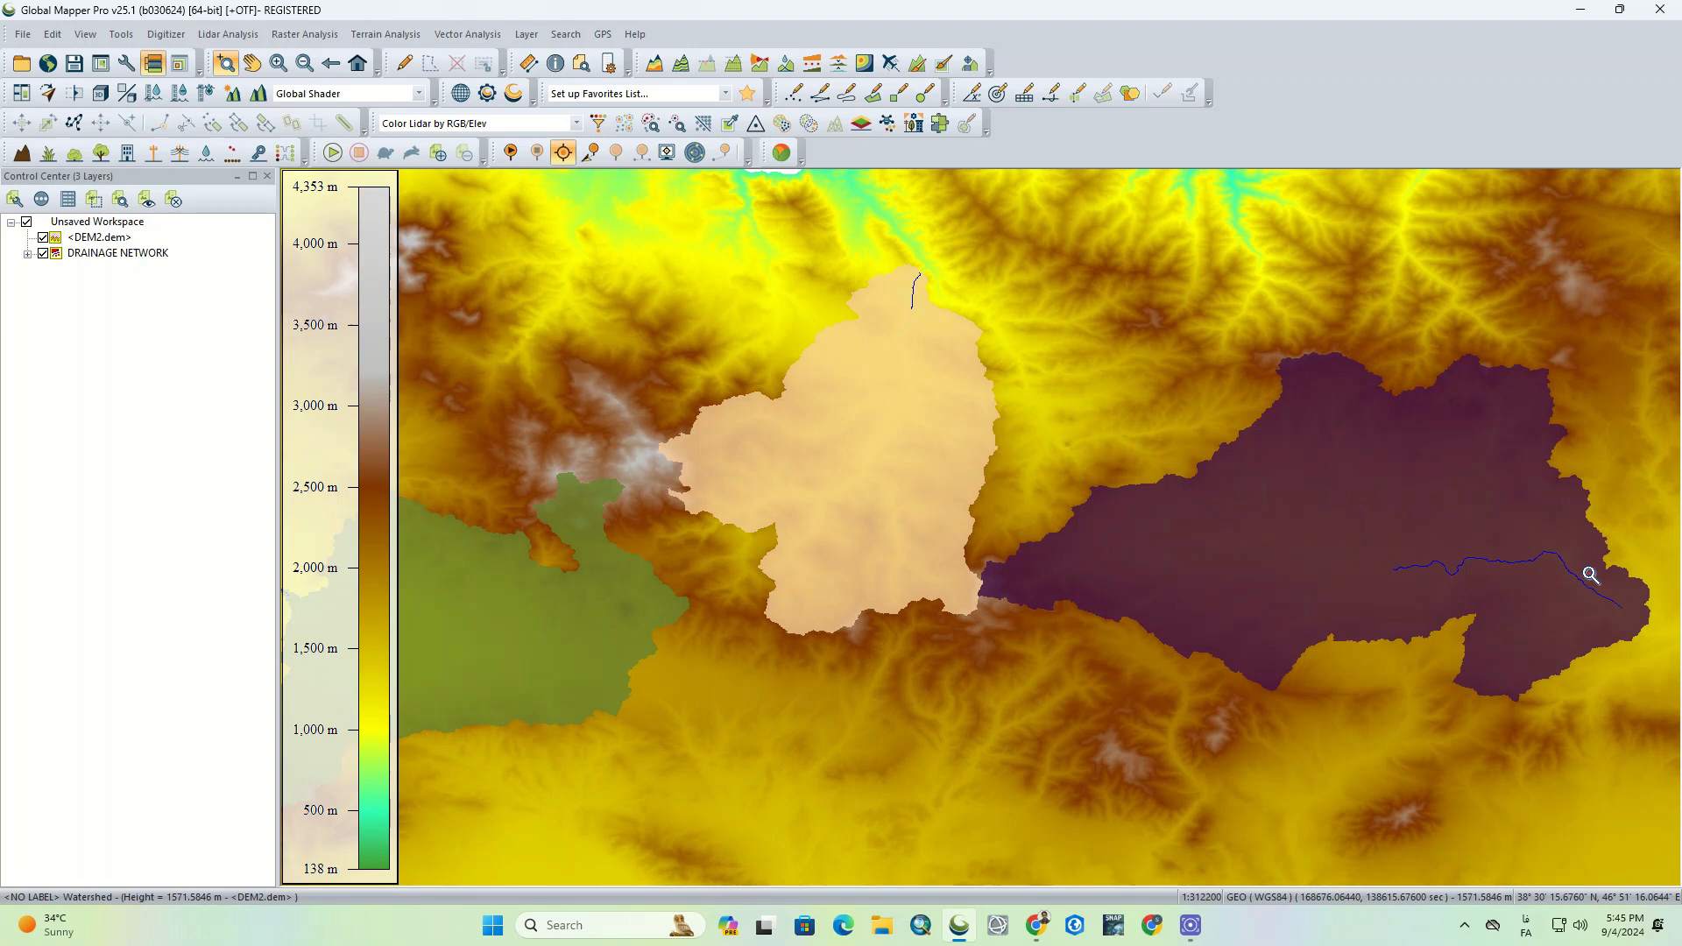
Step: Expand DRAINAGE NETWORK and toggle its Watershed Areas layer off and back on
click(27, 261)
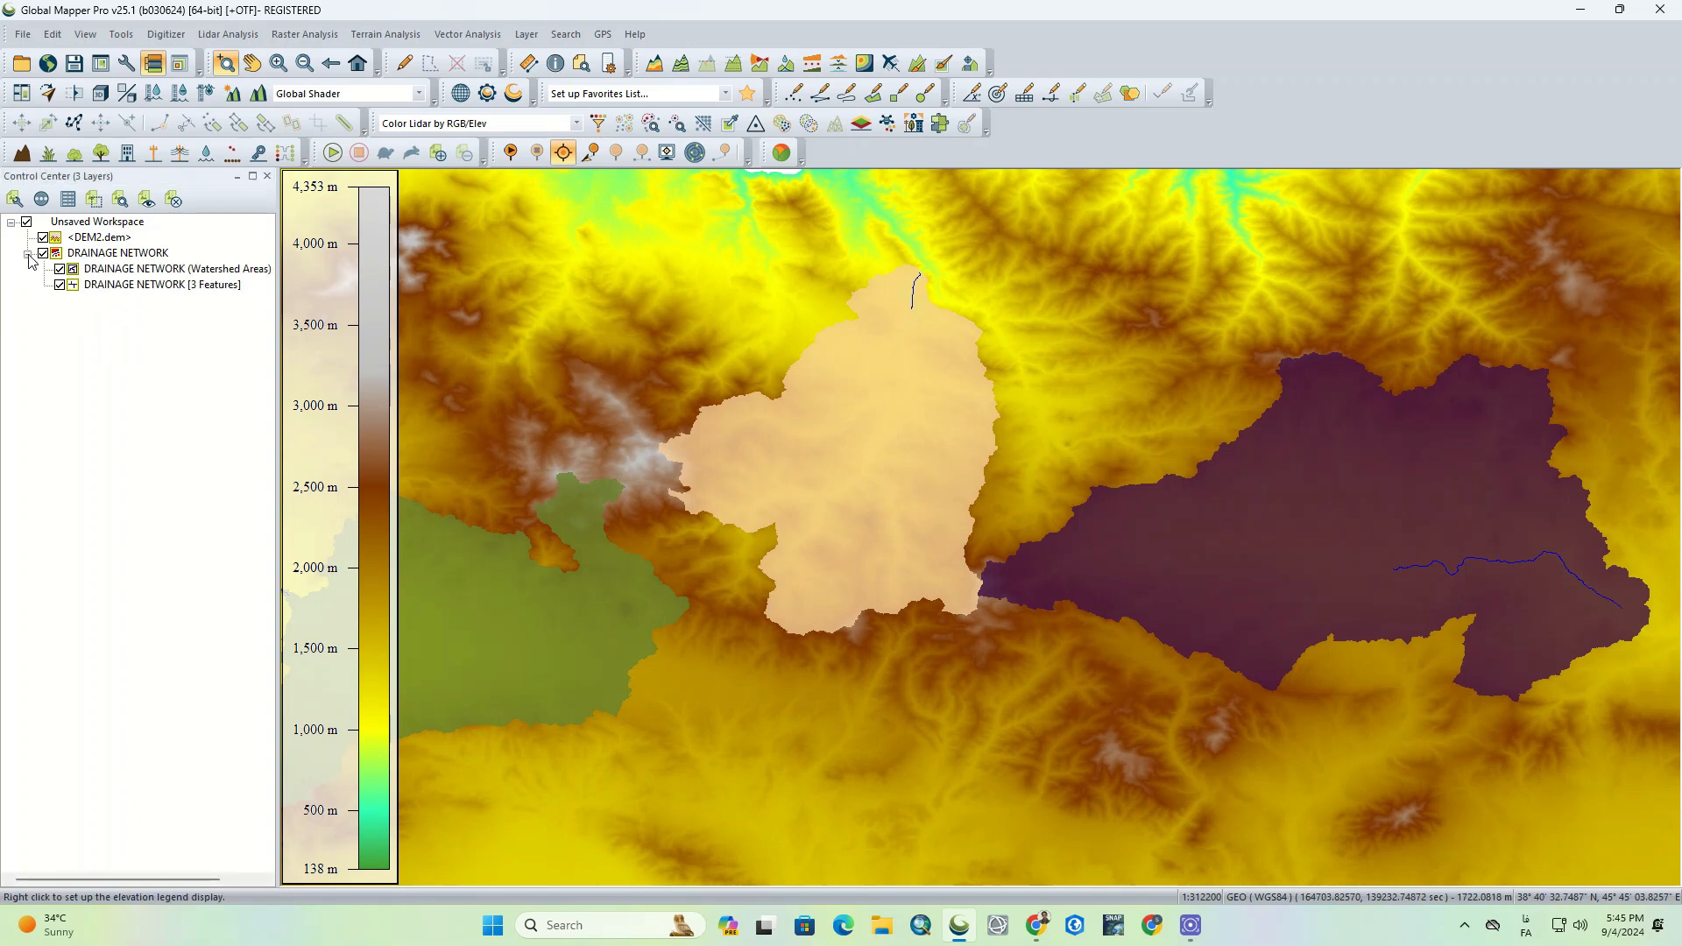
click(60, 268)
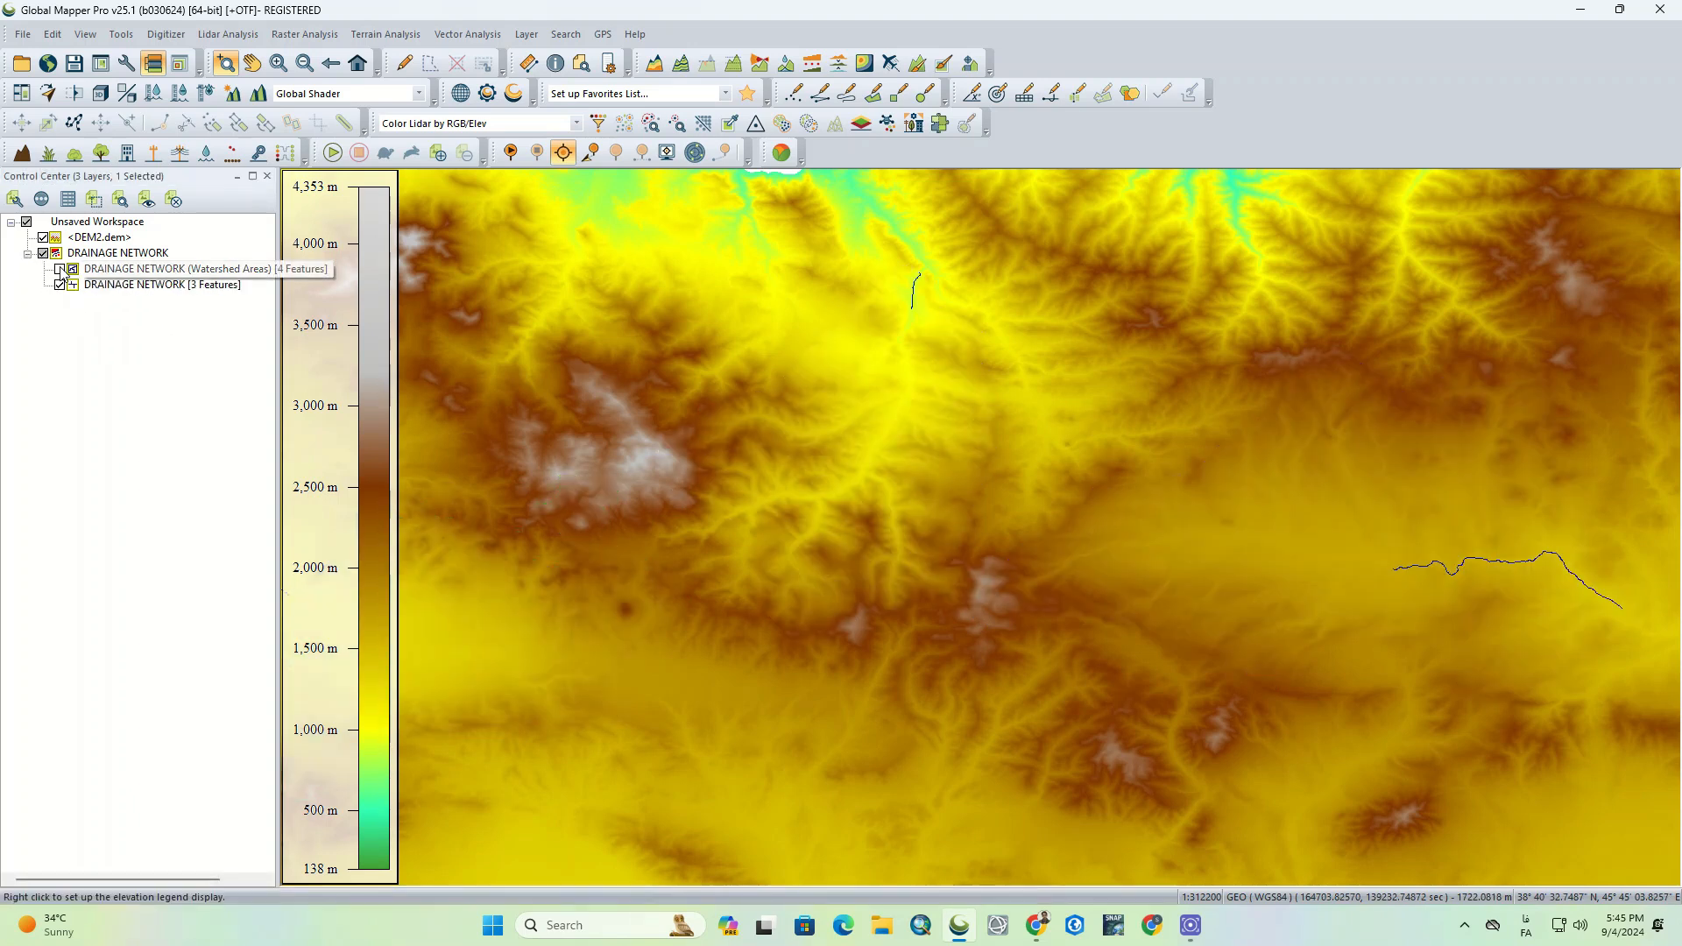
click(61, 268)
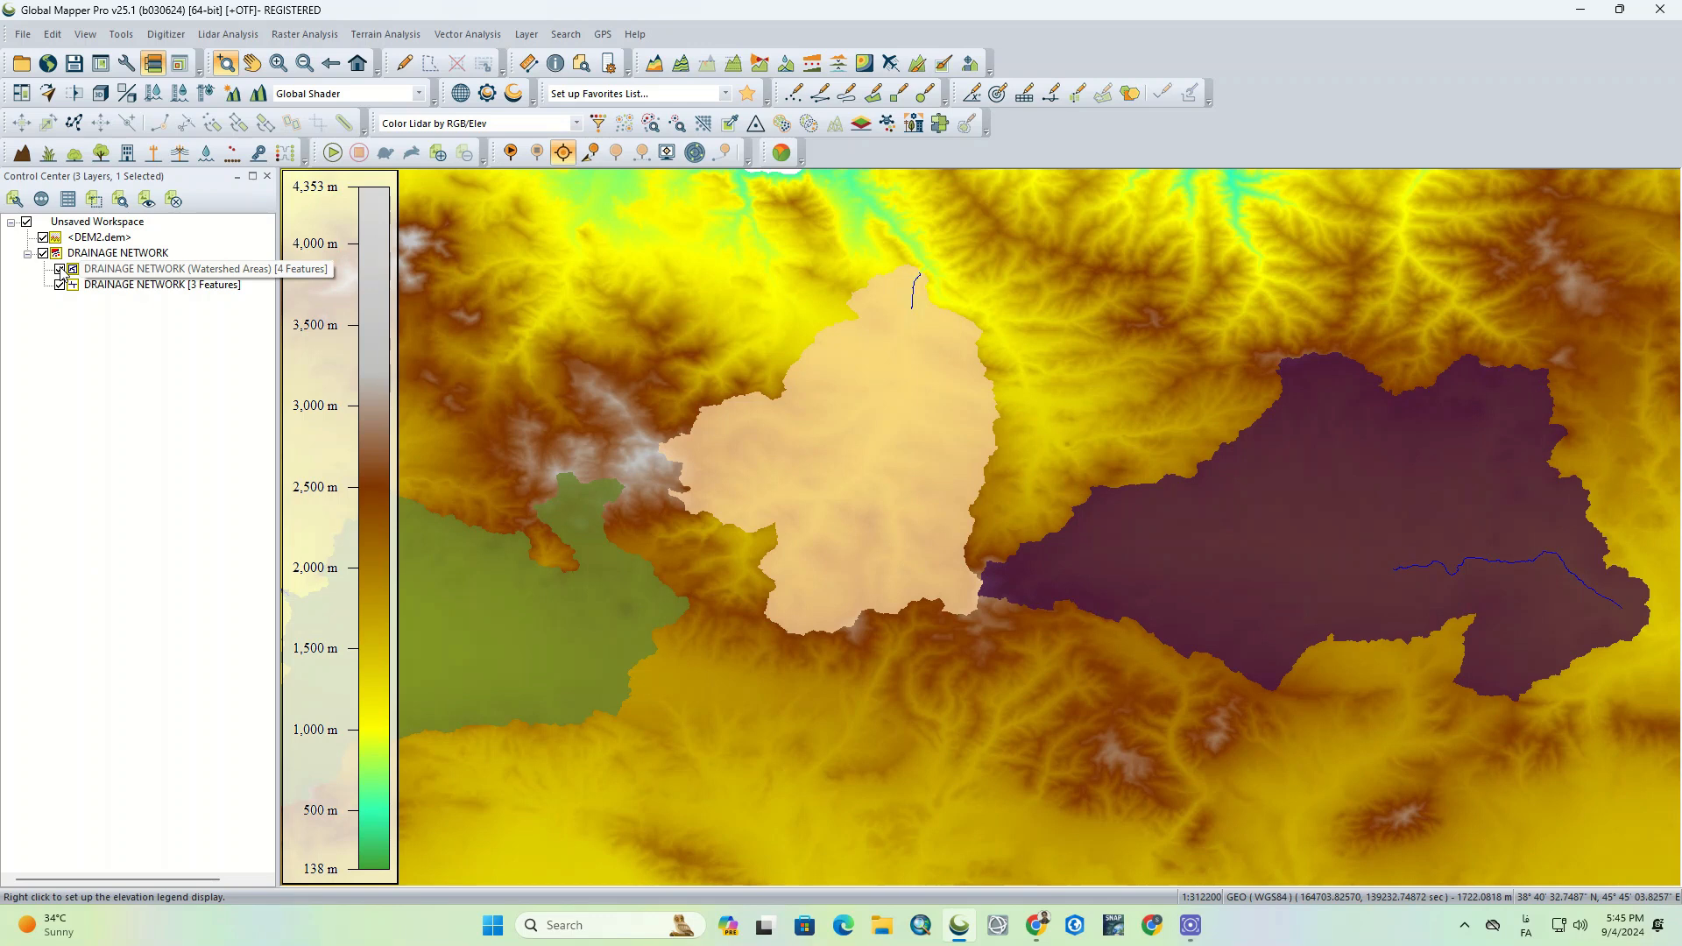
Step: Review the three-stream layer's attributes, showing 522–928 sq km drainage, then close the table
right_click(161, 284)
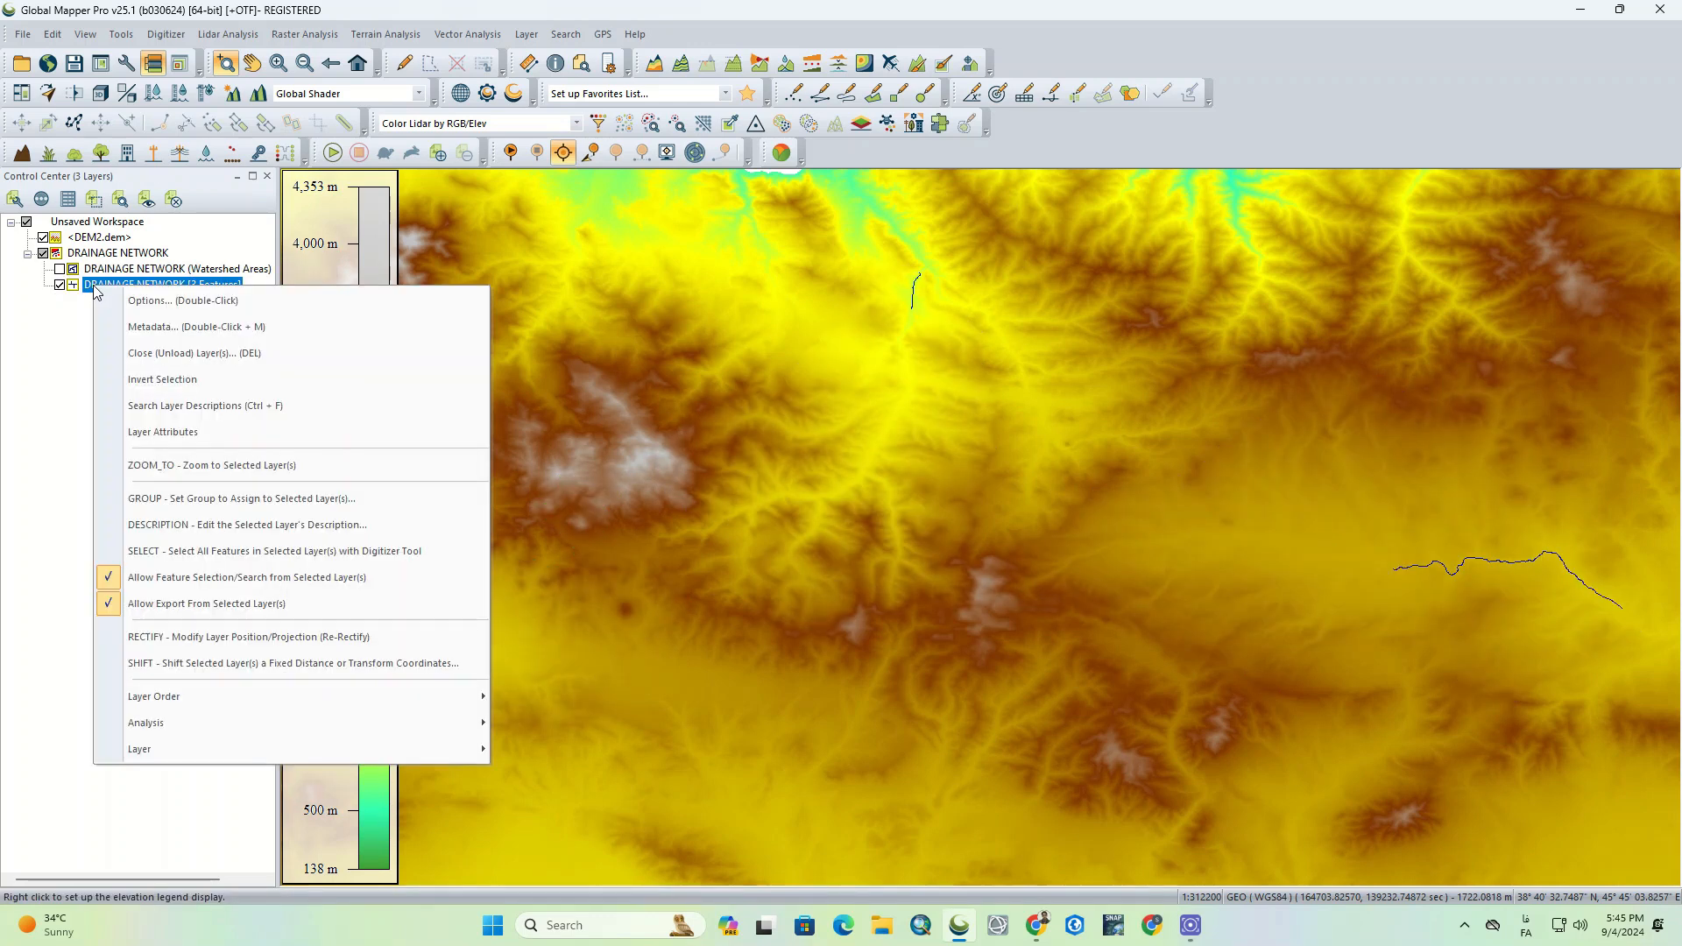
click(162, 431)
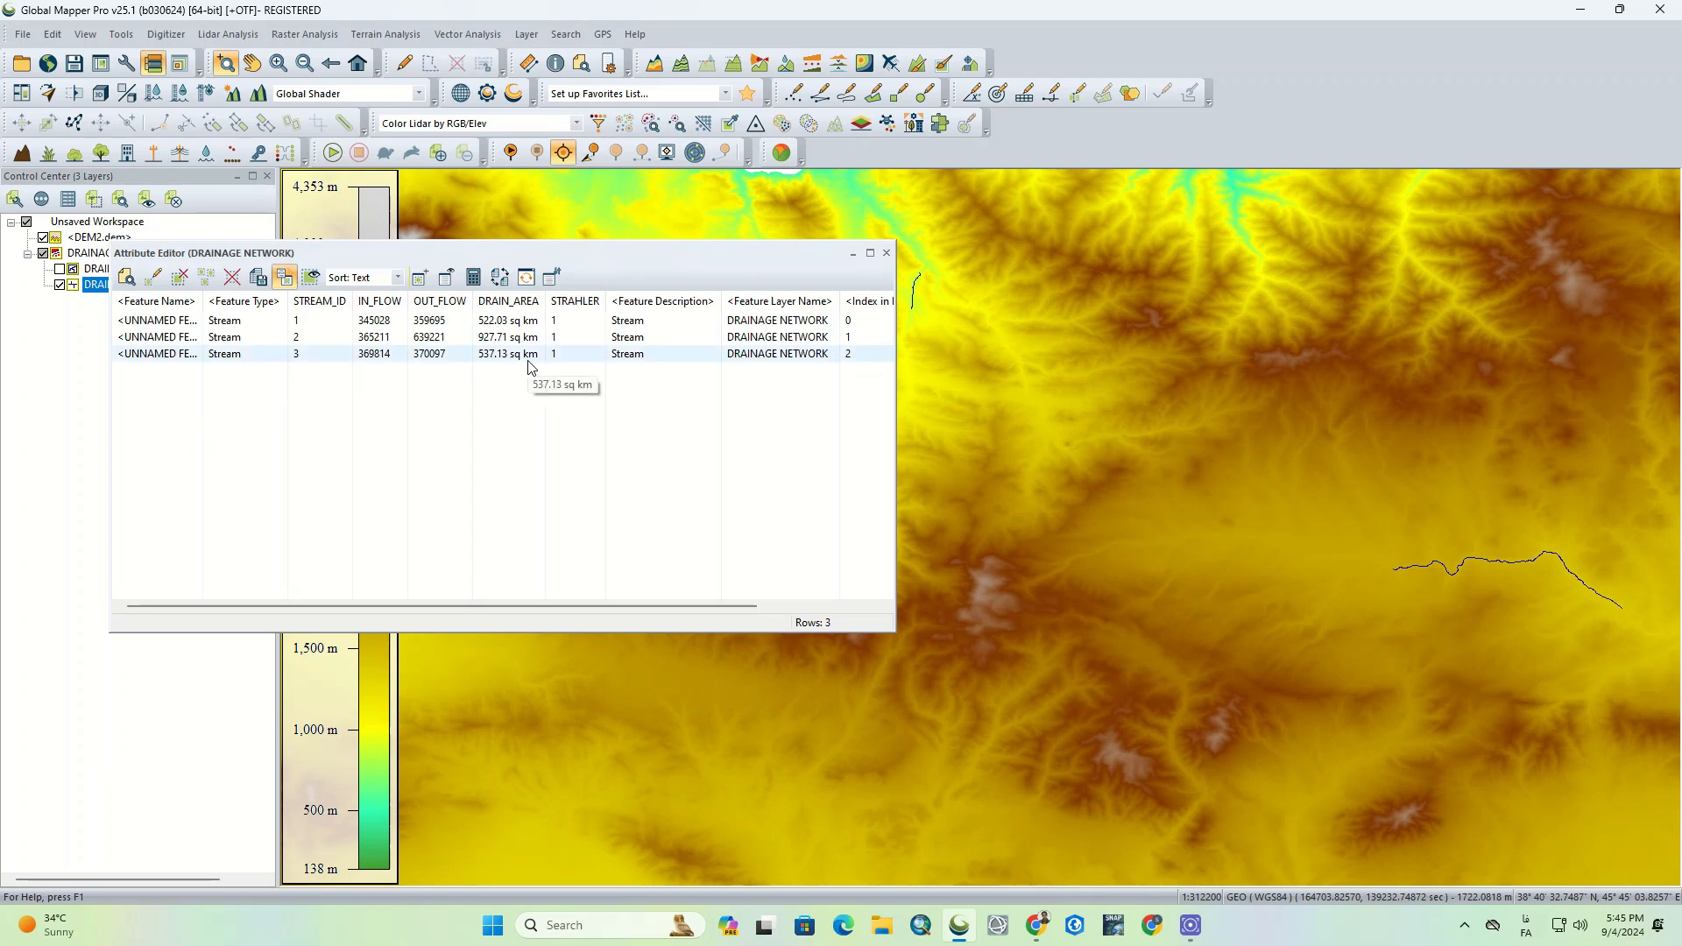
mouse_move(587, 357)
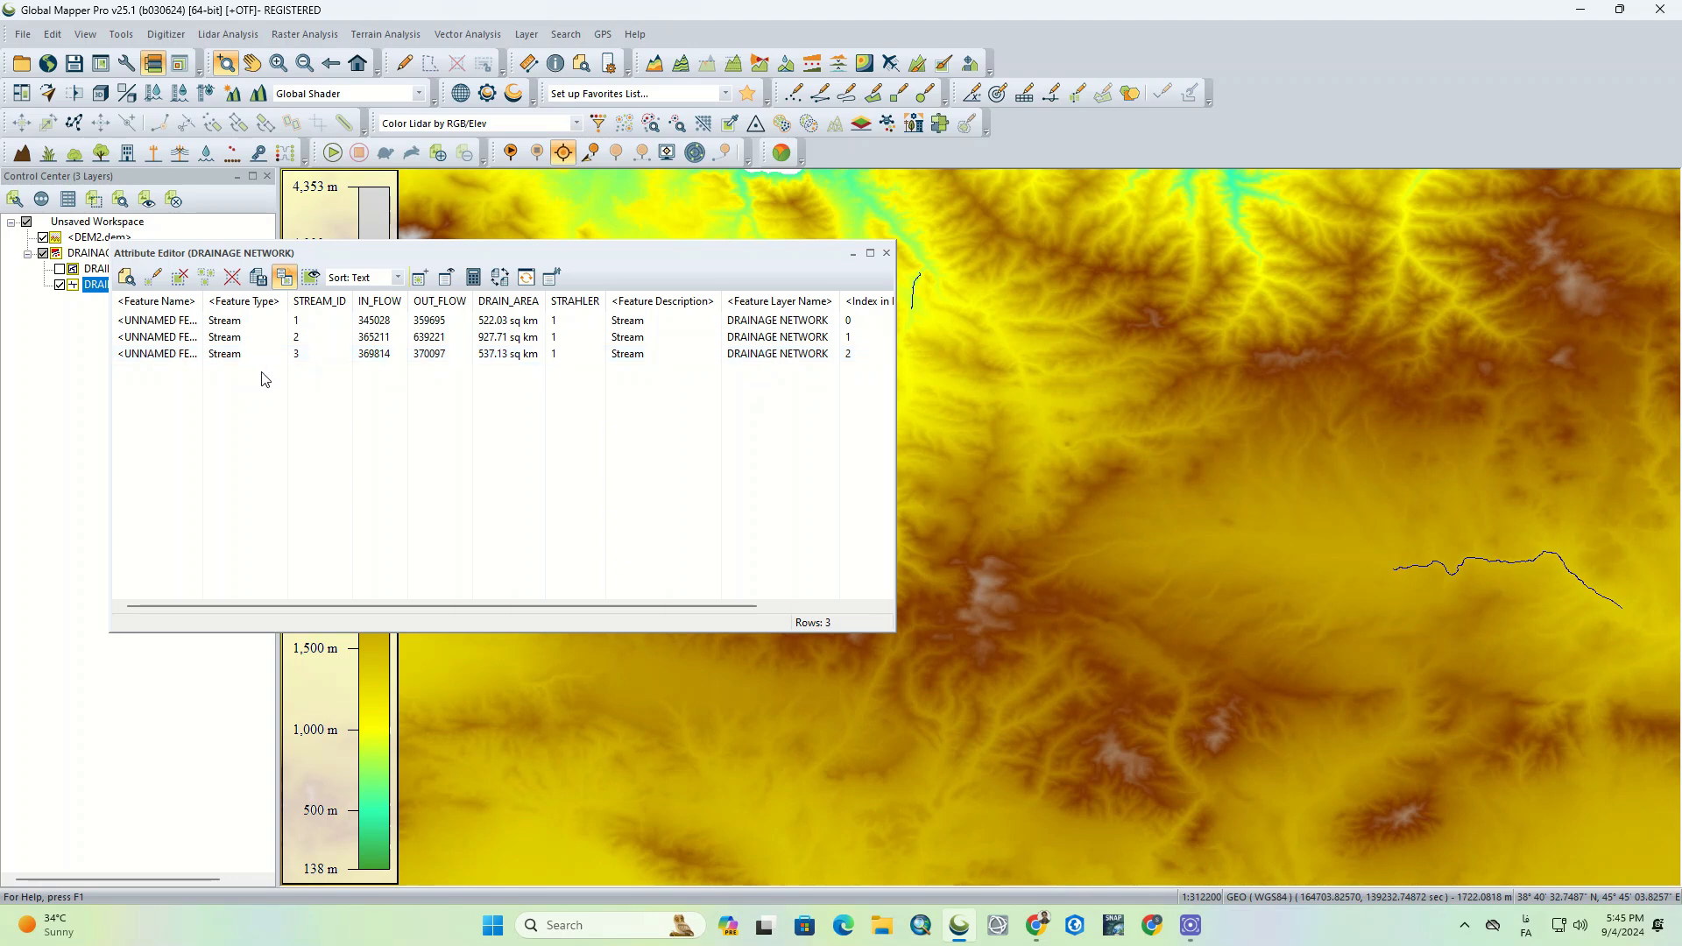
click(885, 252)
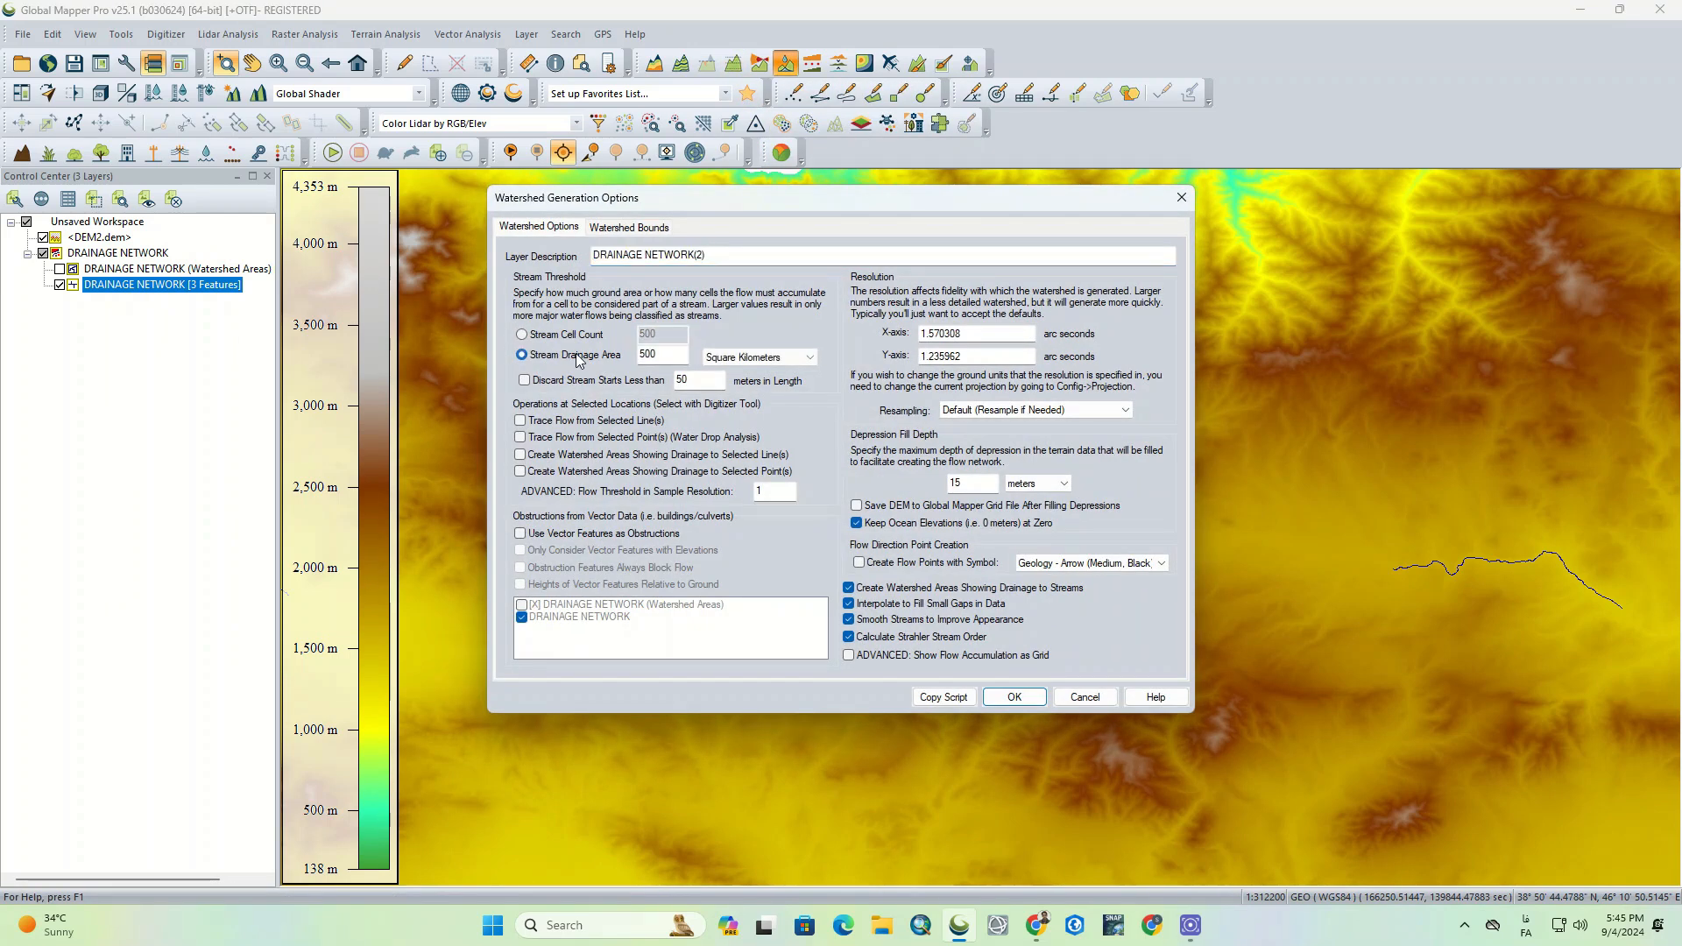
Step: Generate a network with 100 sq km stream drainage area, bounded to visible data
triple_click(662, 355)
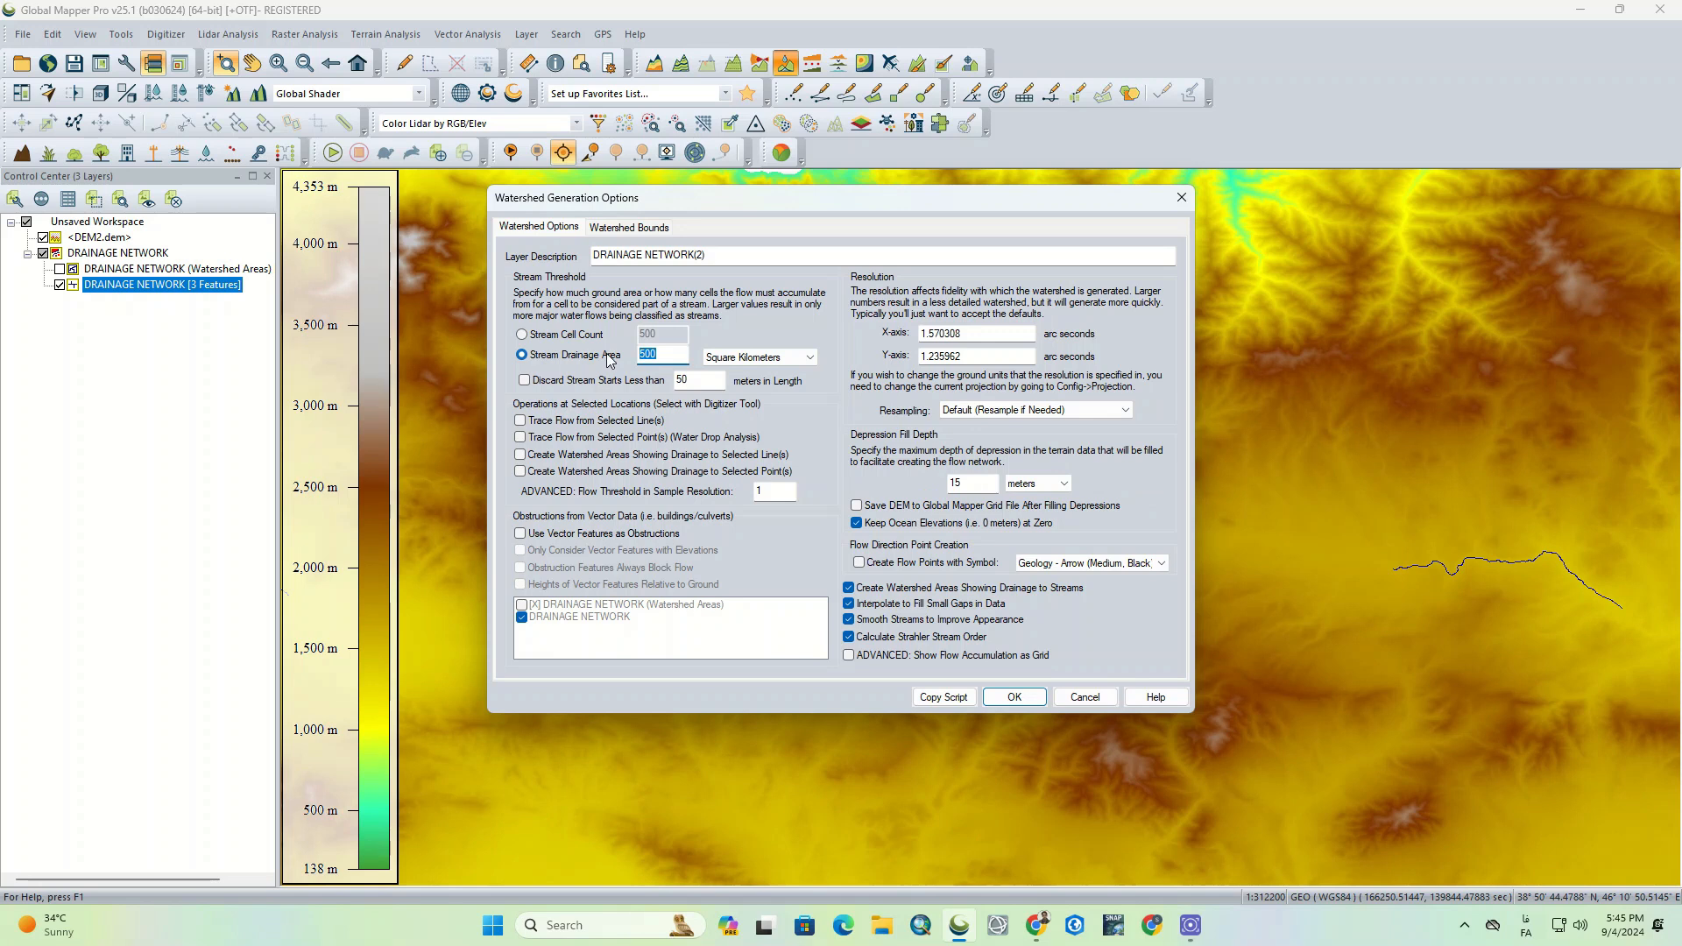
text(10)
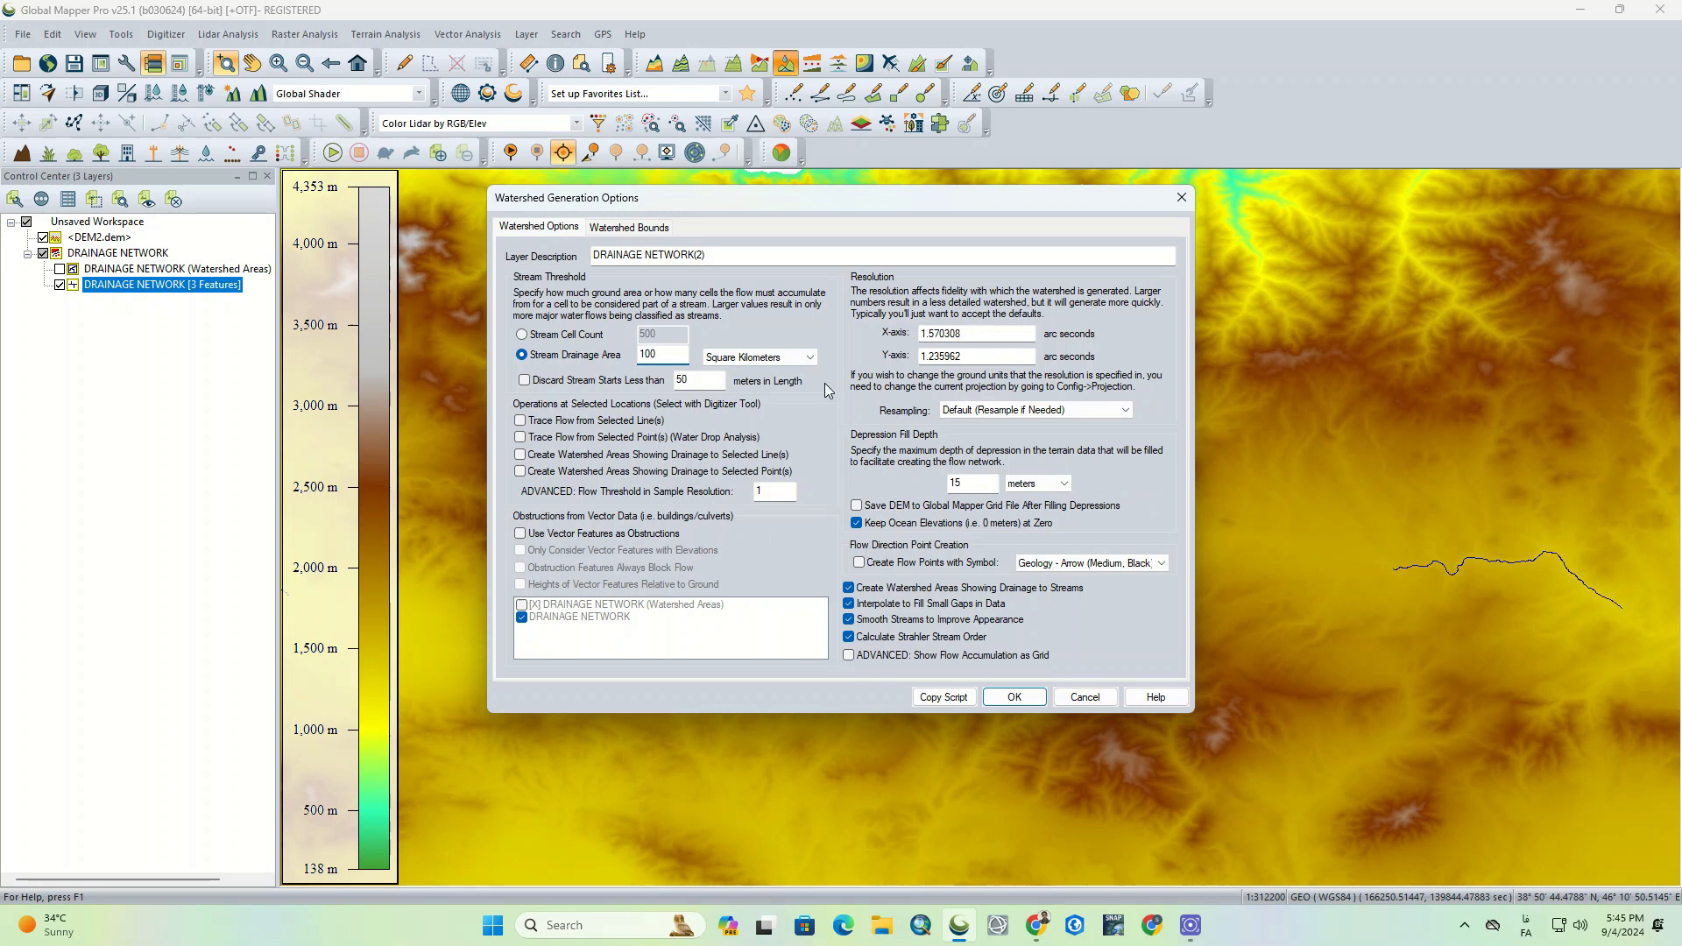
click(627, 226)
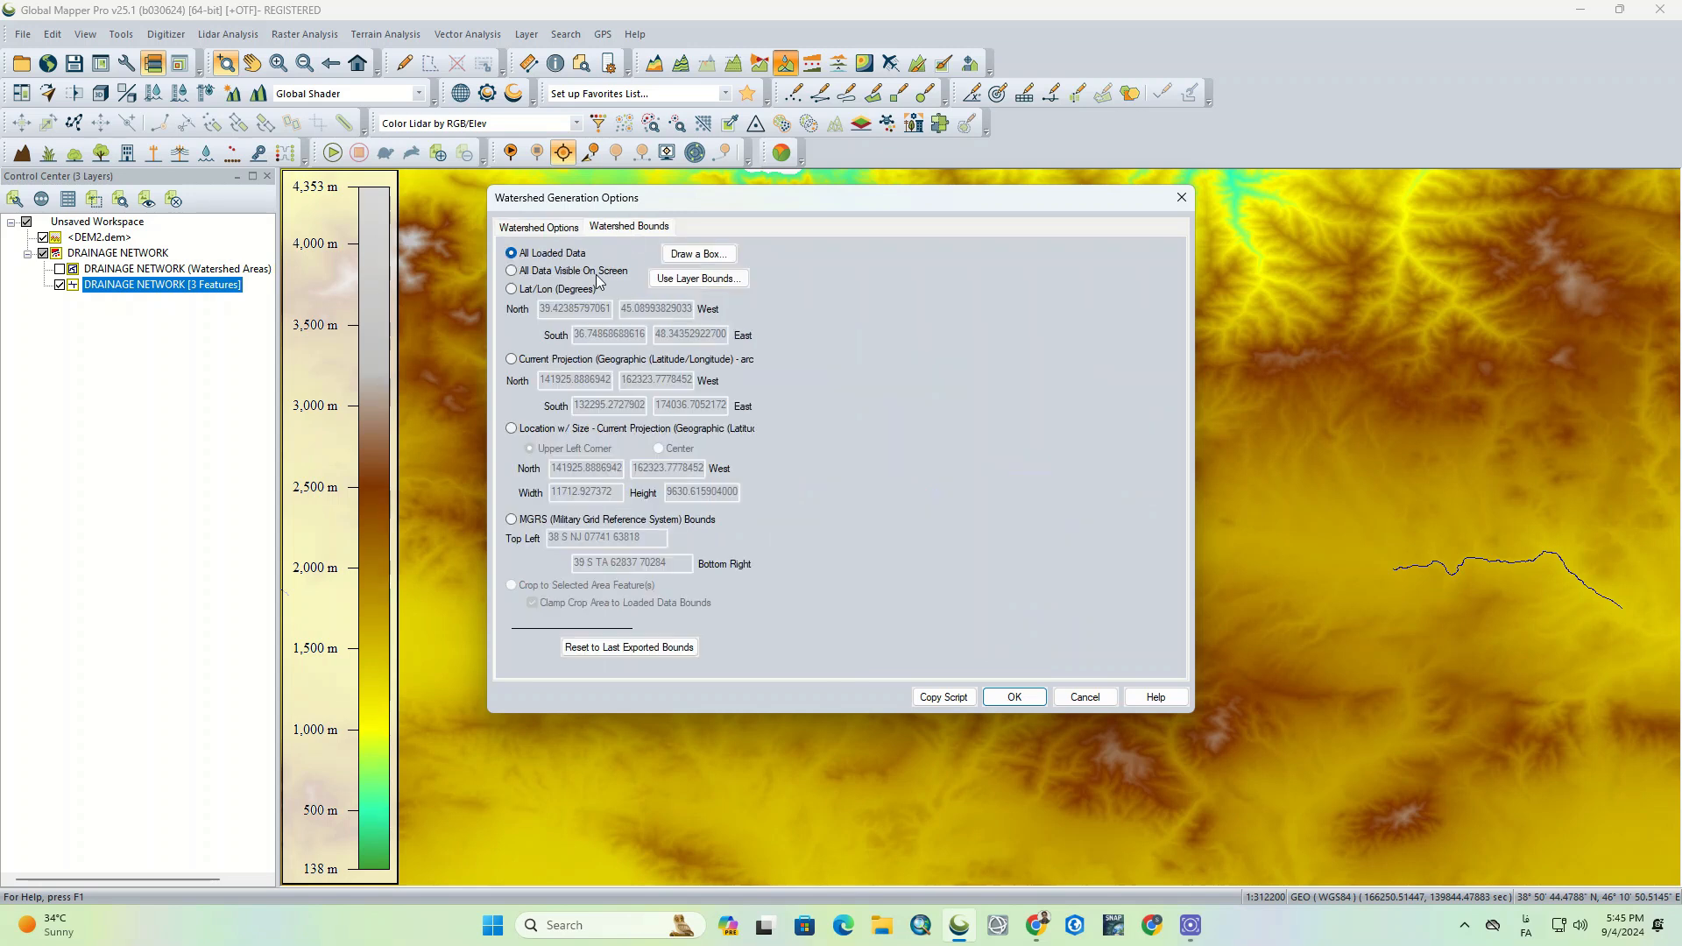
click(512, 271)
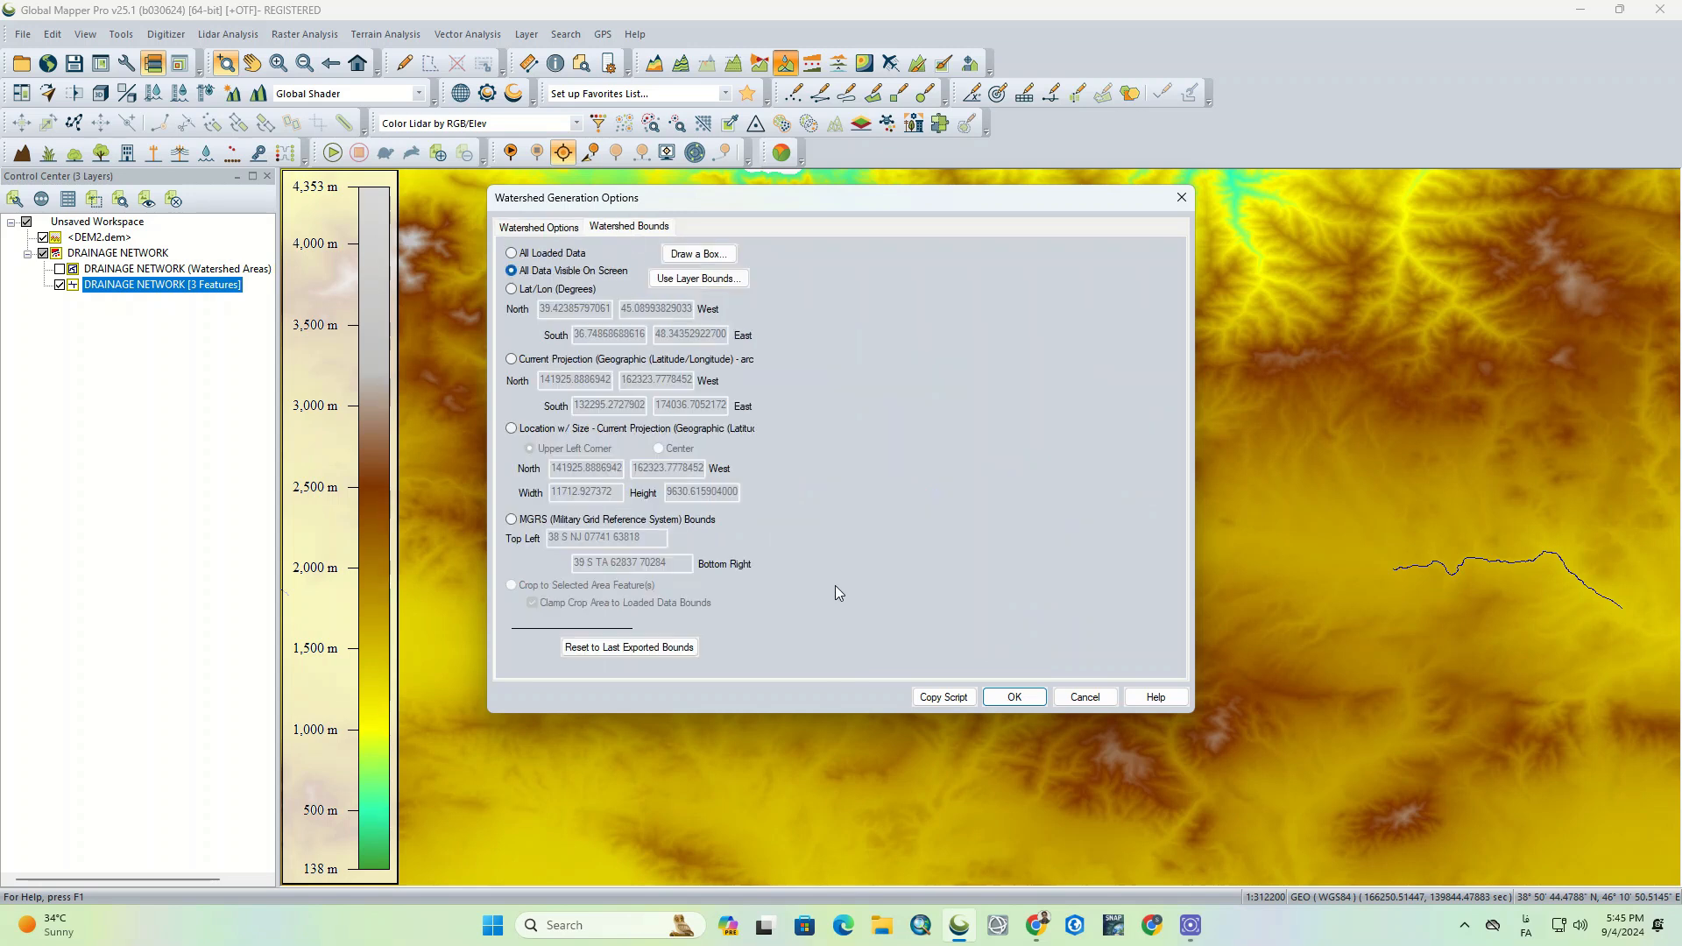
click(1011, 696)
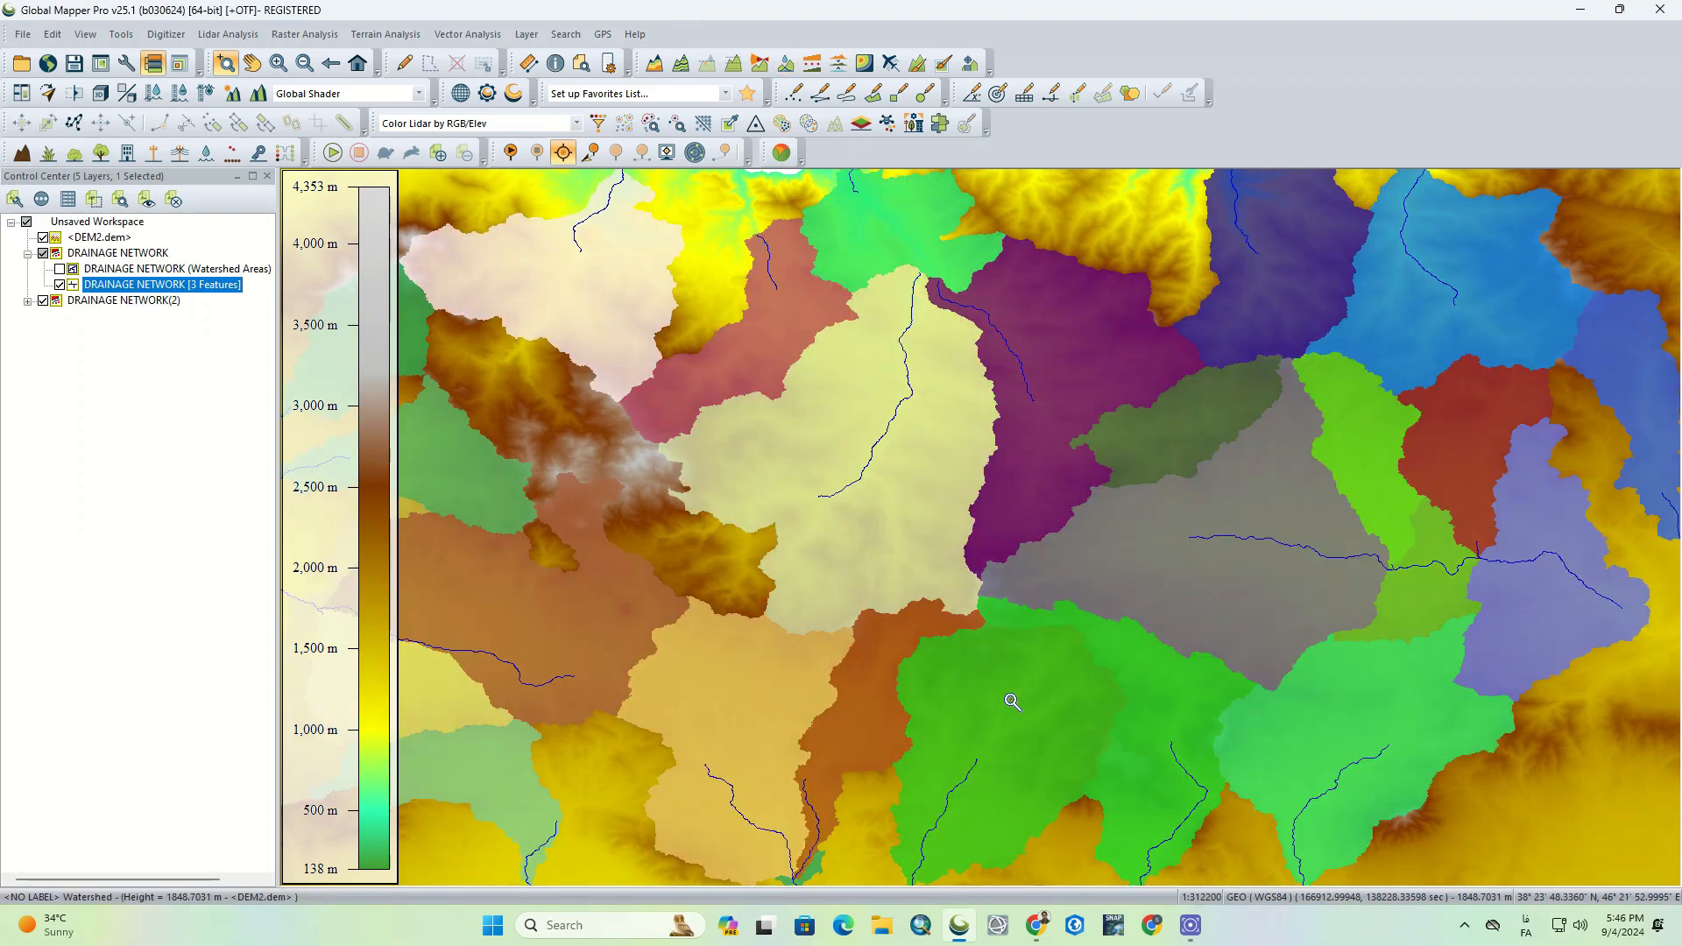
mouse_move(821, 483)
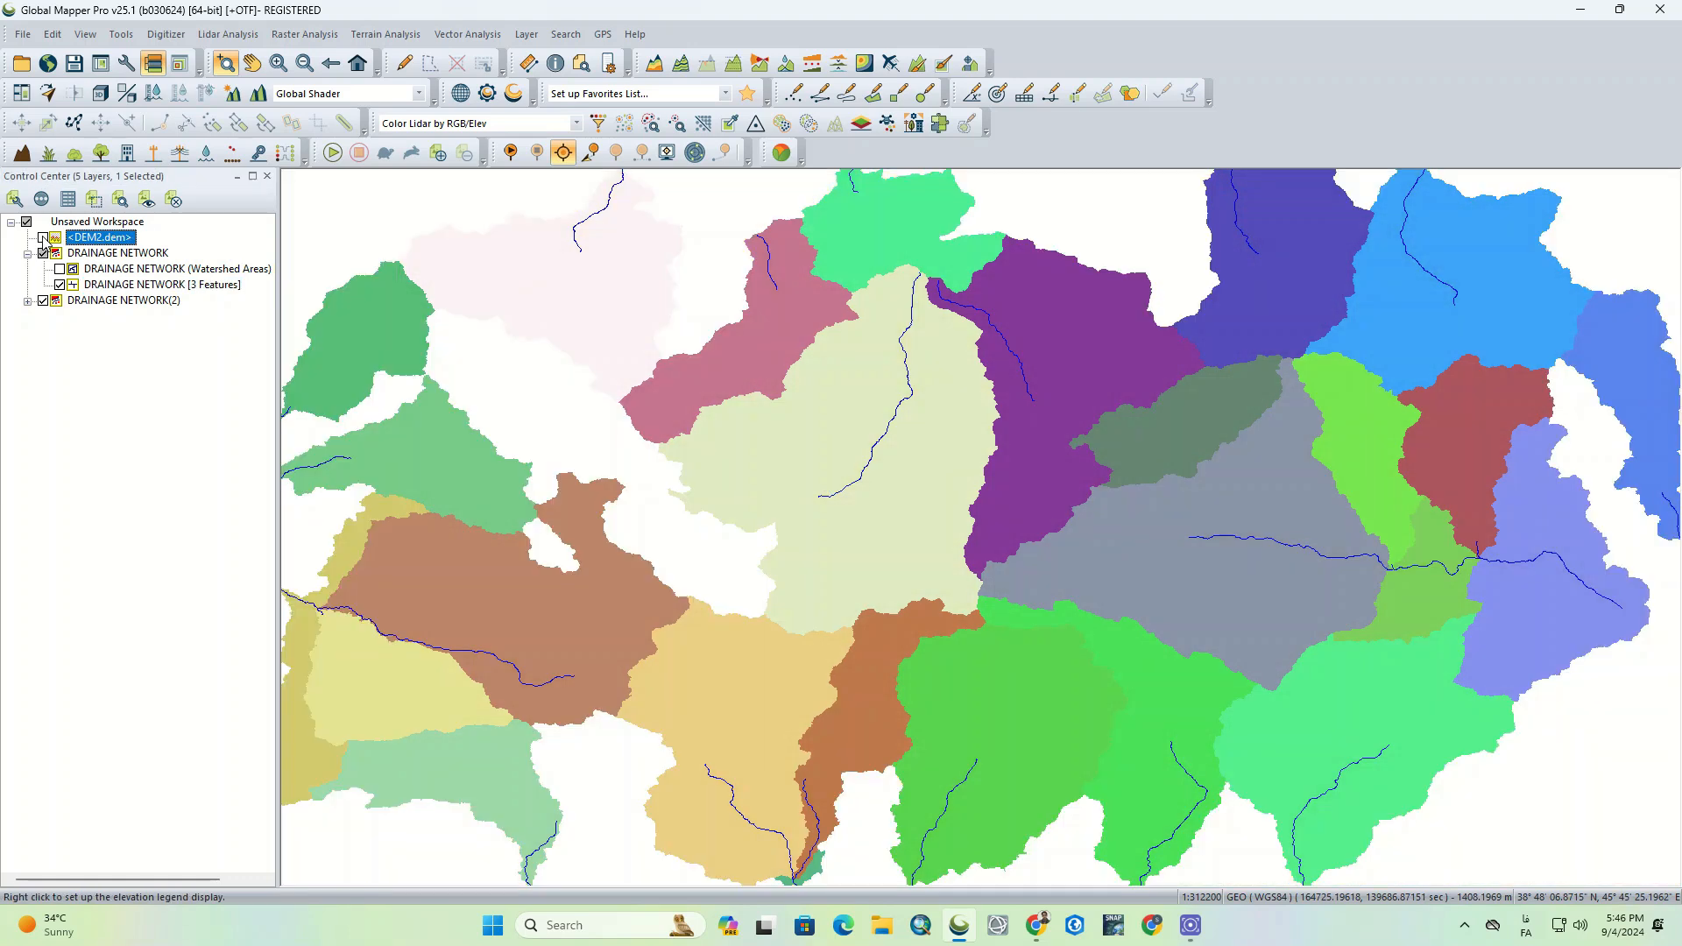
Step: Hide DEM2.dem and inspect the second network's Watershed Areas and Streams layers
click(43, 237)
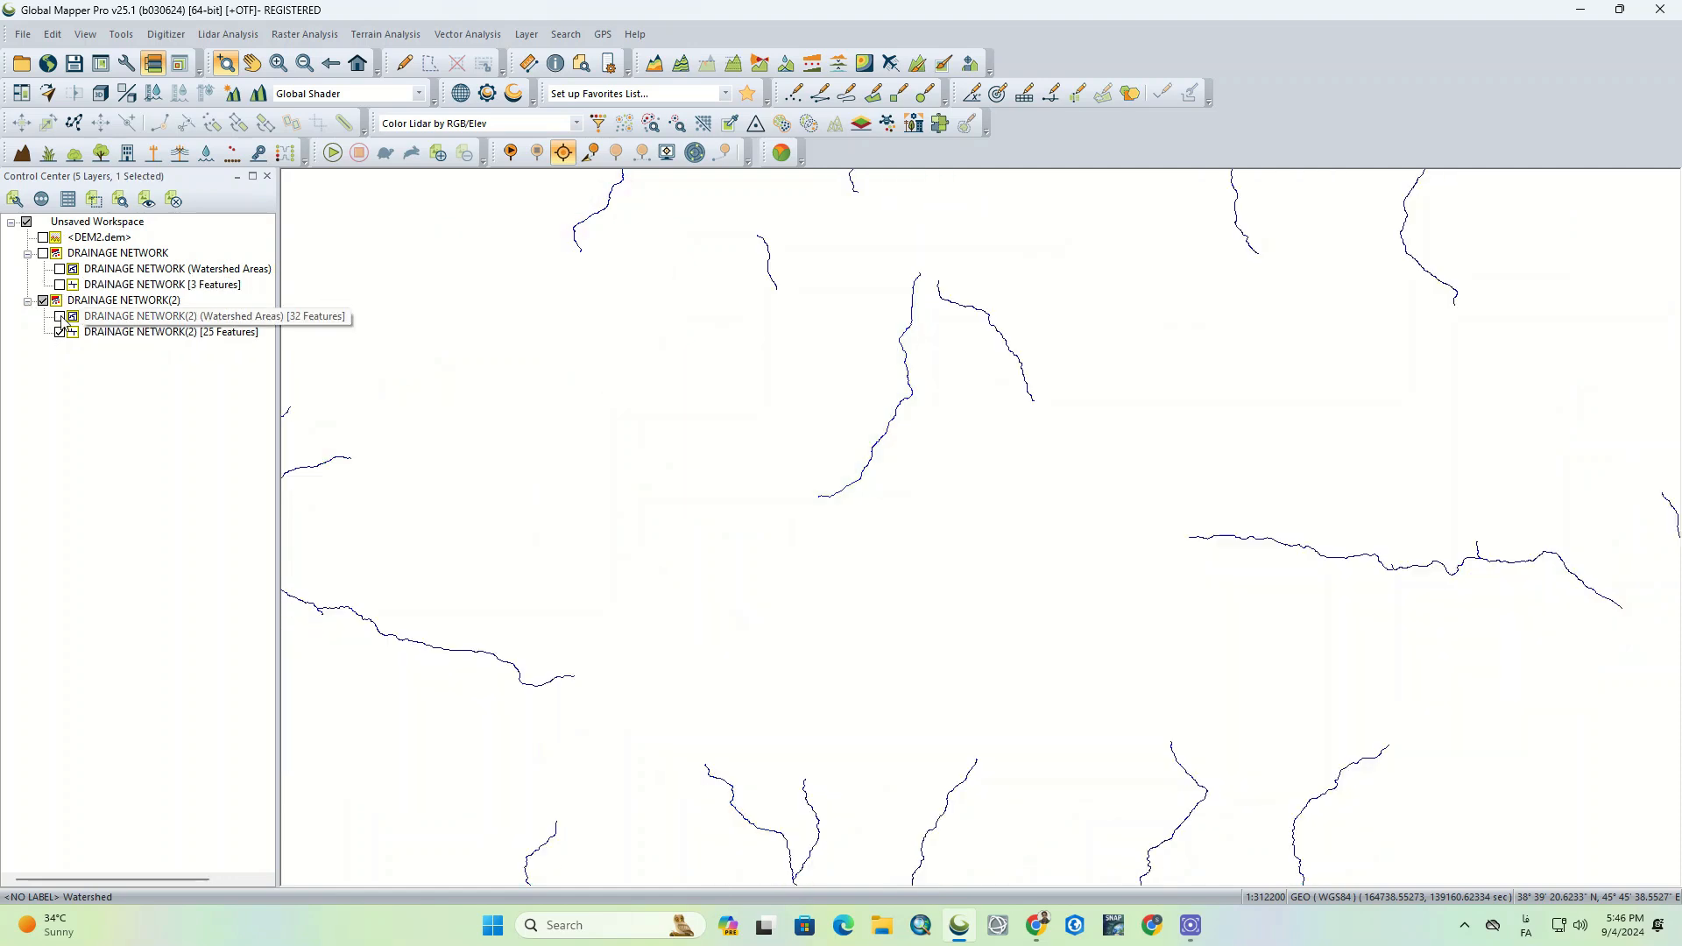
click(59, 316)
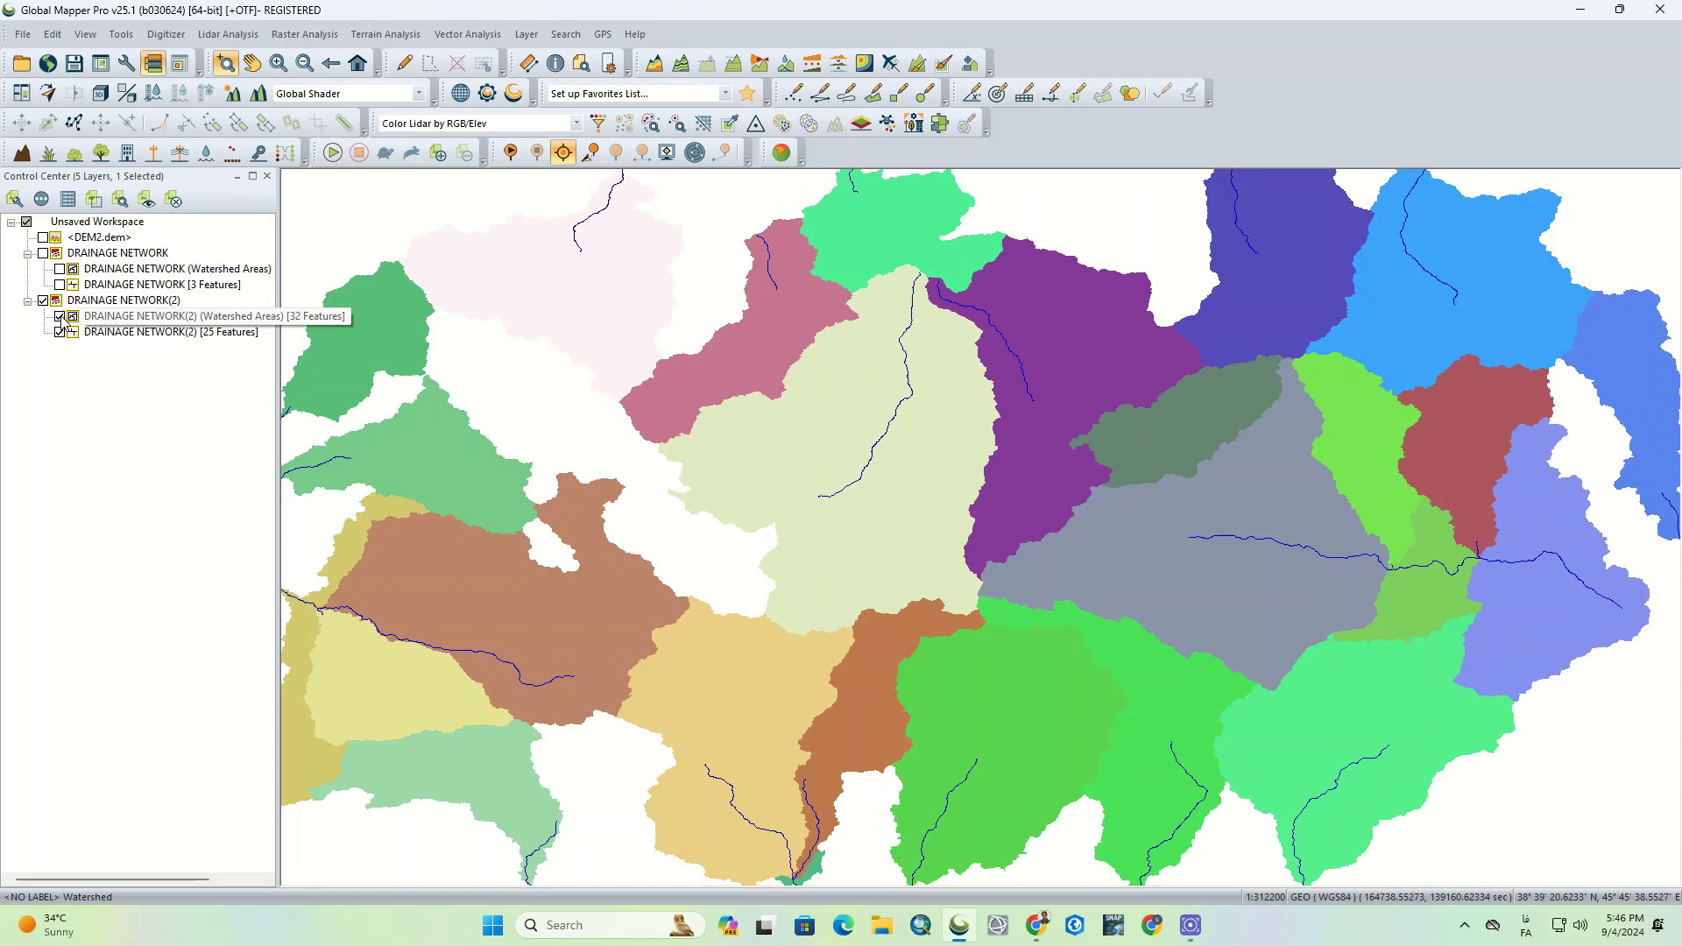
click(177, 315)
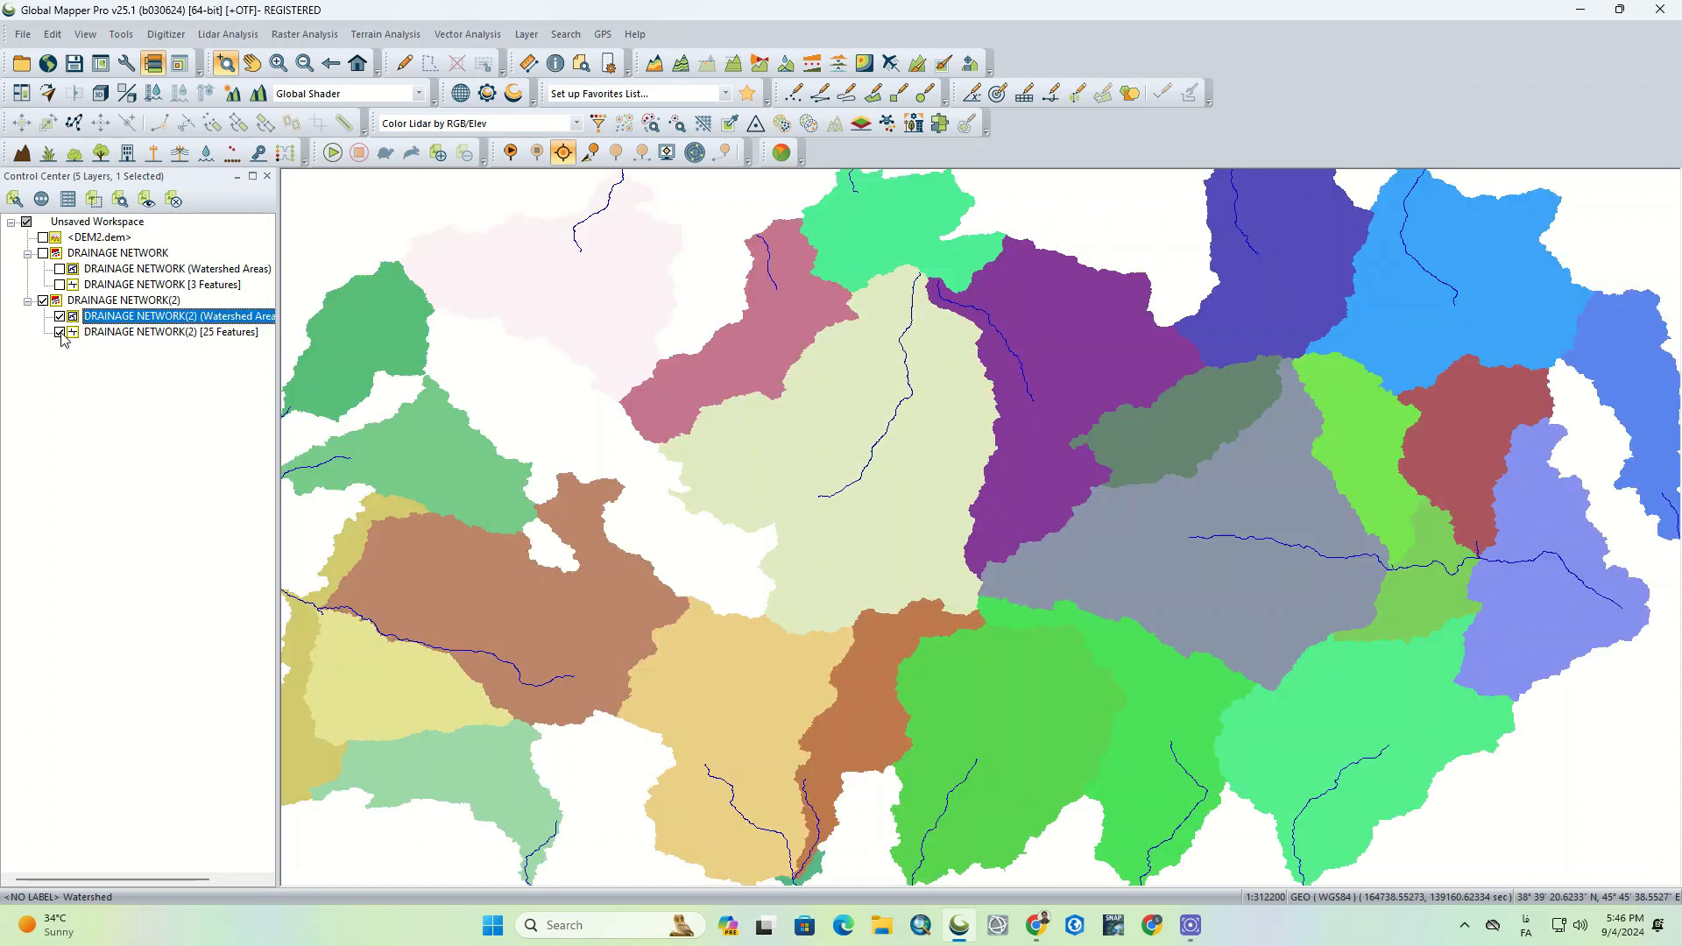
click(163, 331)
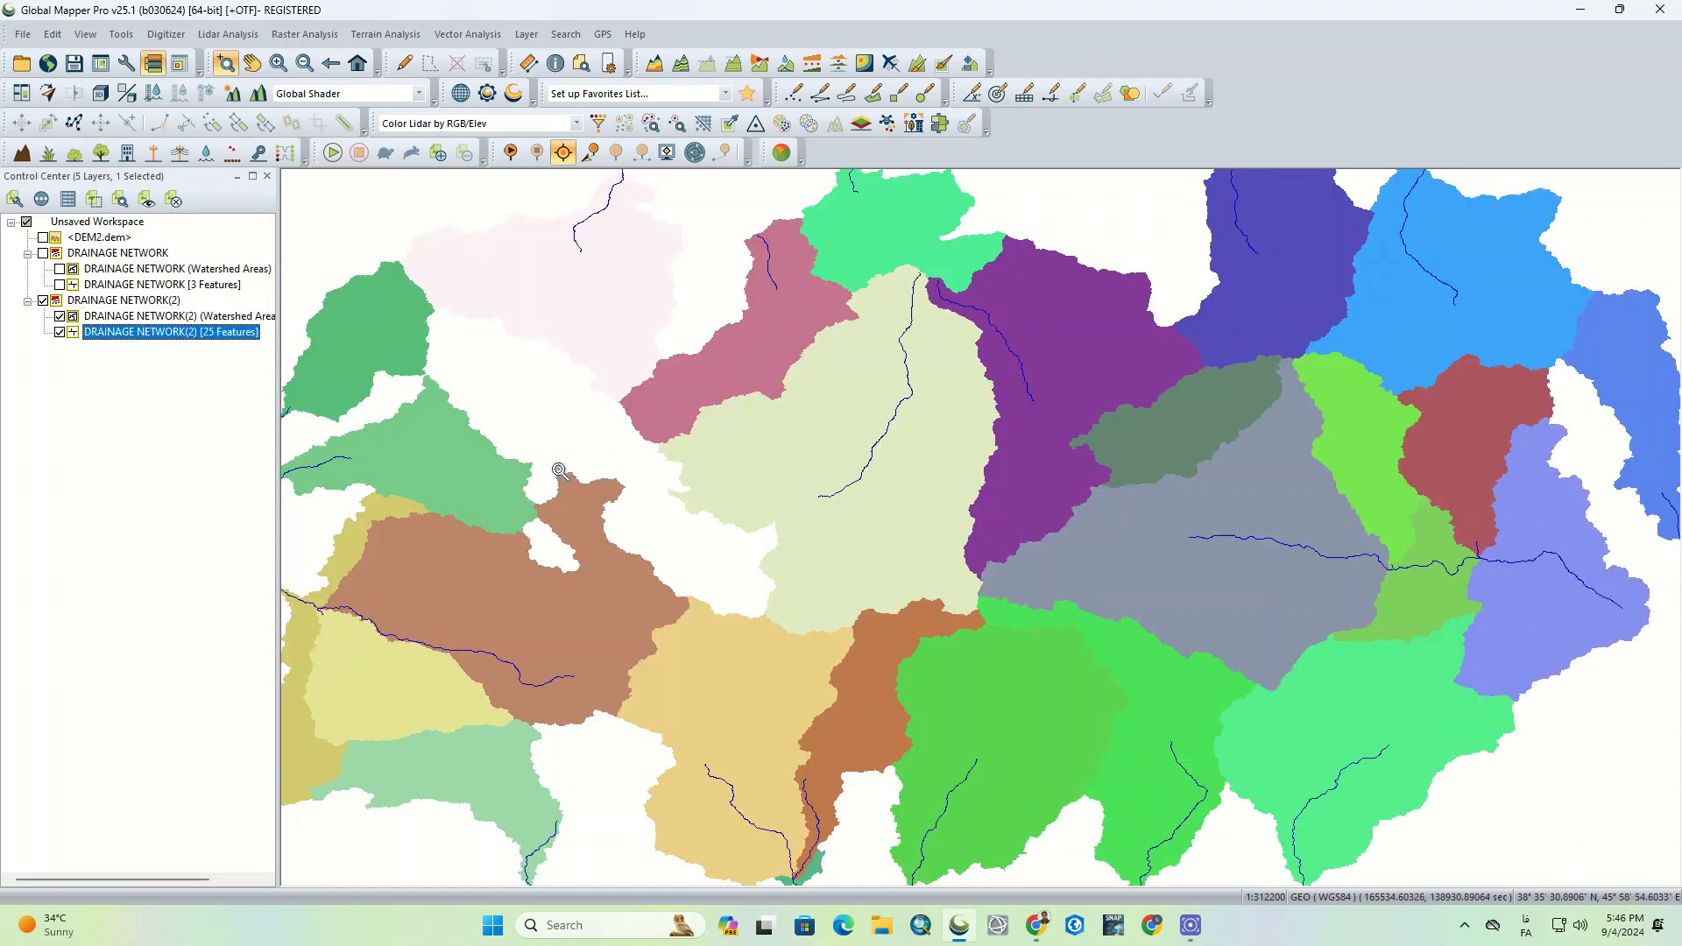
click(46, 237)
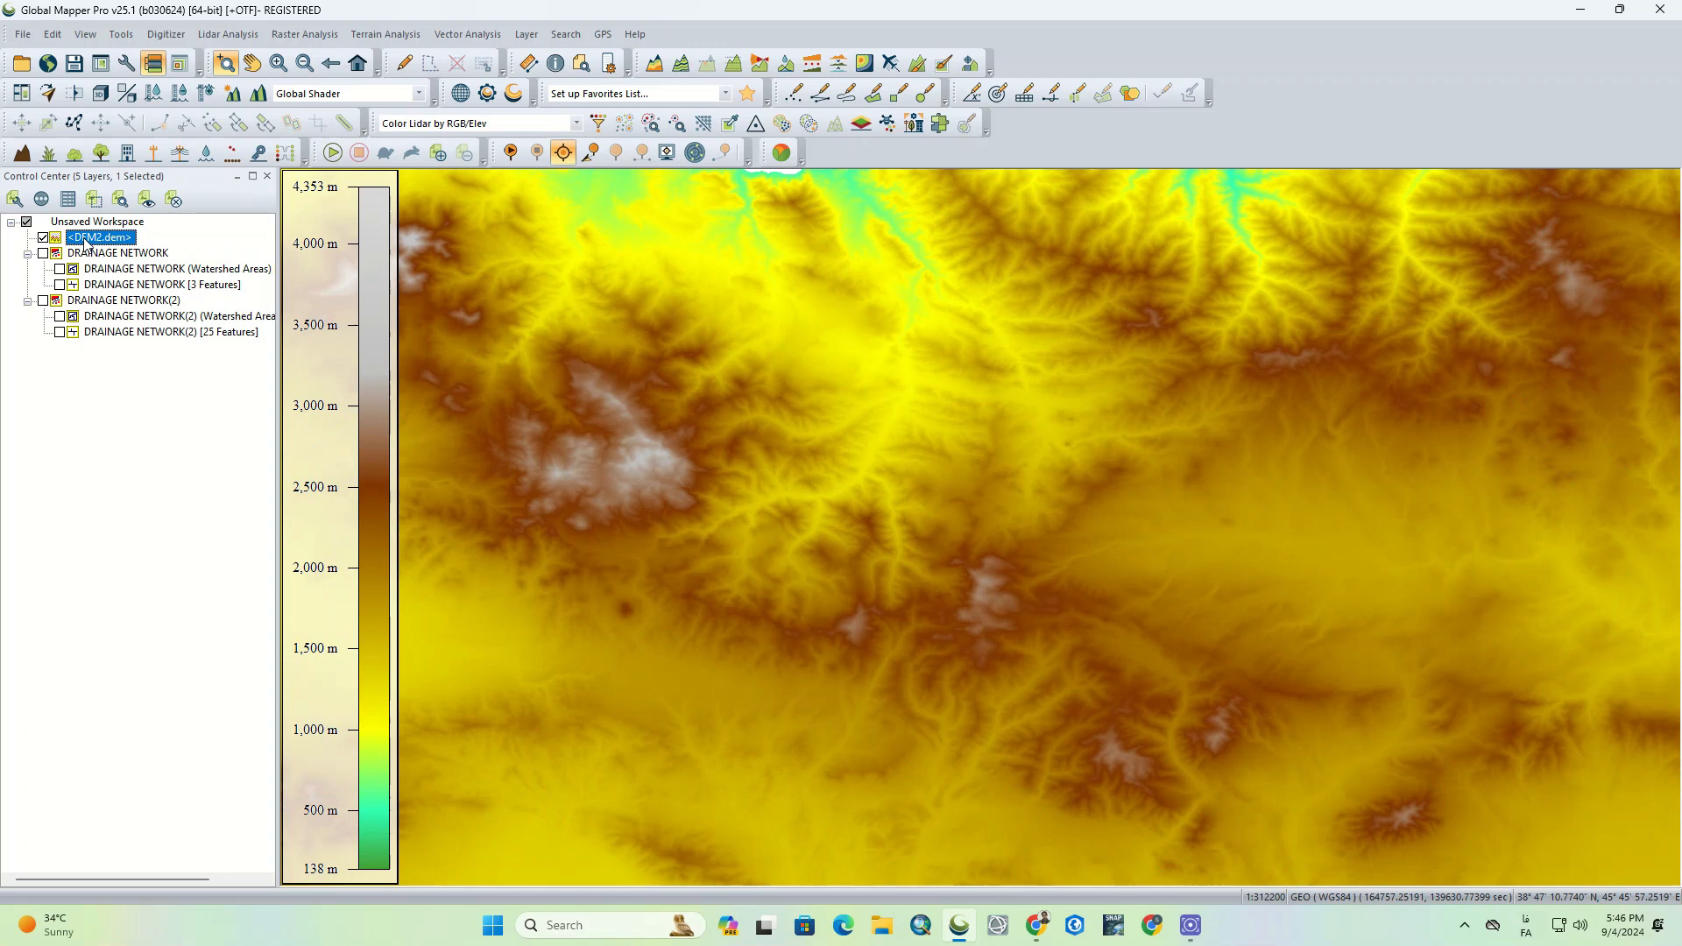
mouse_move(786, 65)
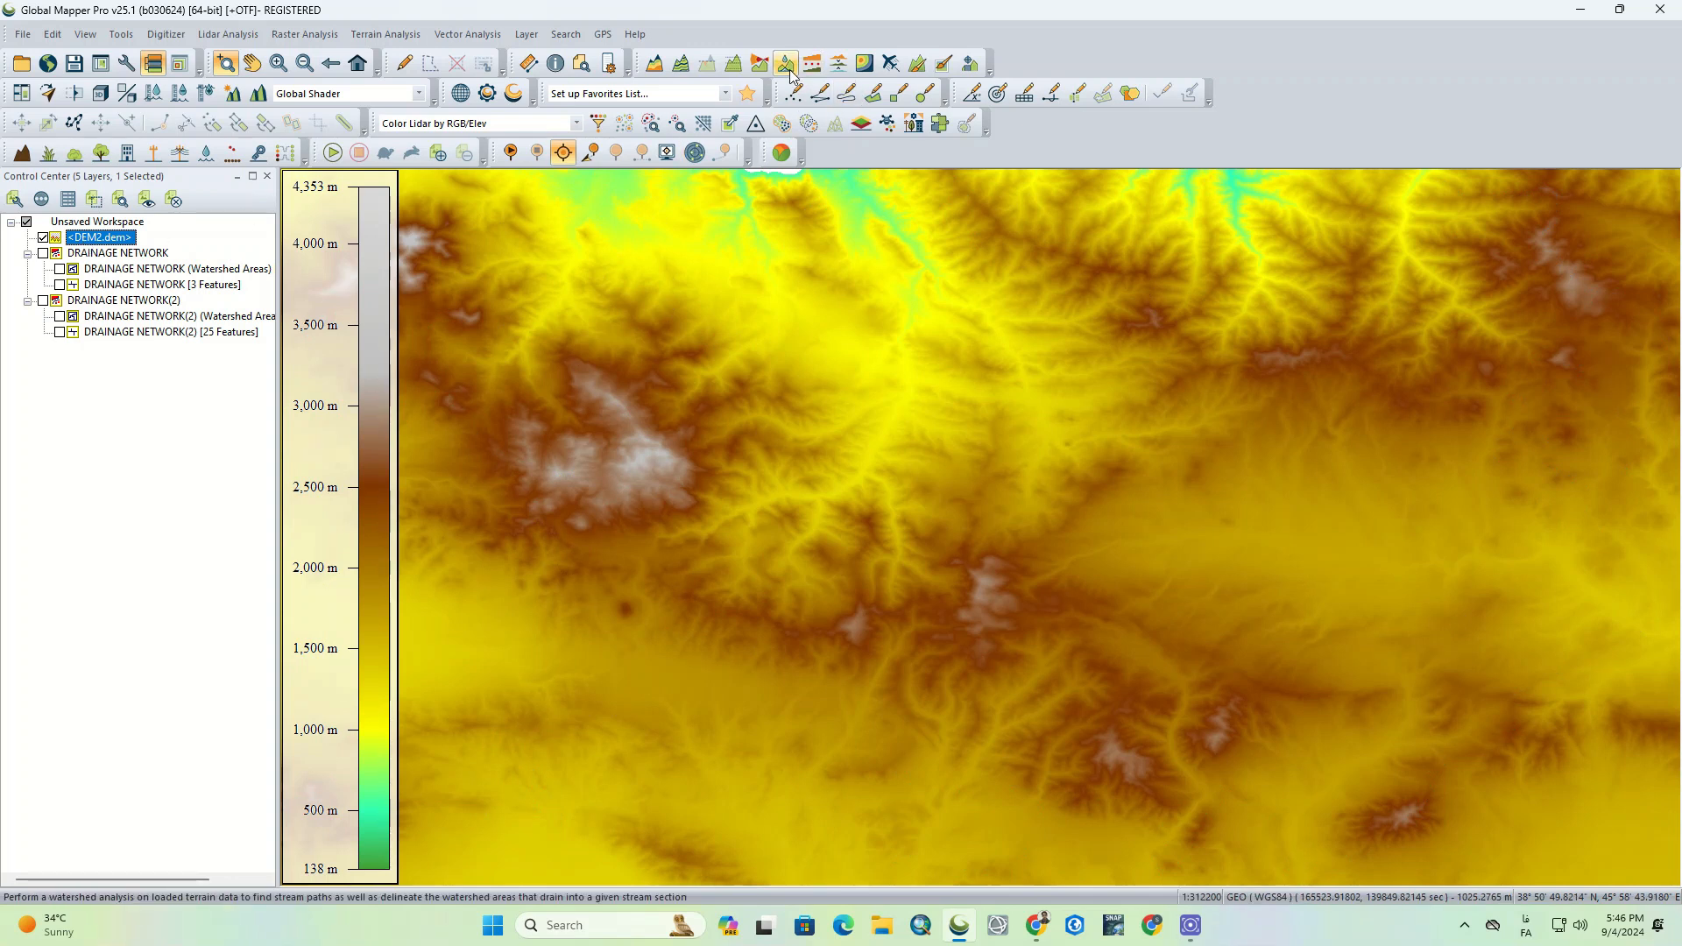
Step: Rerun watershed generation with Stream Drainage Area set to 50 sq km
click(788, 66)
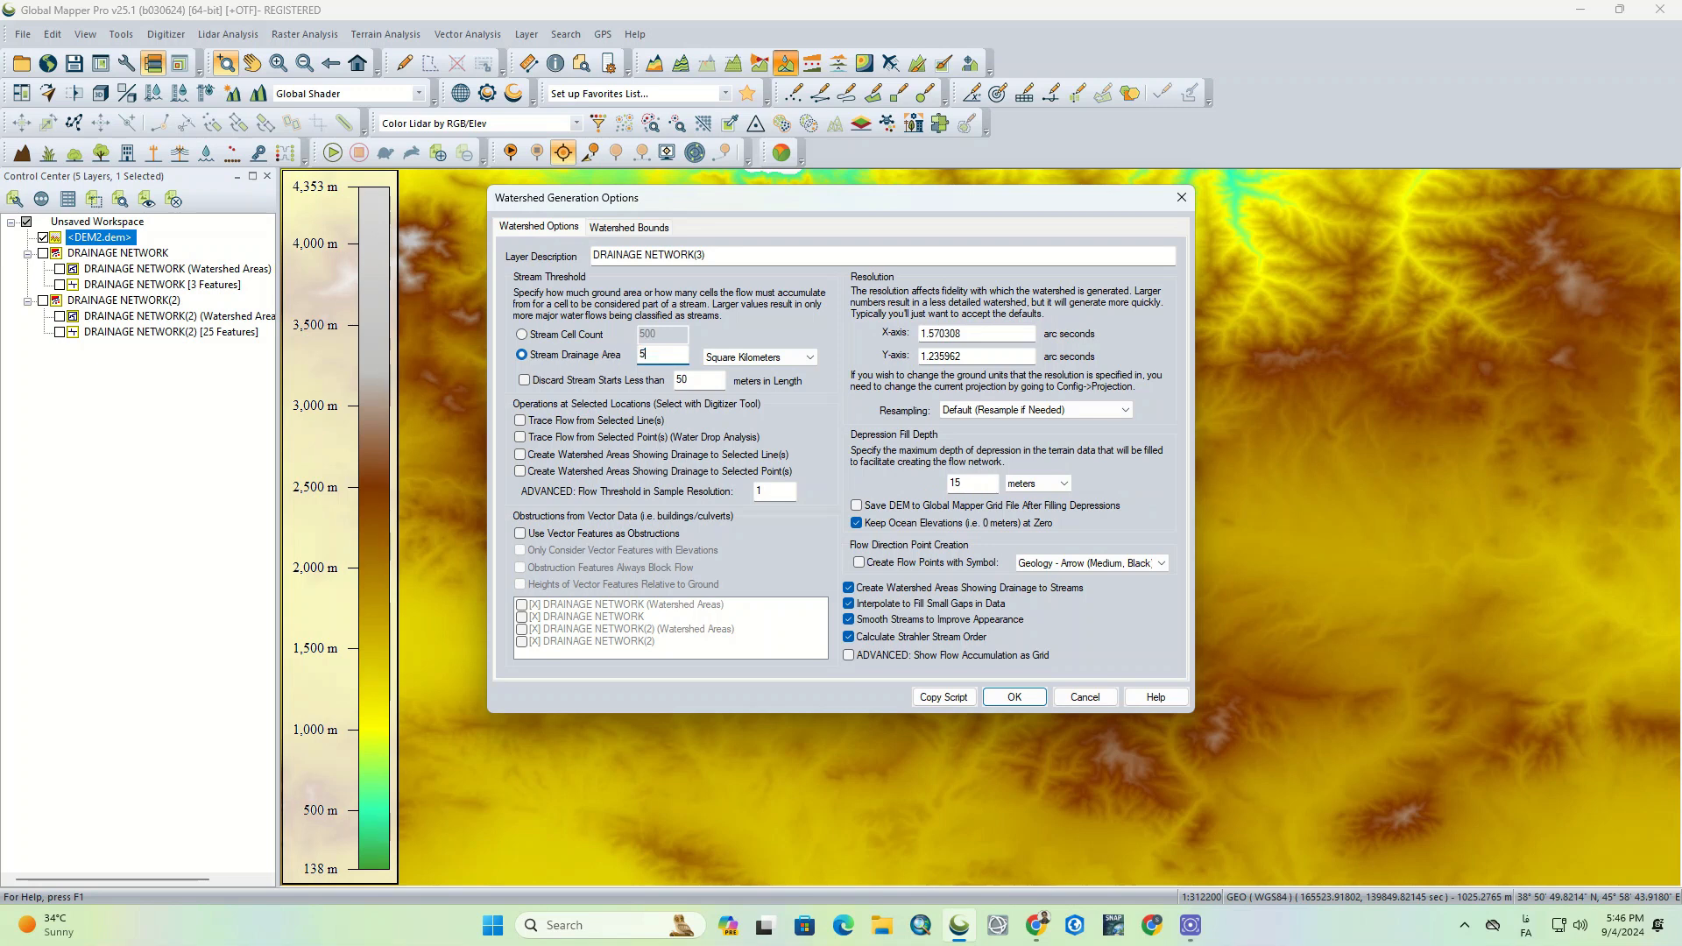
text(0)
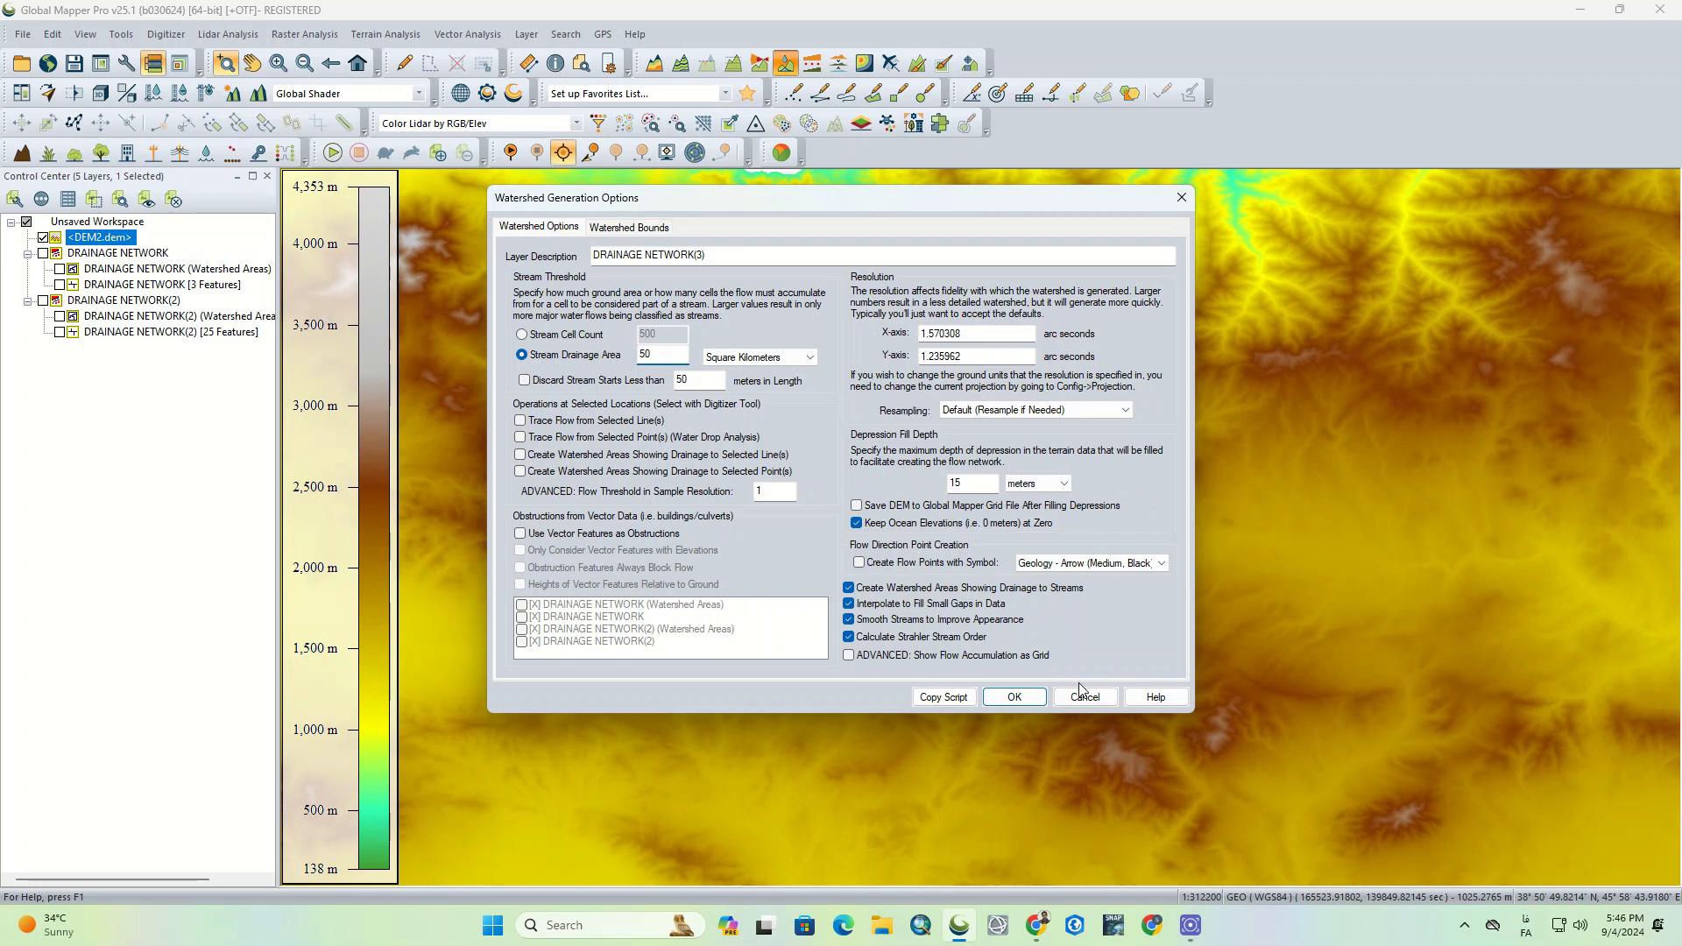
click(1013, 696)
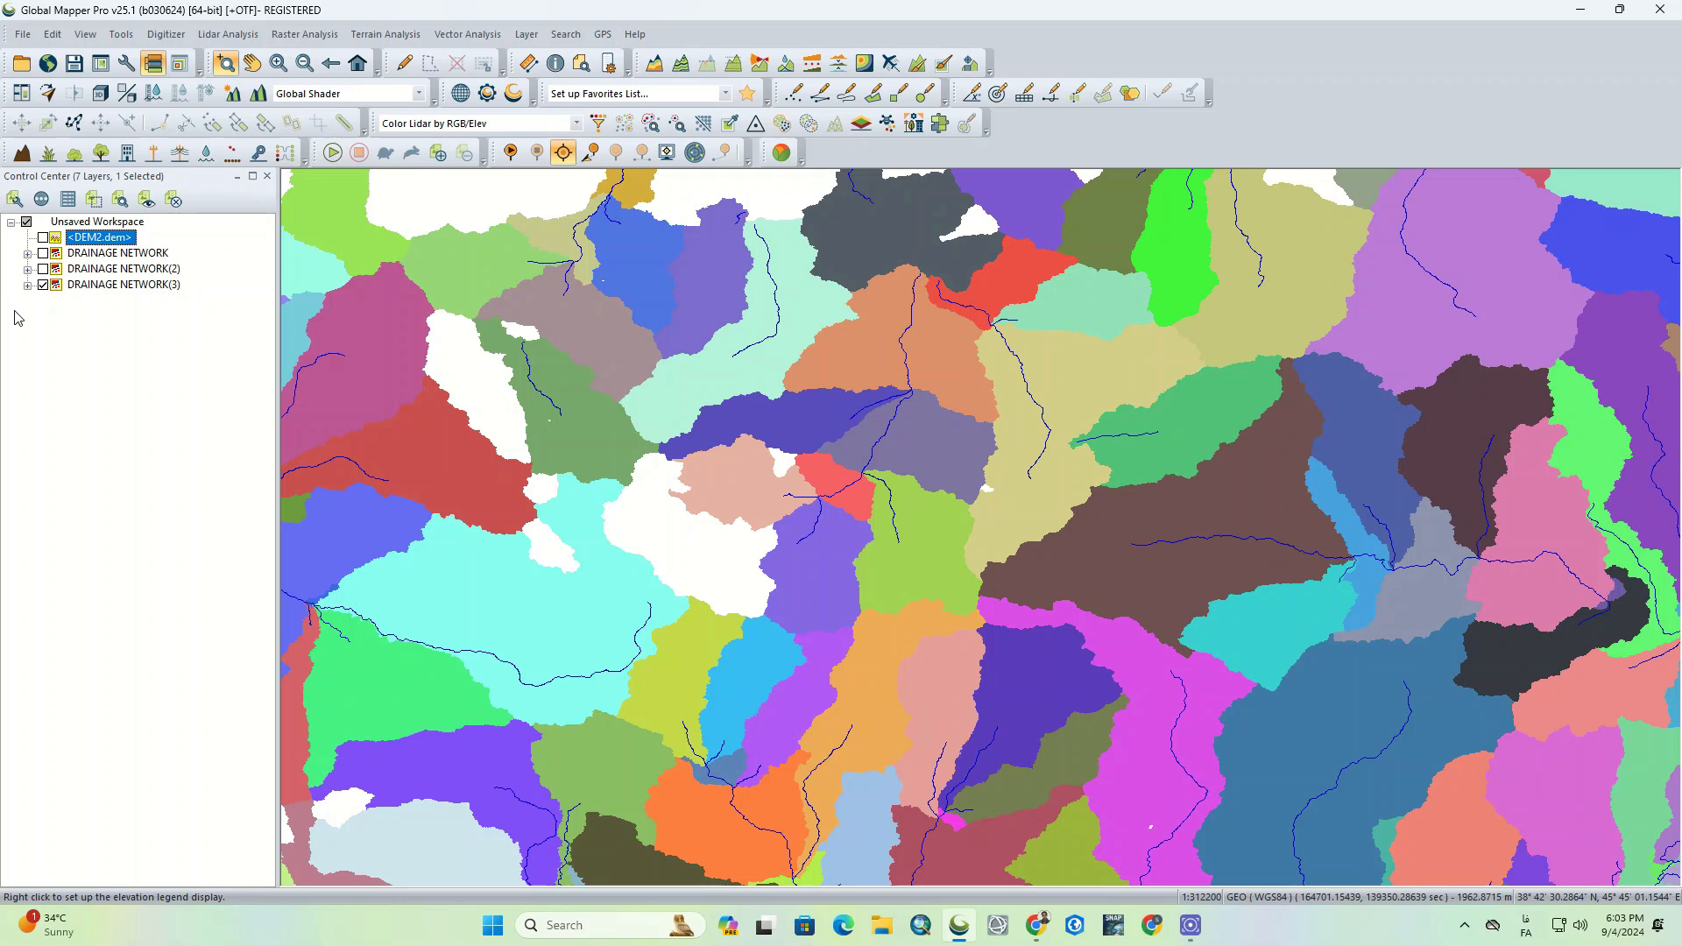
Step: Zoom out to the third network's full extent, then zoom back in
scroll(down, 3)
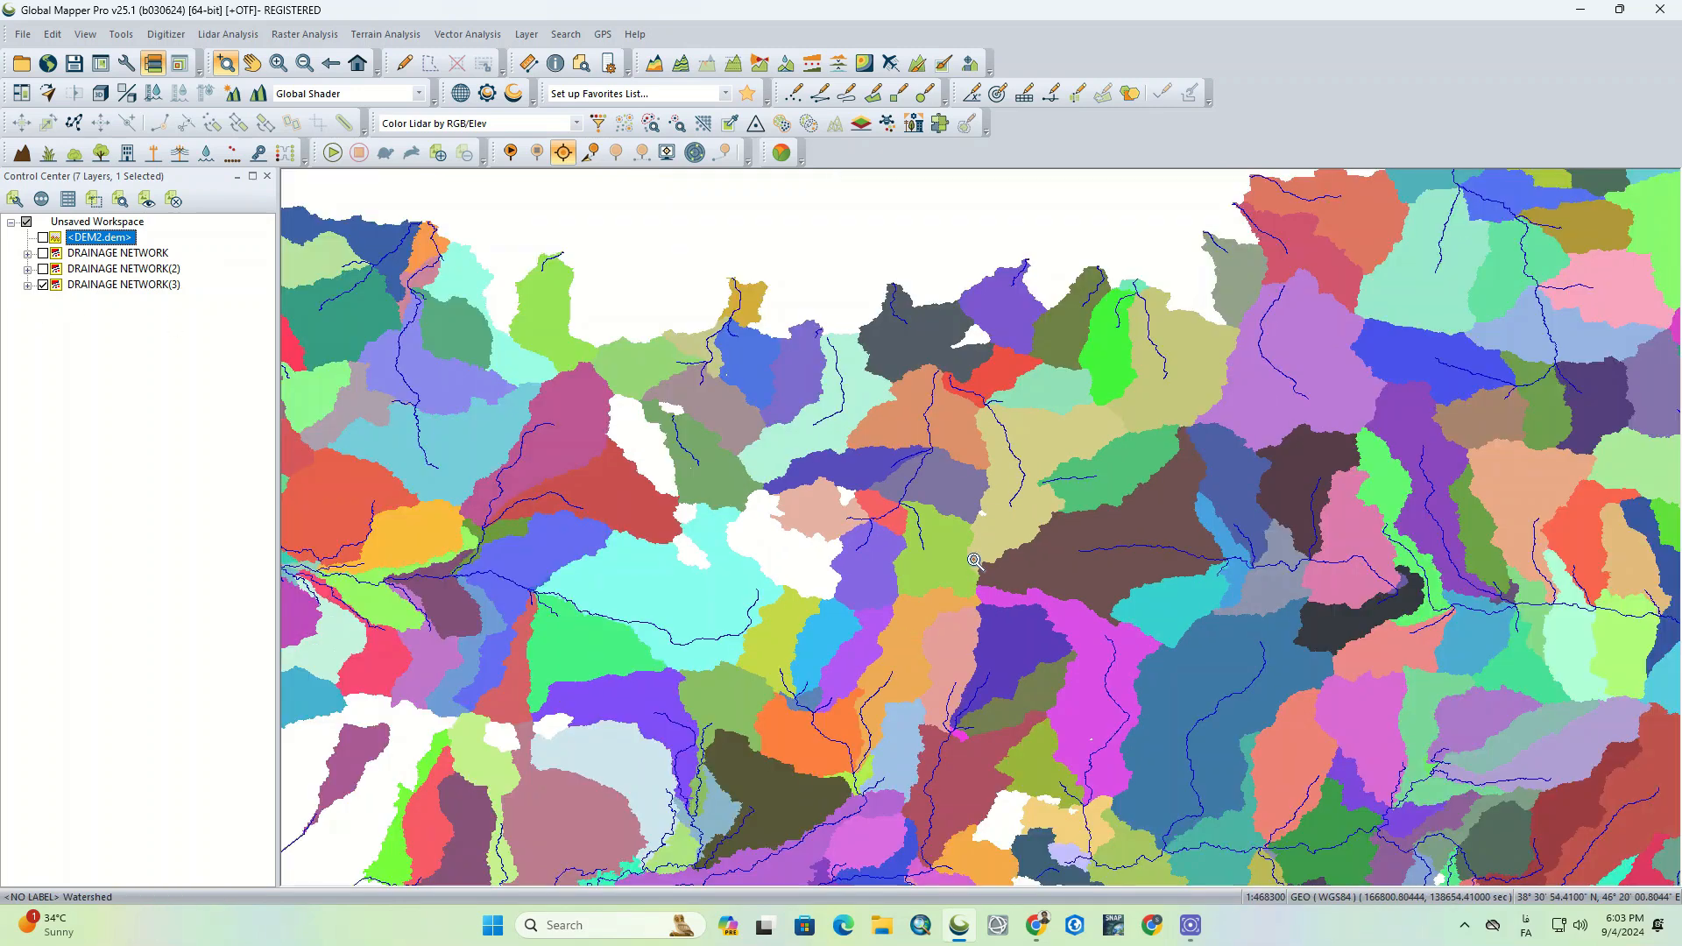
scroll(down, 3)
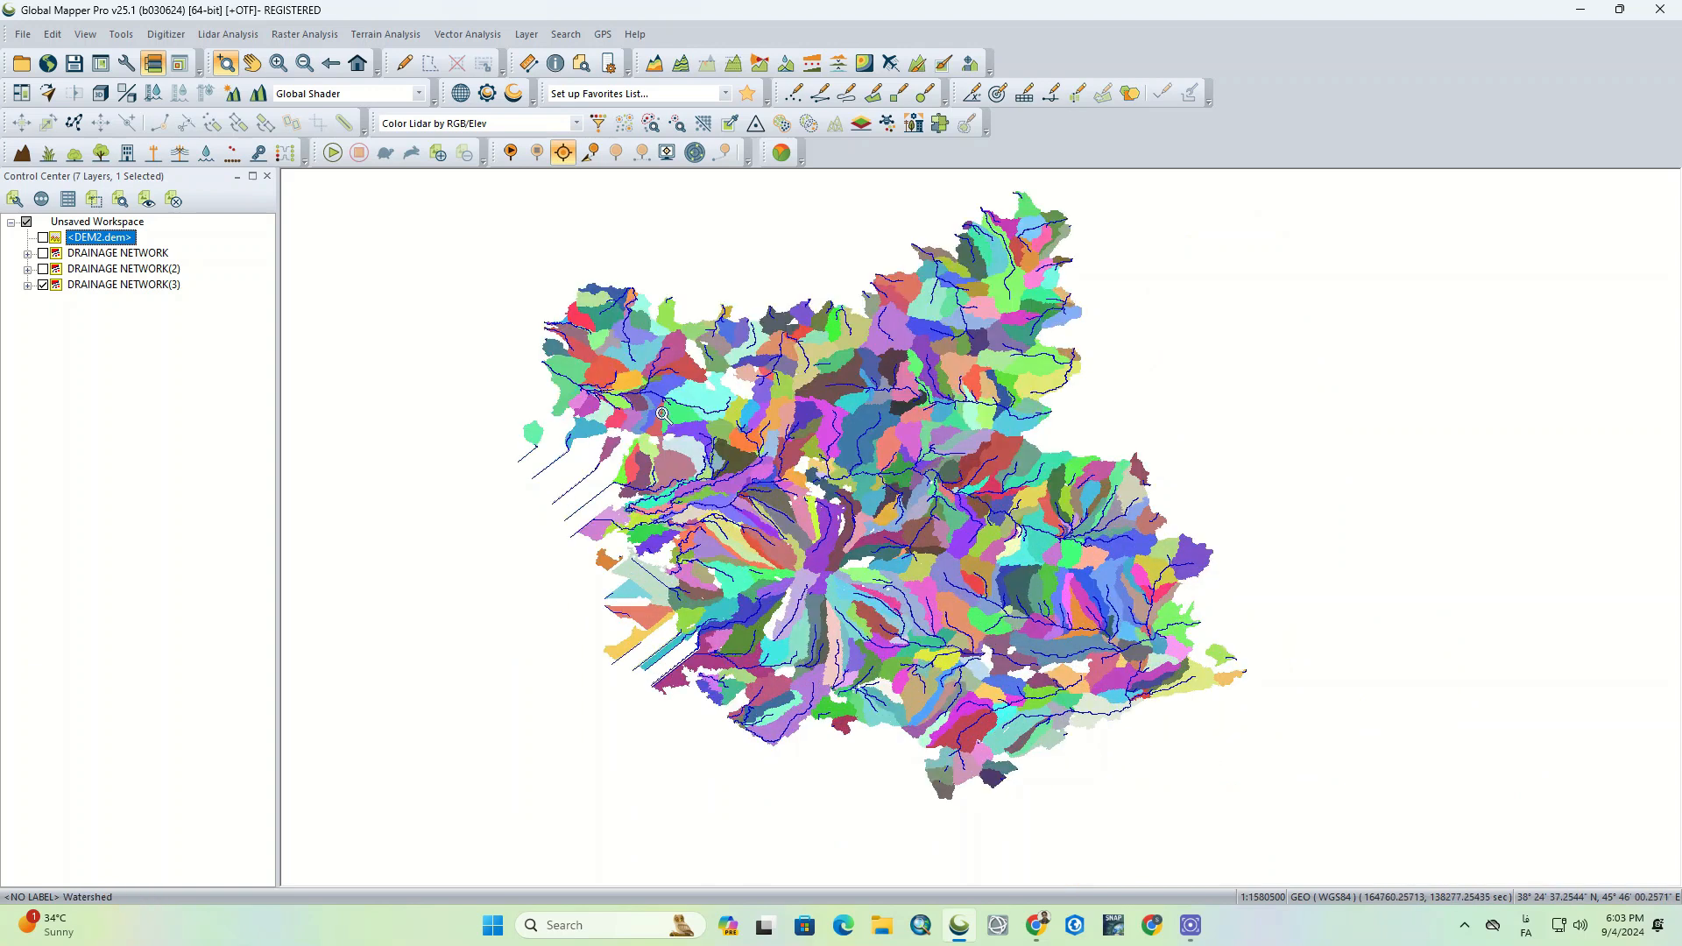
click(124, 268)
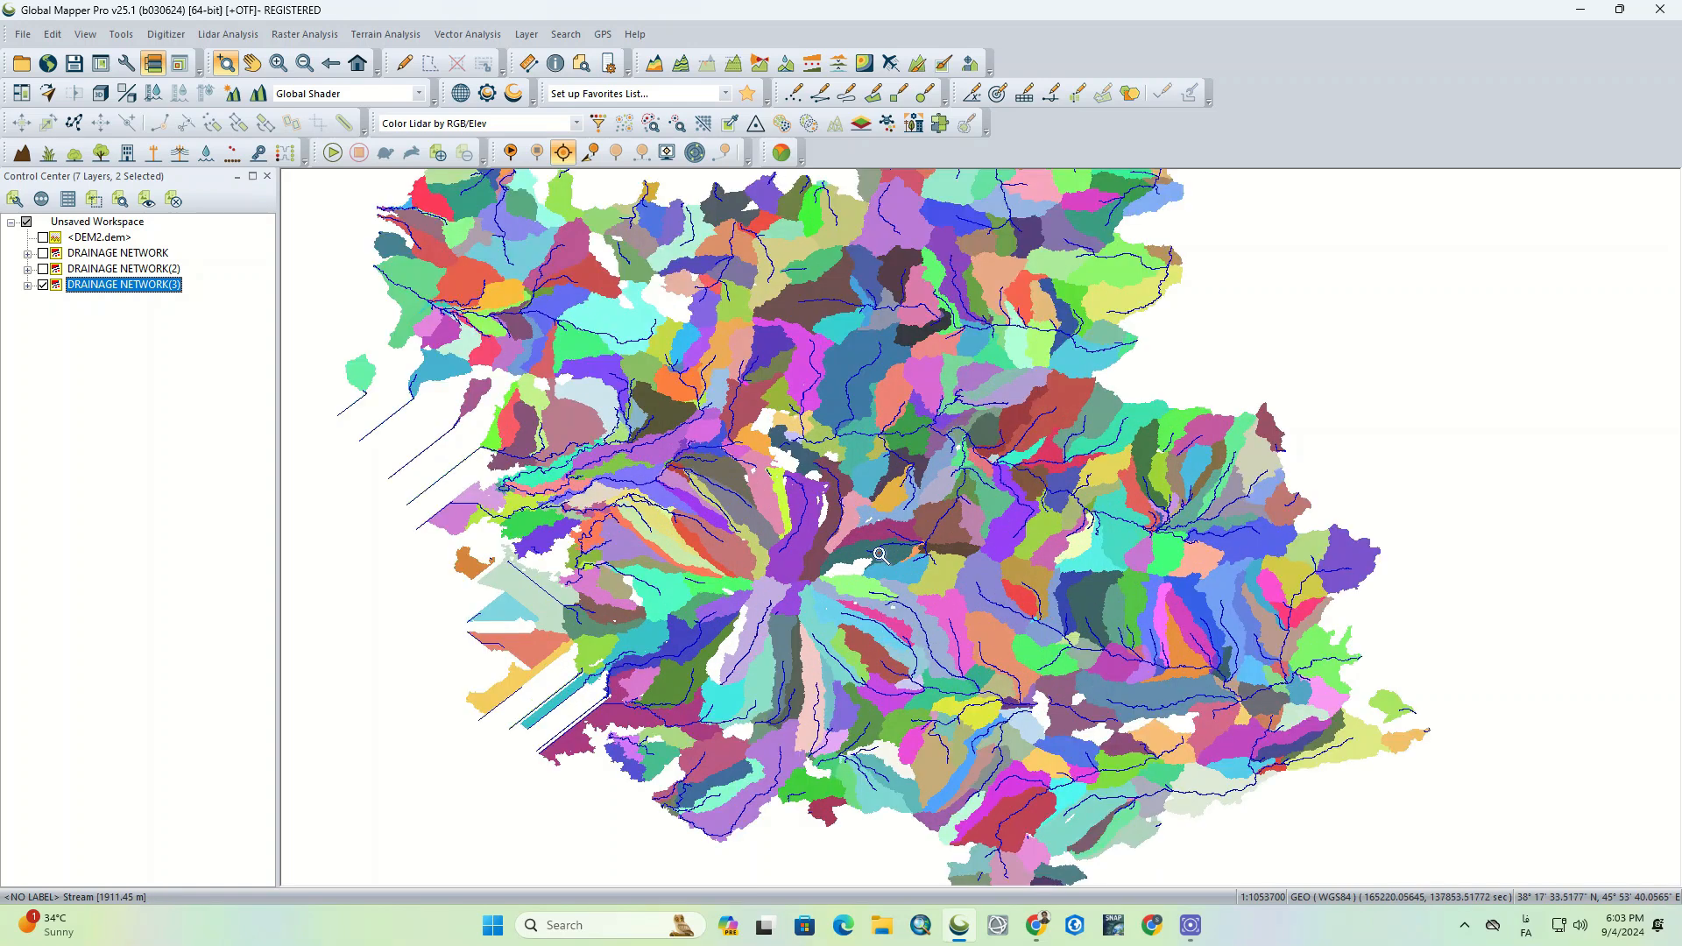
Step: Expand DRAINAGE NETWORK(3) and uncheck its 564 Watershed Areas, leaving the 457 streams visible
click(27, 294)
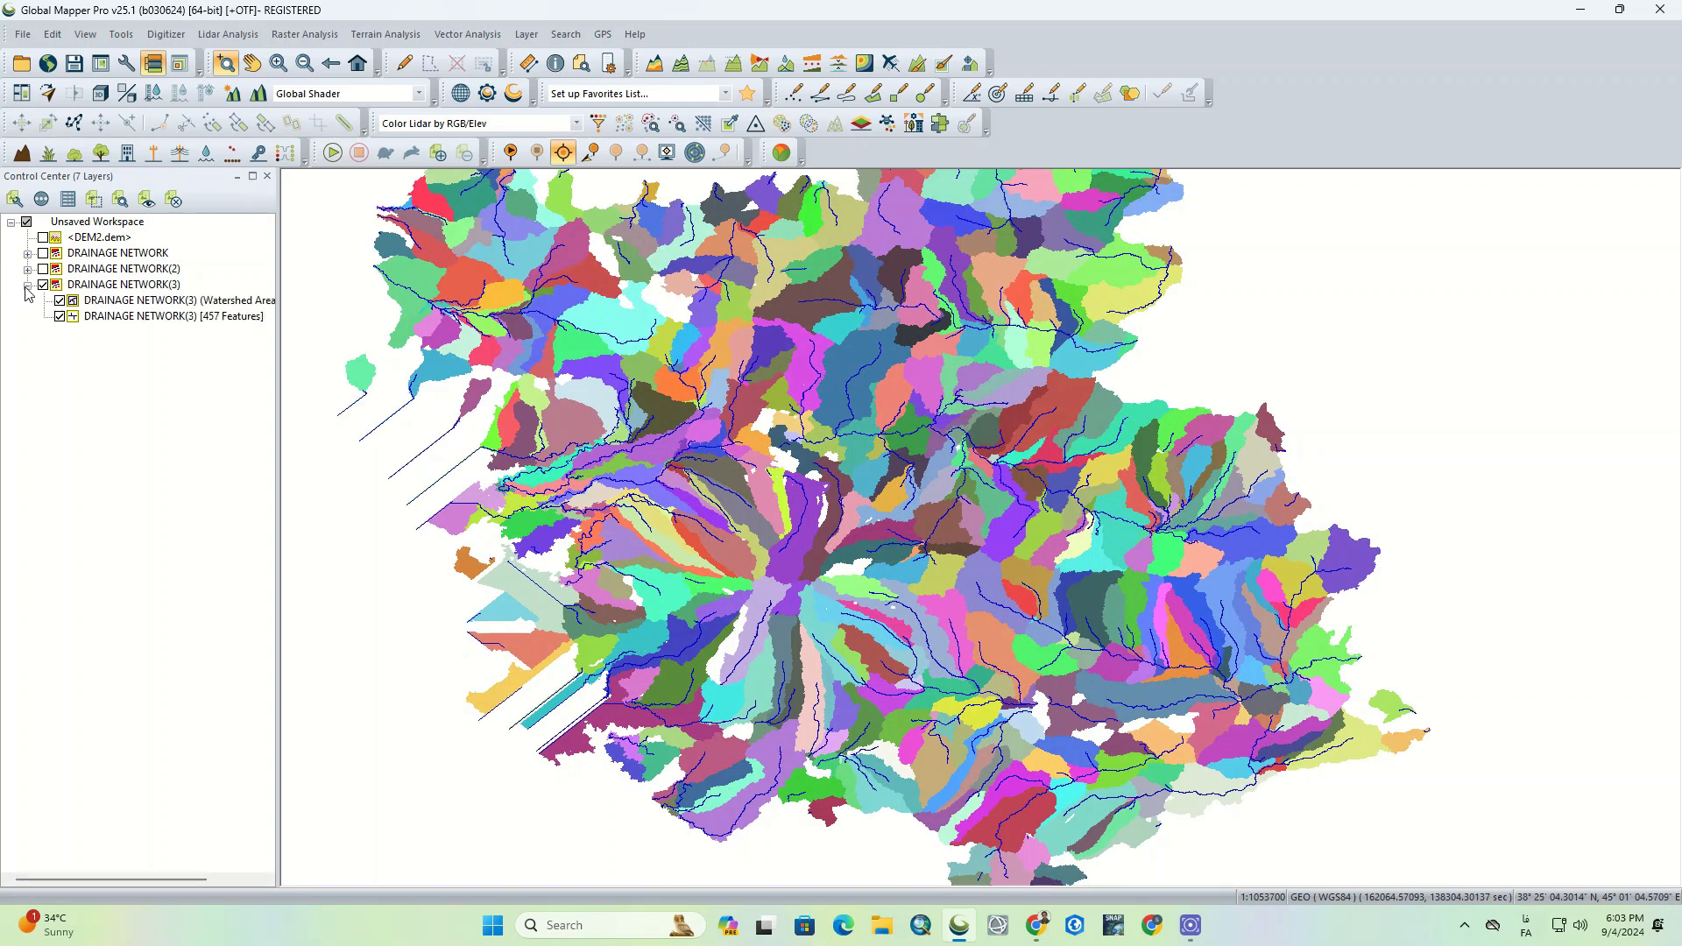
click(58, 301)
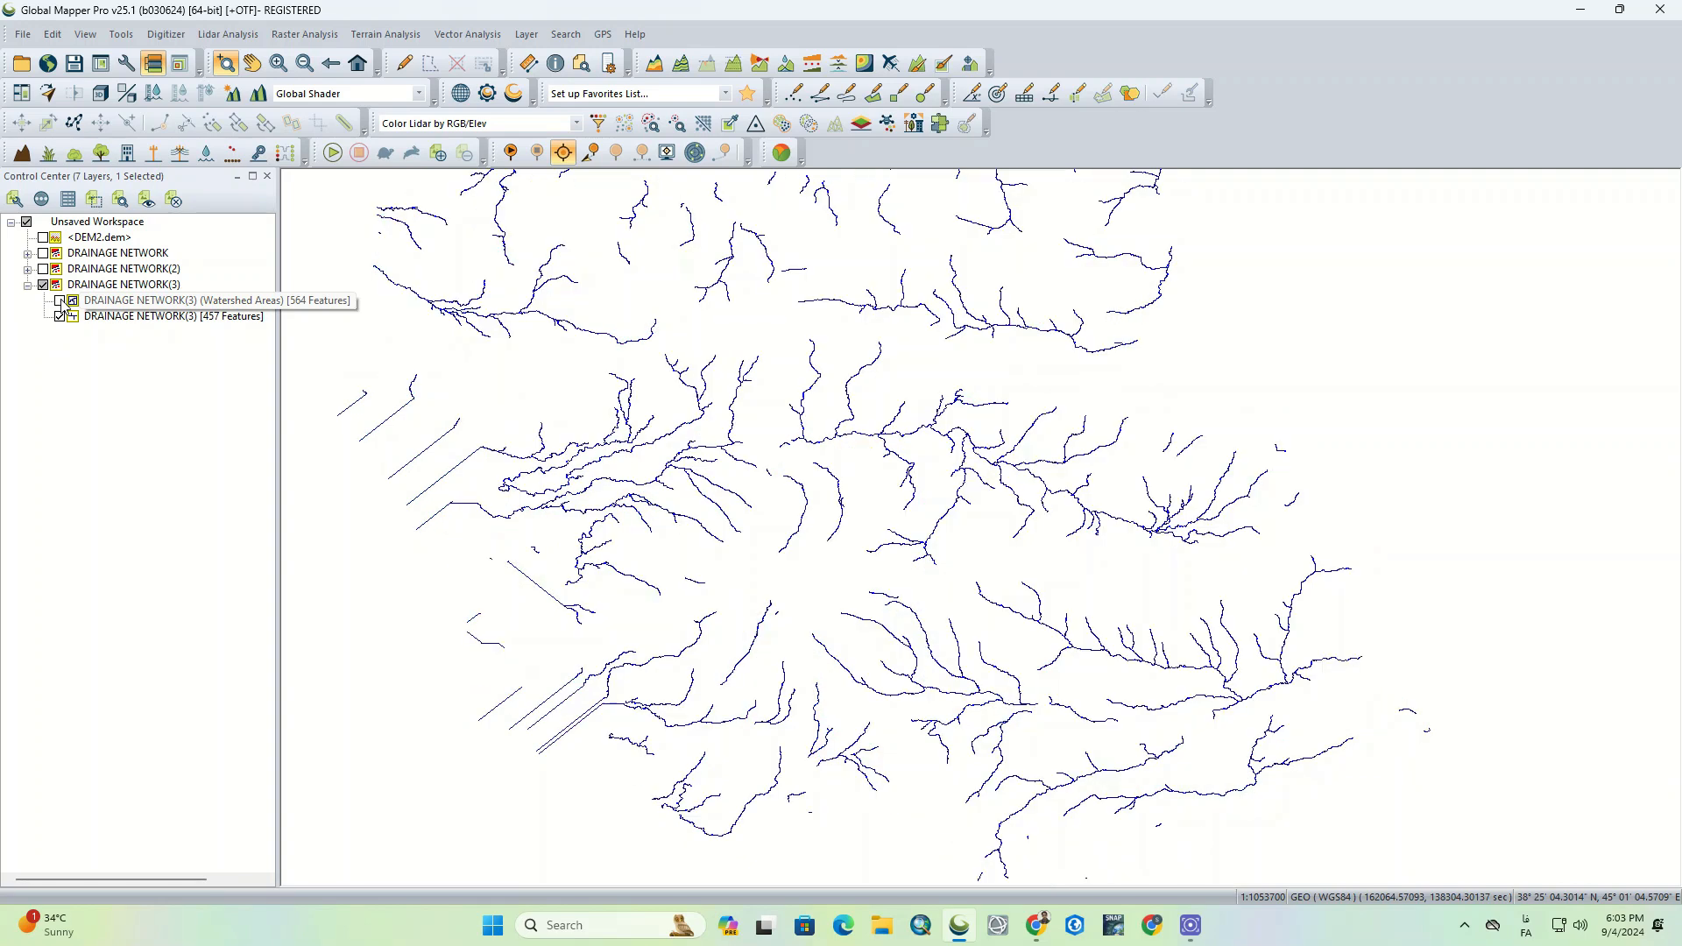
click(172, 300)
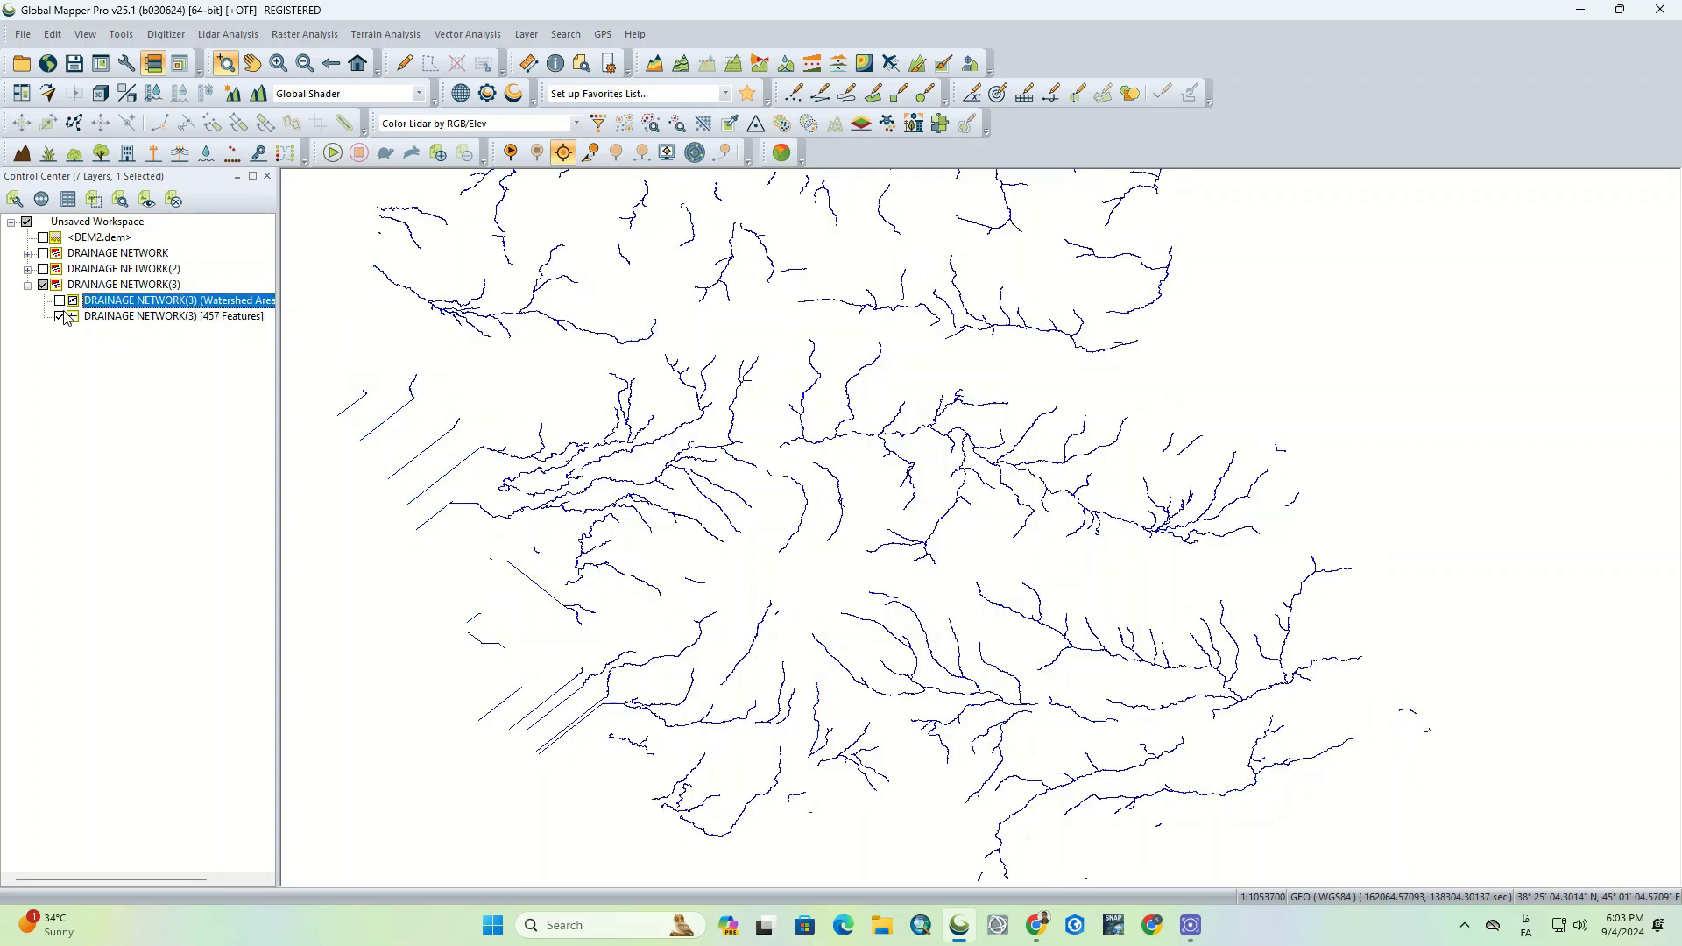